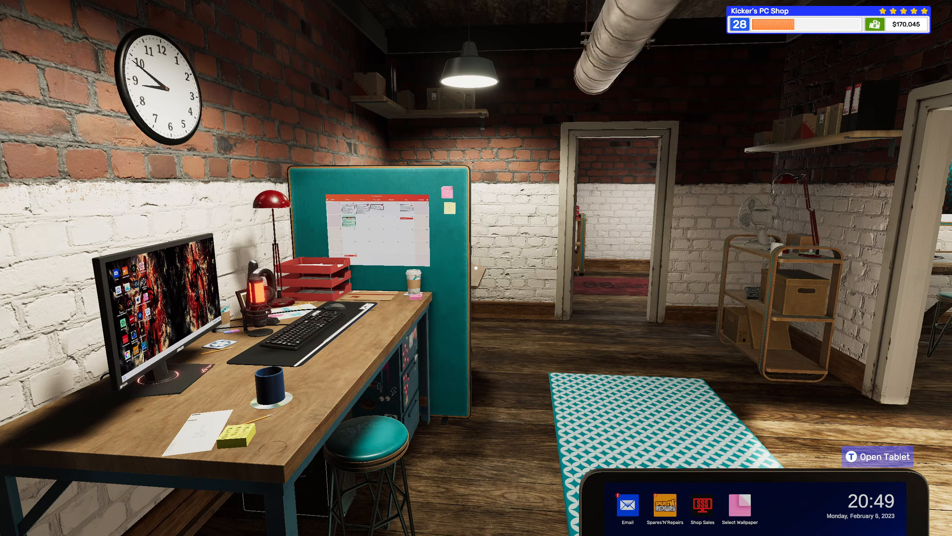
mouse_move(476, 268)
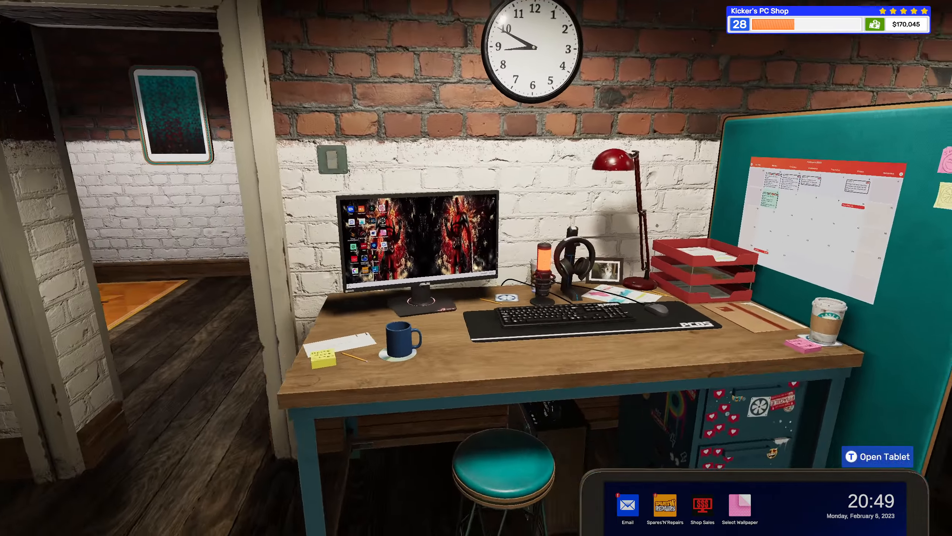
Step: Sit down at the office computer to bring up the email inbox
left_click(418, 243)
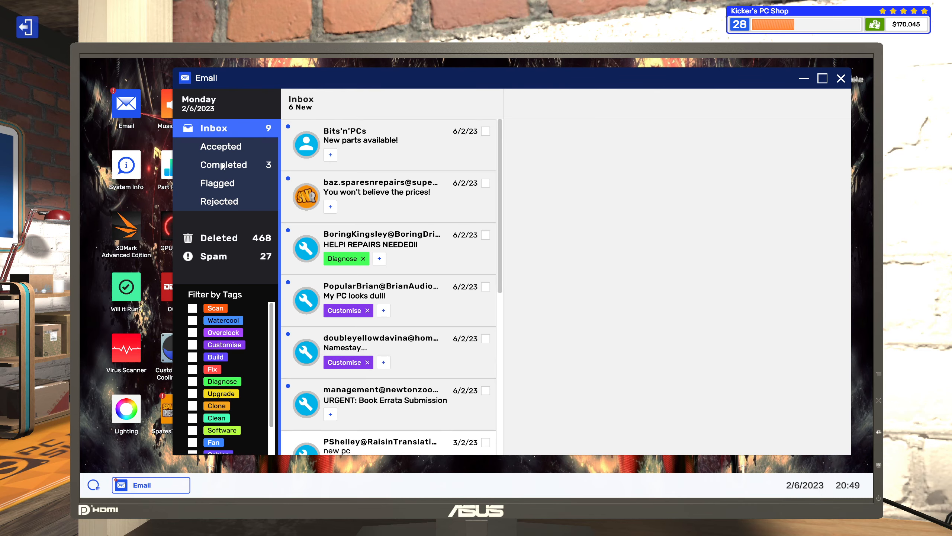
Step: Delete the completed job emails, then the Bits'n'PCs and Spares'N'Repairs advertising emails from the inbox
left_click(223, 164)
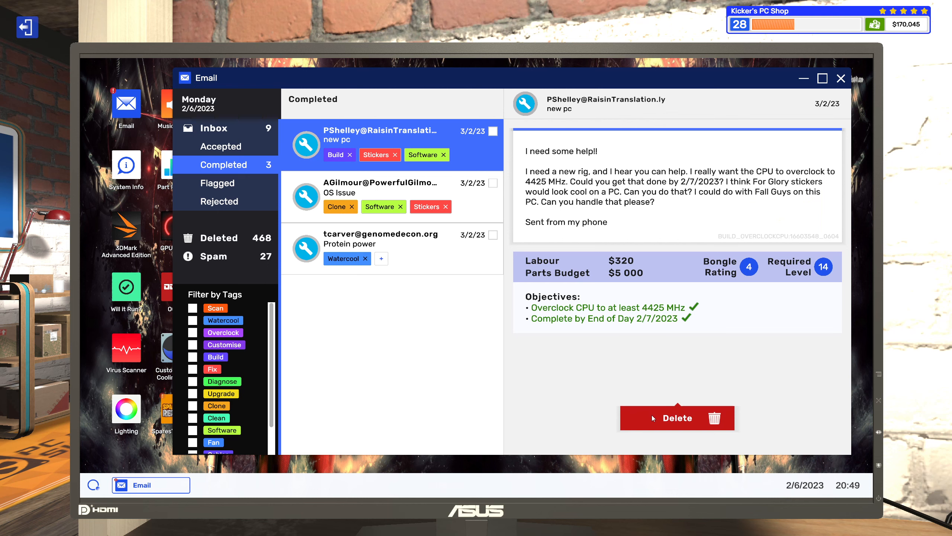
left_click(676, 418)
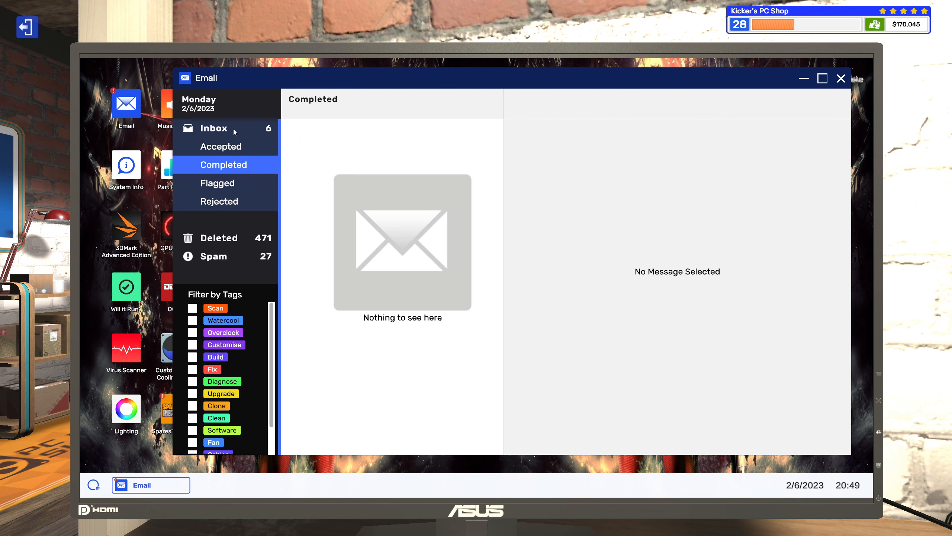
left_click(214, 128)
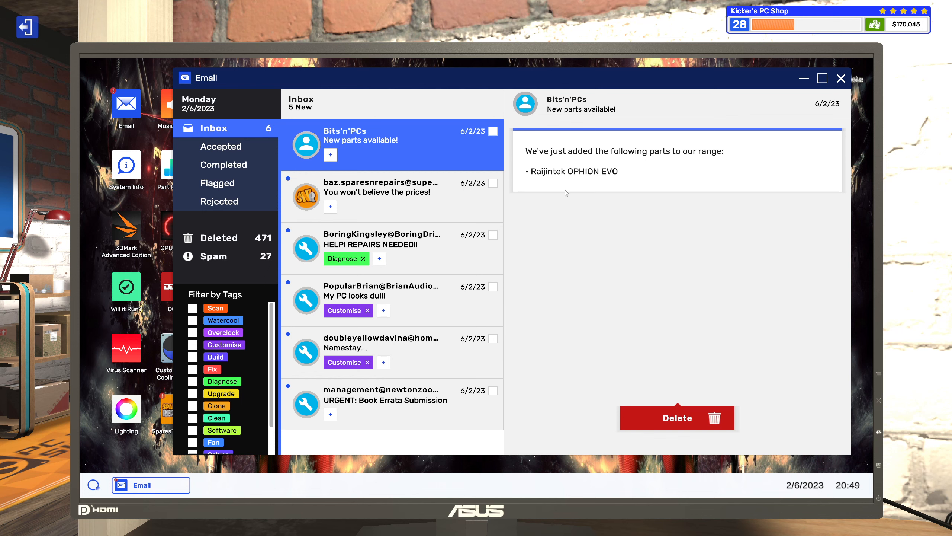
mouse_move(695, 403)
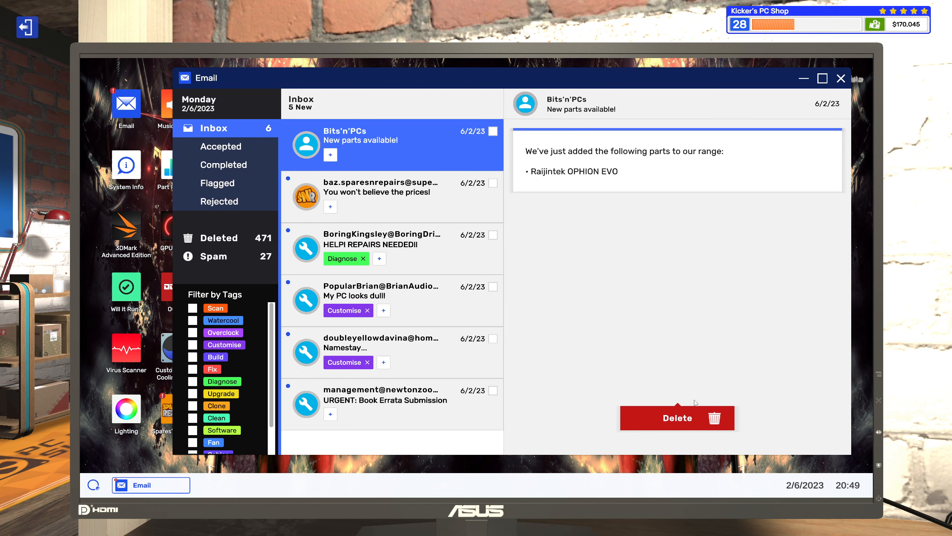
left_click(676, 417)
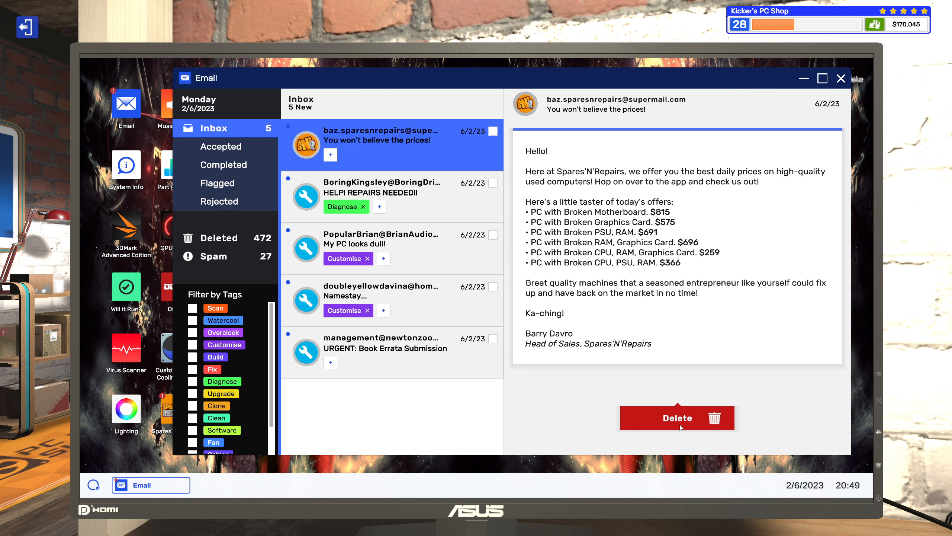
left_click(676, 417)
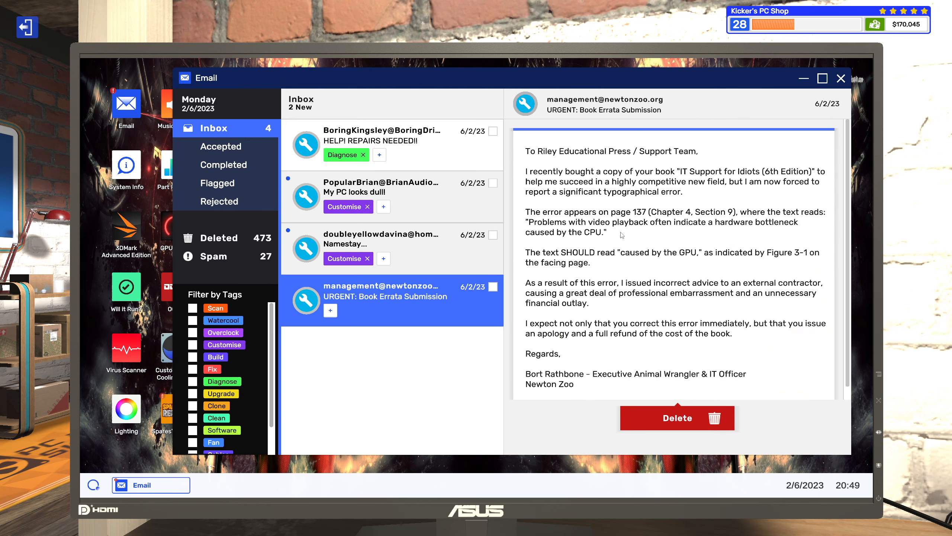
mouse_move(582, 176)
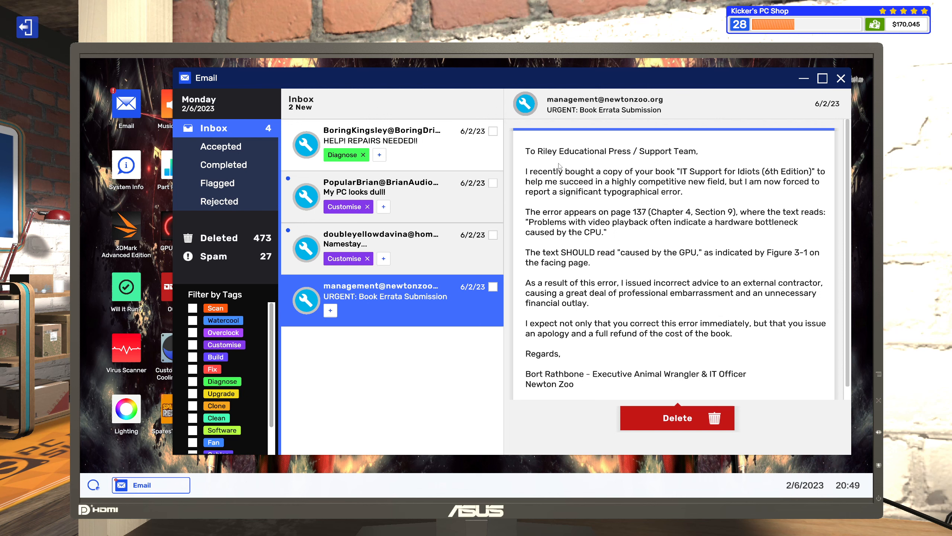
mouse_move(433, 248)
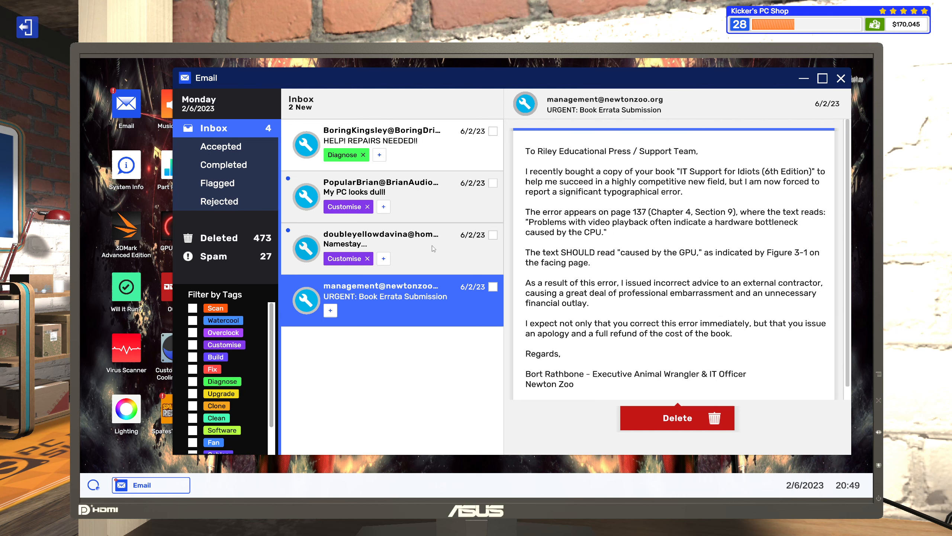
Step: Read Davina's Green Leaves case theme request and accept the job
left_click(382, 243)
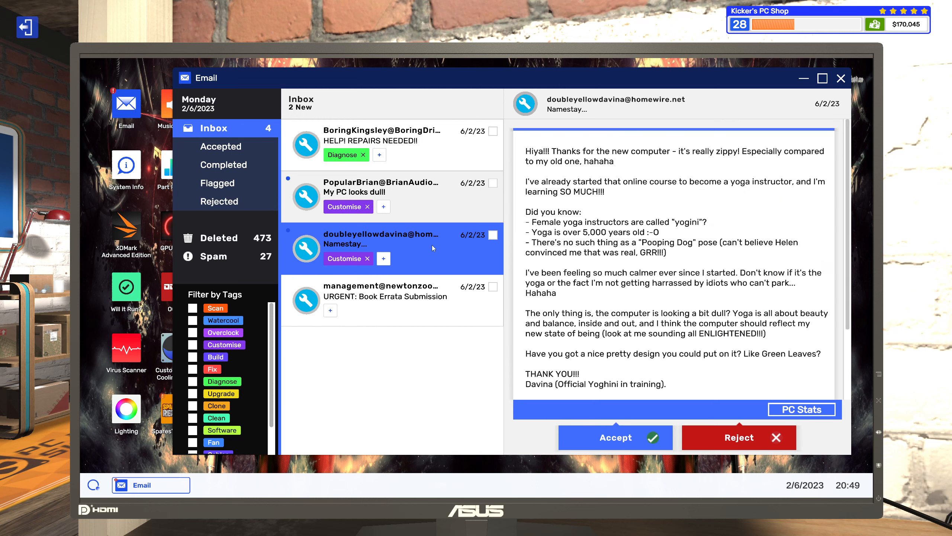
left_click(392, 247)
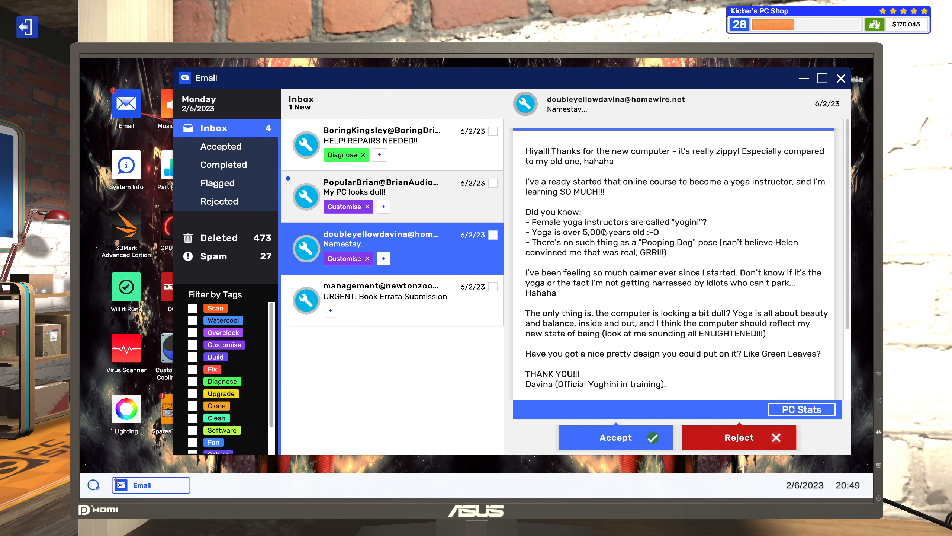
mouse_move(605, 232)
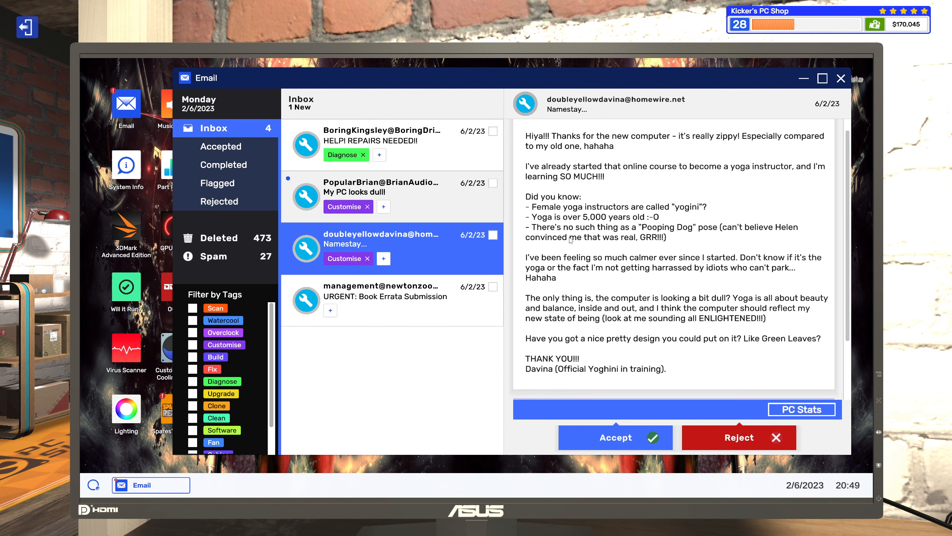
scroll("down", 3)
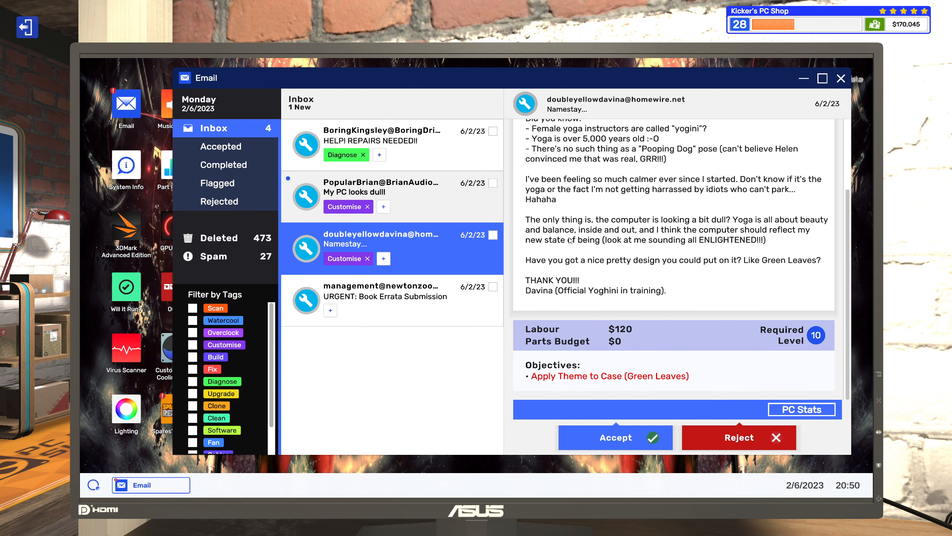
mouse_move(578, 383)
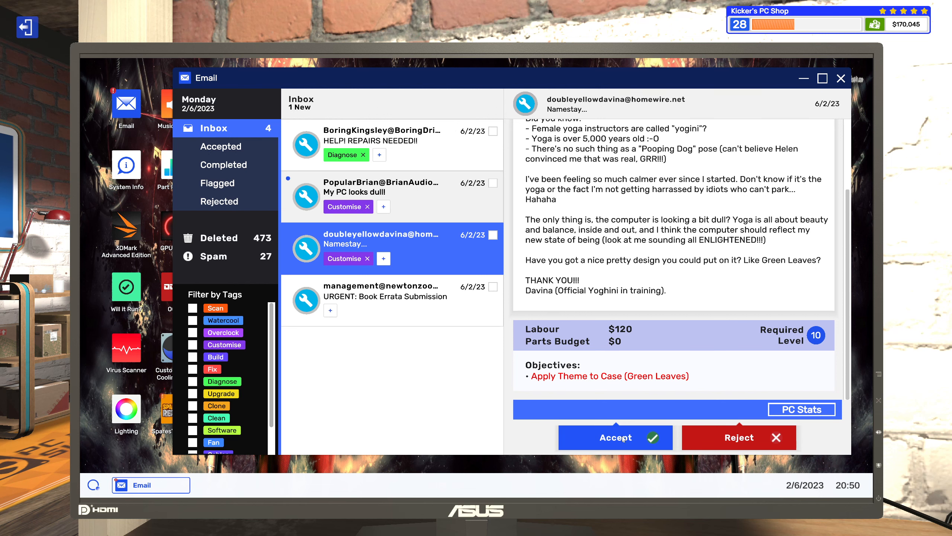
left_click(614, 436)
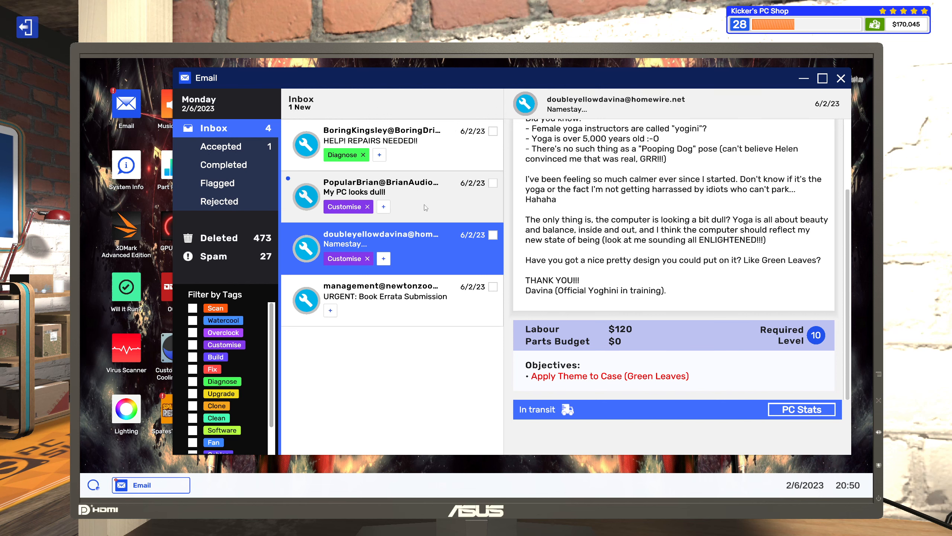
Step: Read Brian's 'My PC looks dull!' Overclockers sticker request and accept the job
left_click(382, 191)
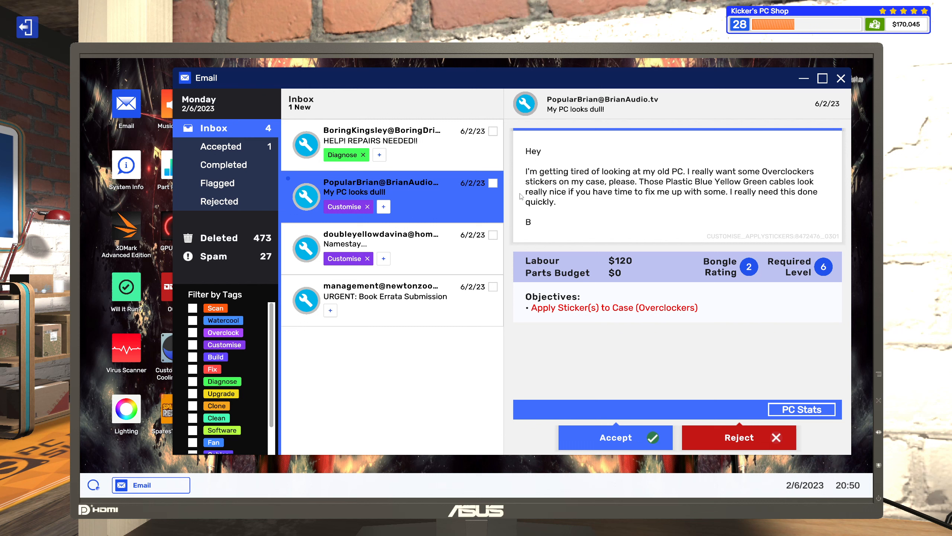
left_click(382, 187)
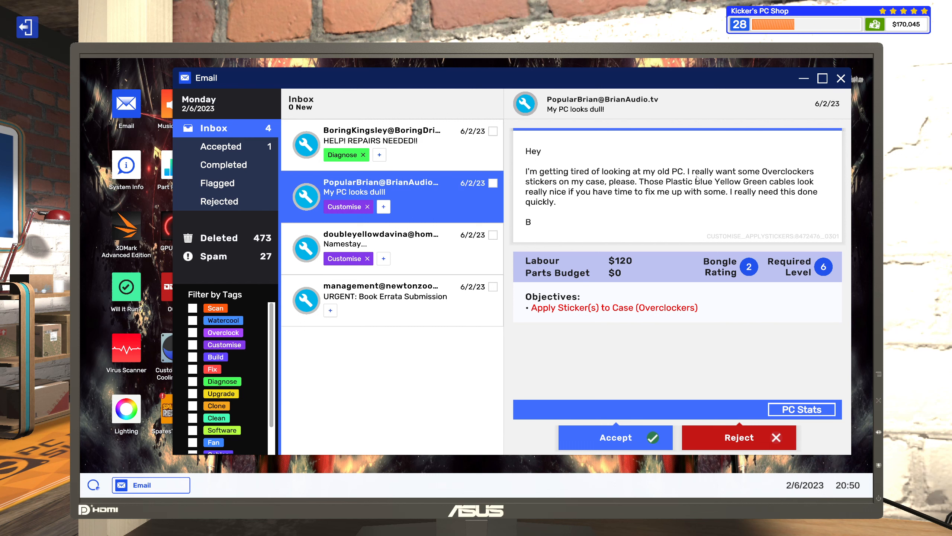
mouse_move(717, 177)
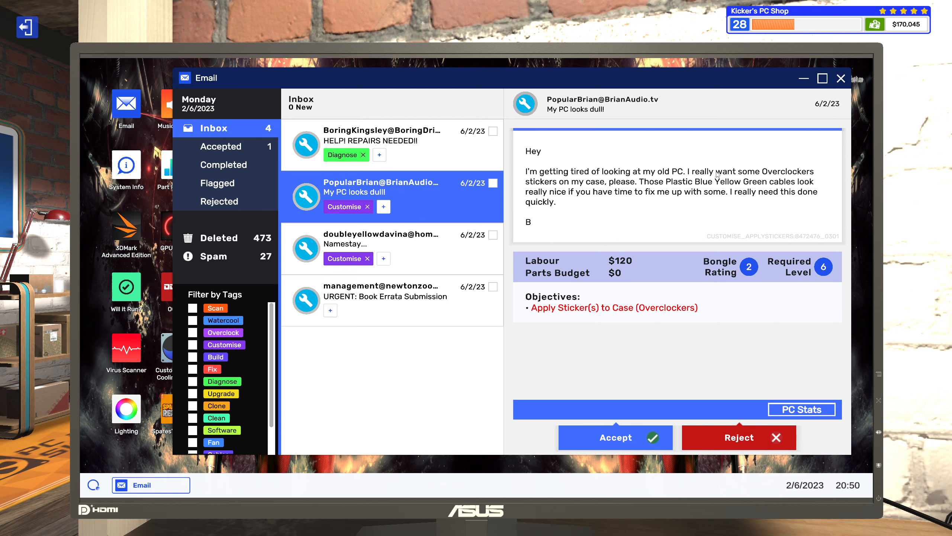
mouse_move(803, 178)
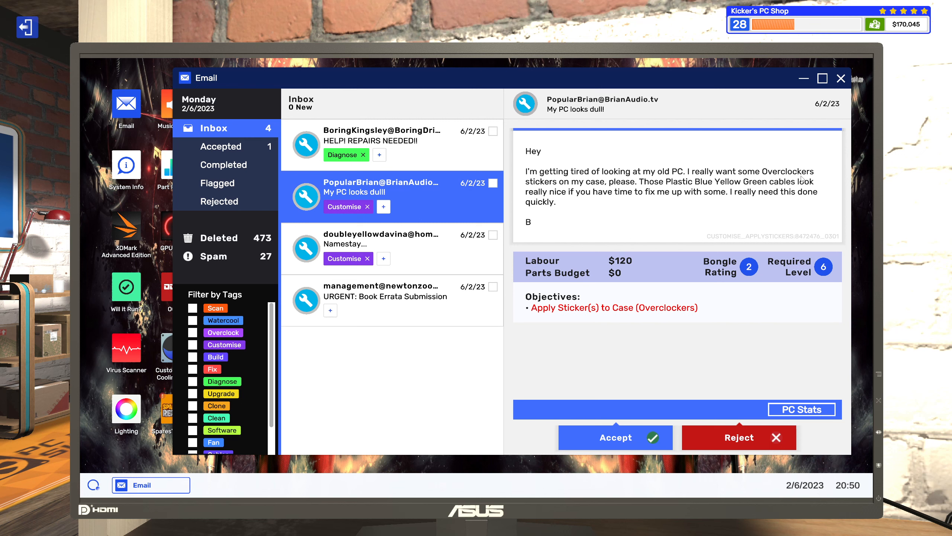
mouse_move(624, 204)
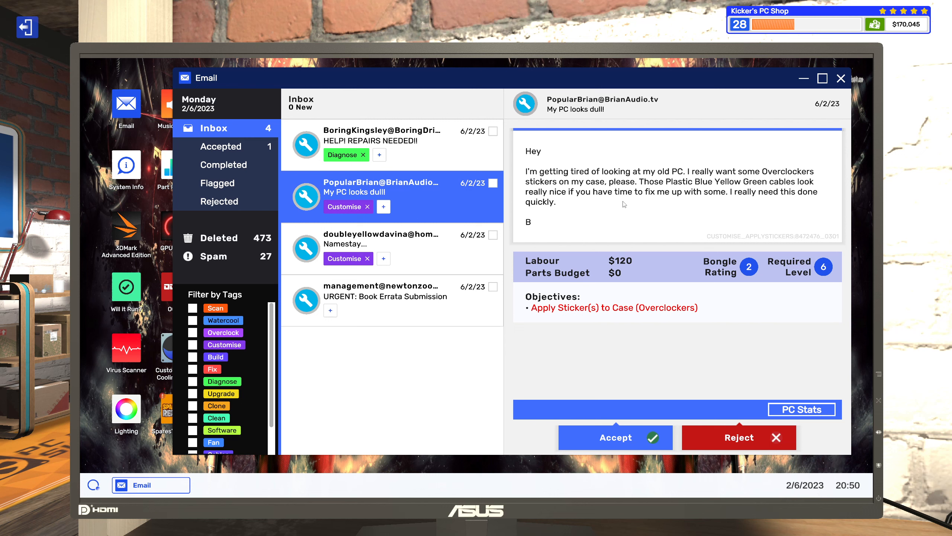
mouse_move(727, 189)
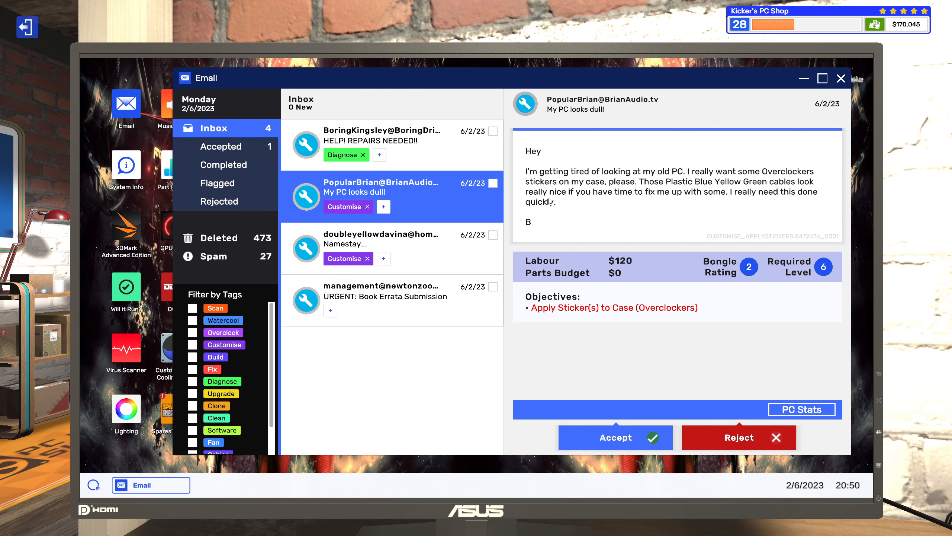
mouse_move(539, 267)
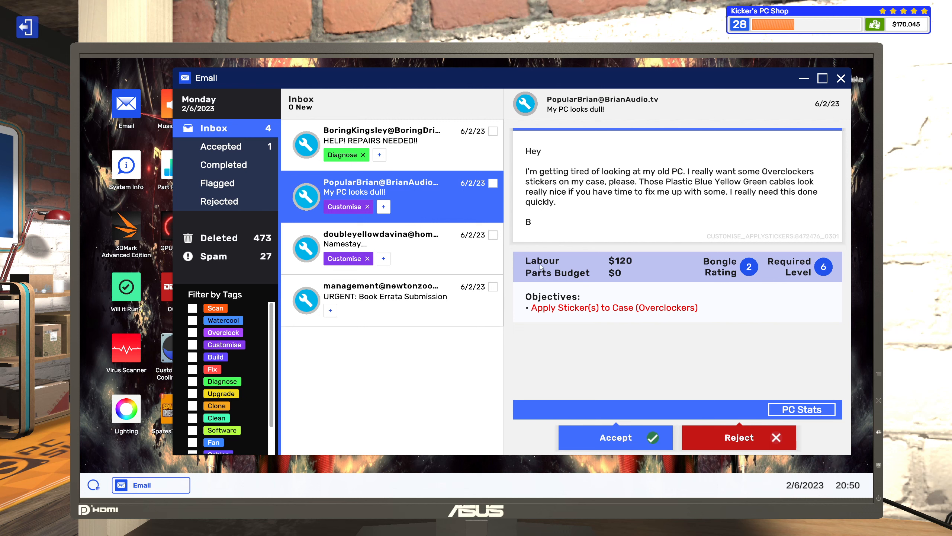
left_click(614, 437)
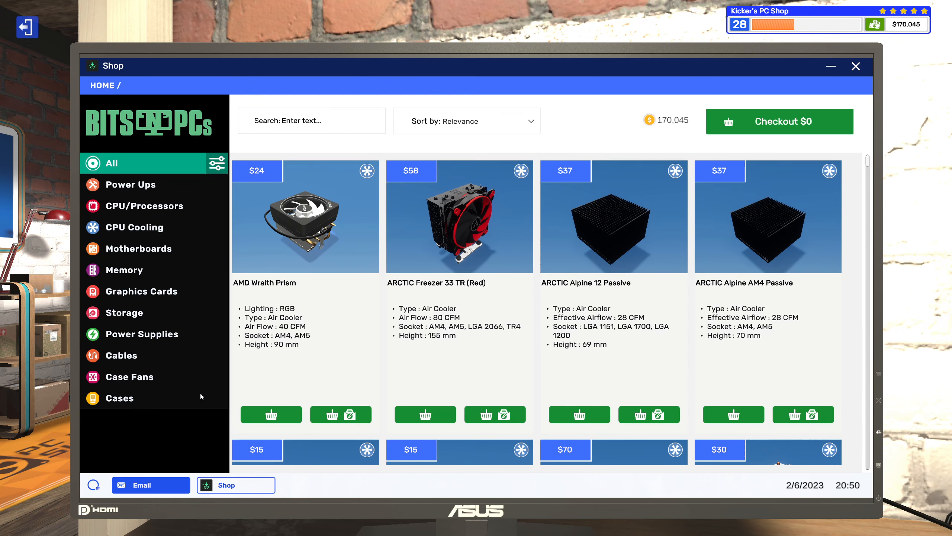
Step: Filter the shop's cable listings to blue cables, checking the email for the requested colours
left_click(127, 355)
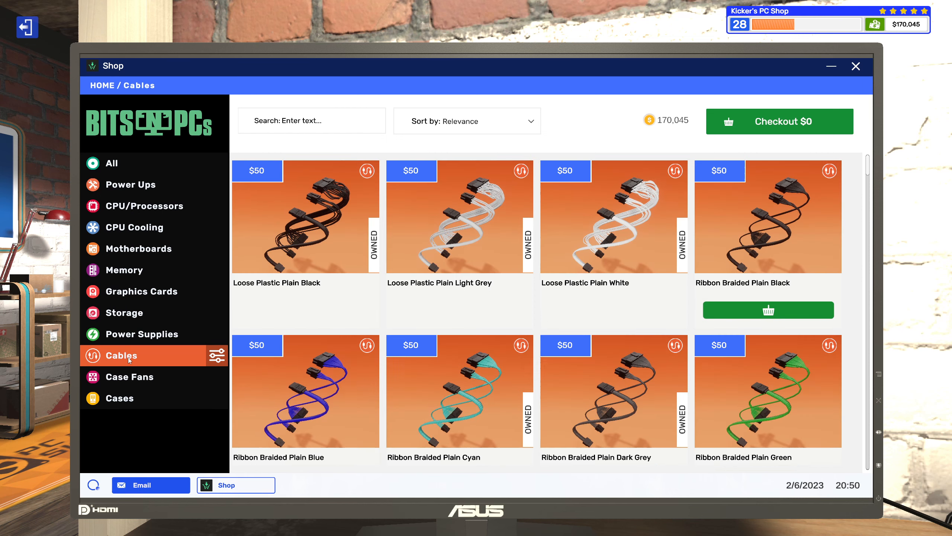
left_click(216, 355)
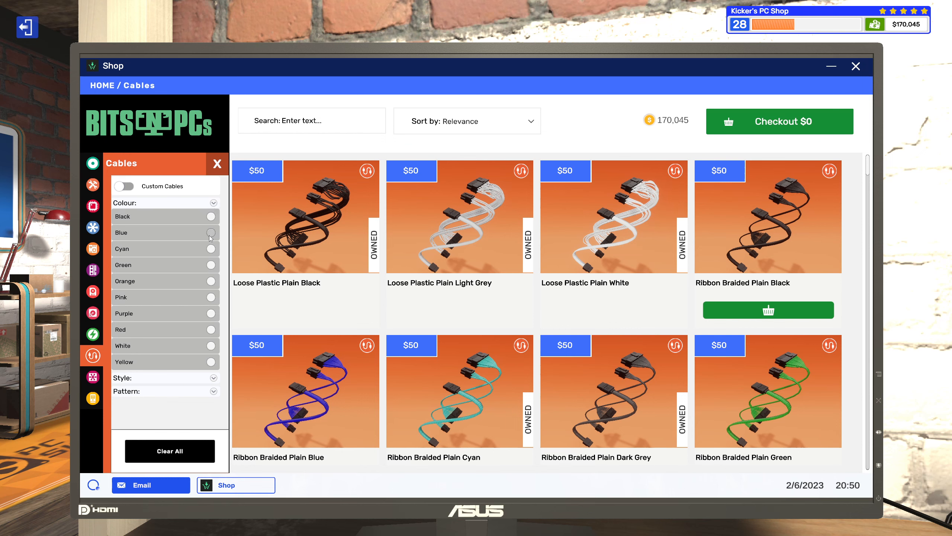
left_click(212, 233)
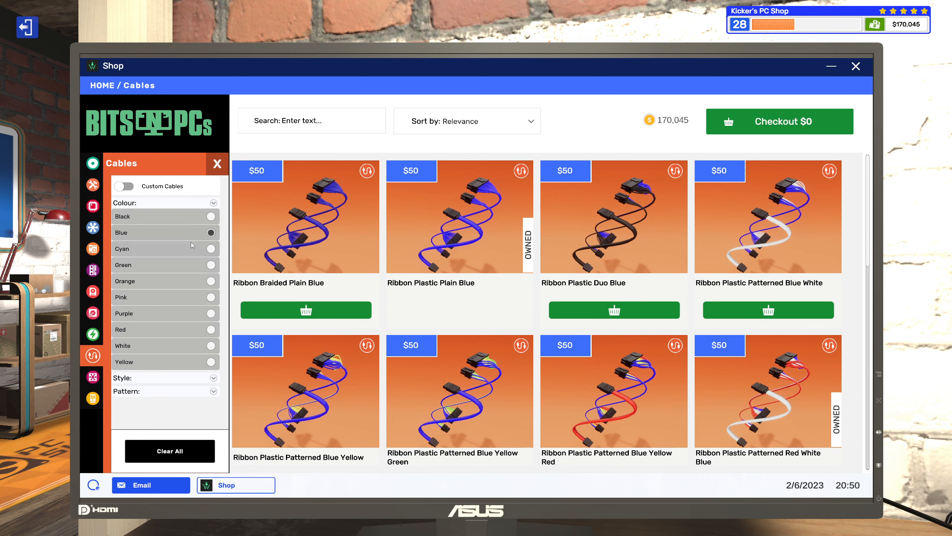
left_click(150, 484)
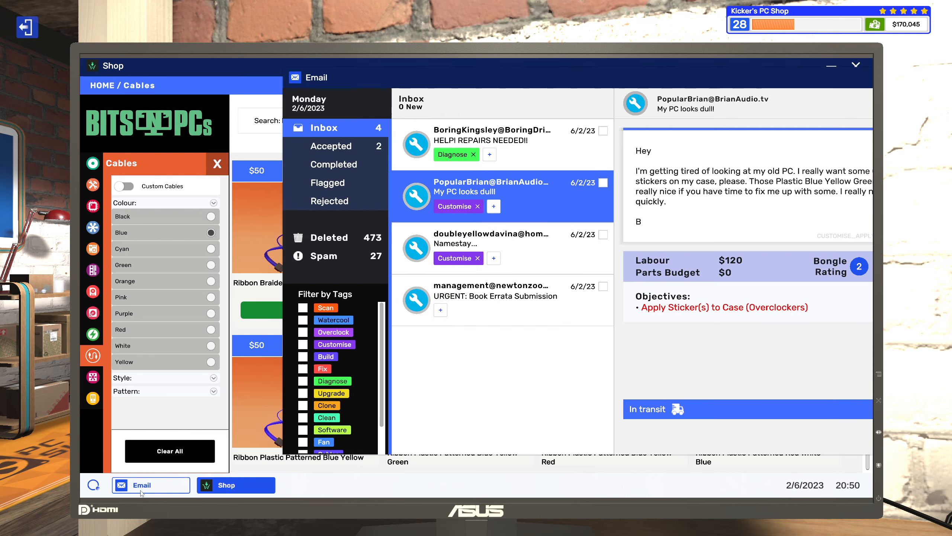
mouse_move(693, 79)
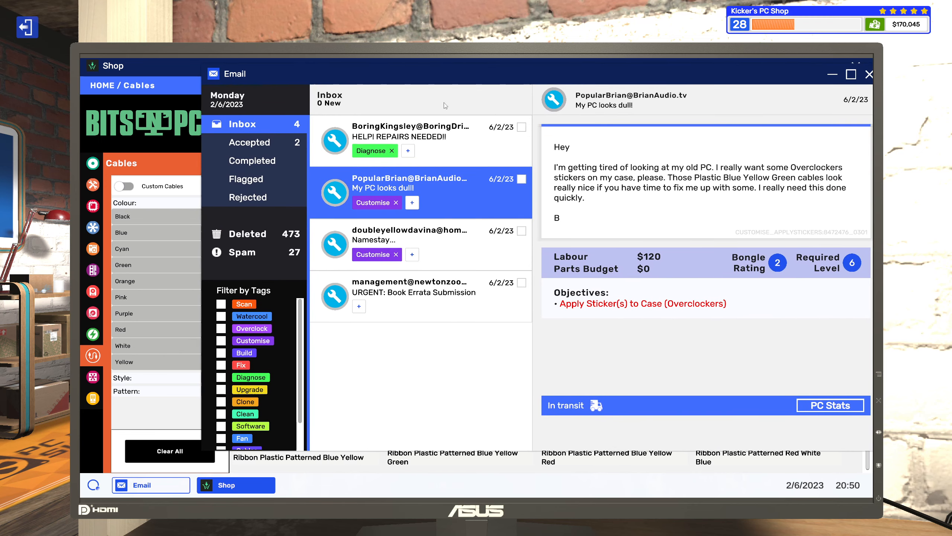
Step: Add the Ribbon Plastic Patterned Blue Yellow Green cable set ($50) to the basket and return to the inbox
left_click(235, 484)
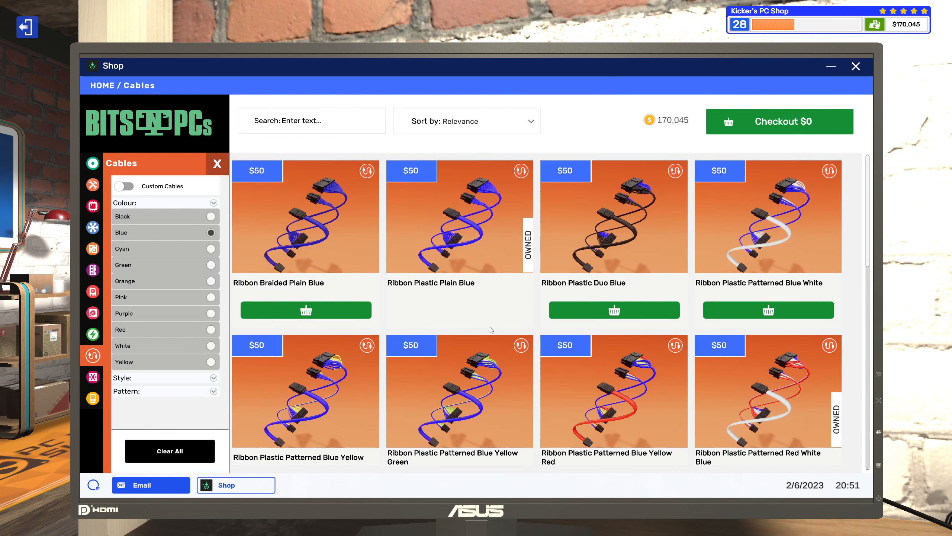
scroll("down", 3)
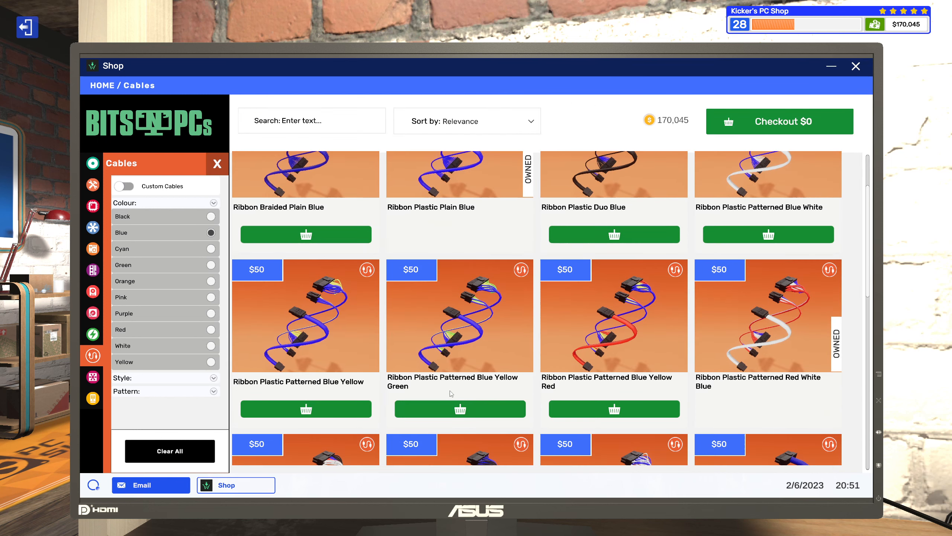
left_click(459, 408)
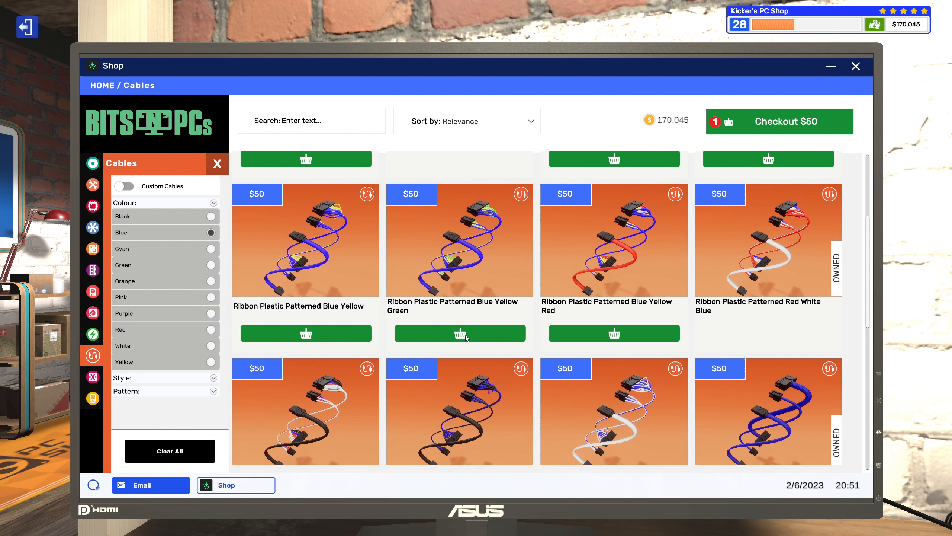
left_click(151, 484)
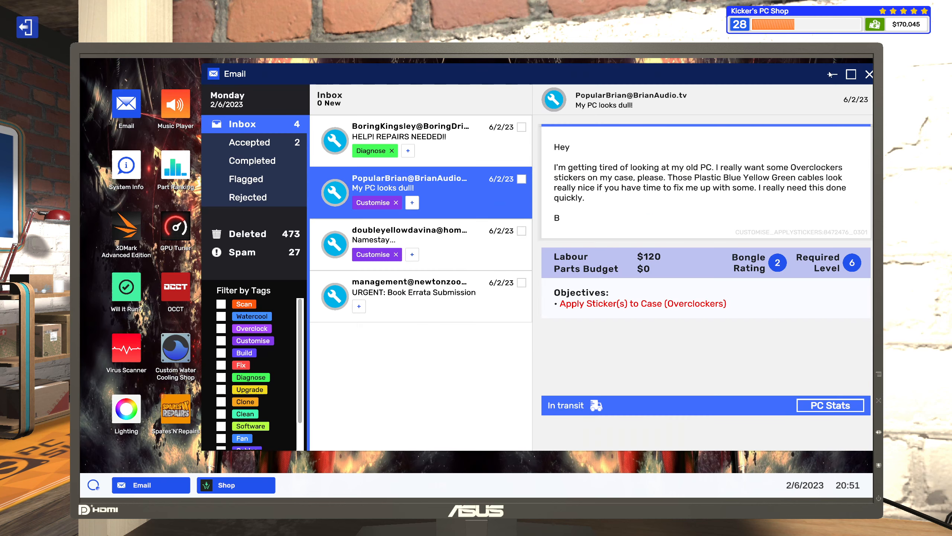
mouse_move(517, 165)
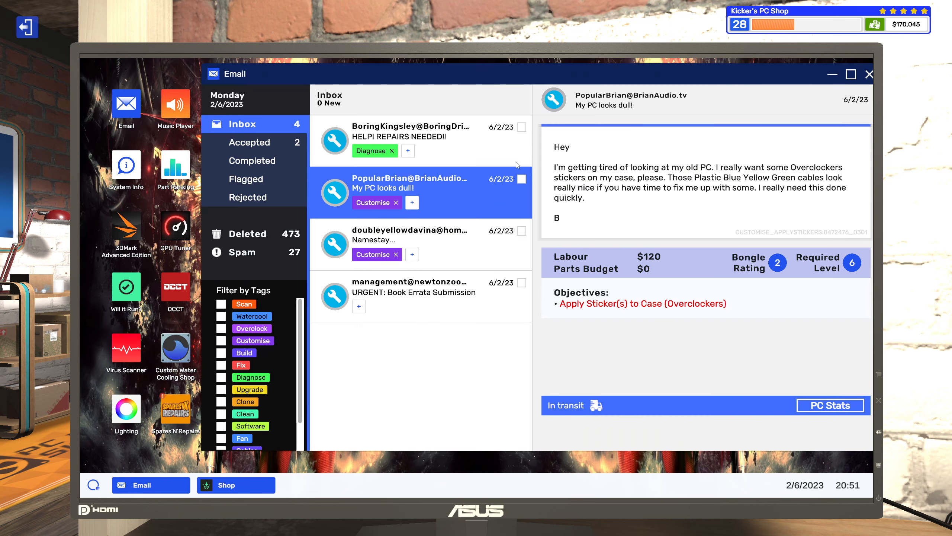
Step: Read BoringKingsley's 'HELP! REPAIRS NEEDED!!' request with its $1 500 parts budget
left_click(410, 139)
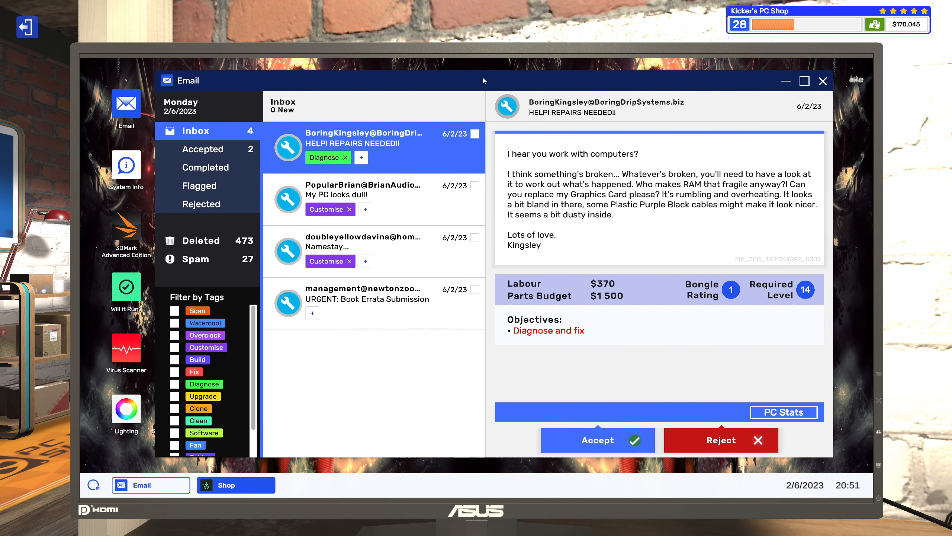
mouse_move(517, 190)
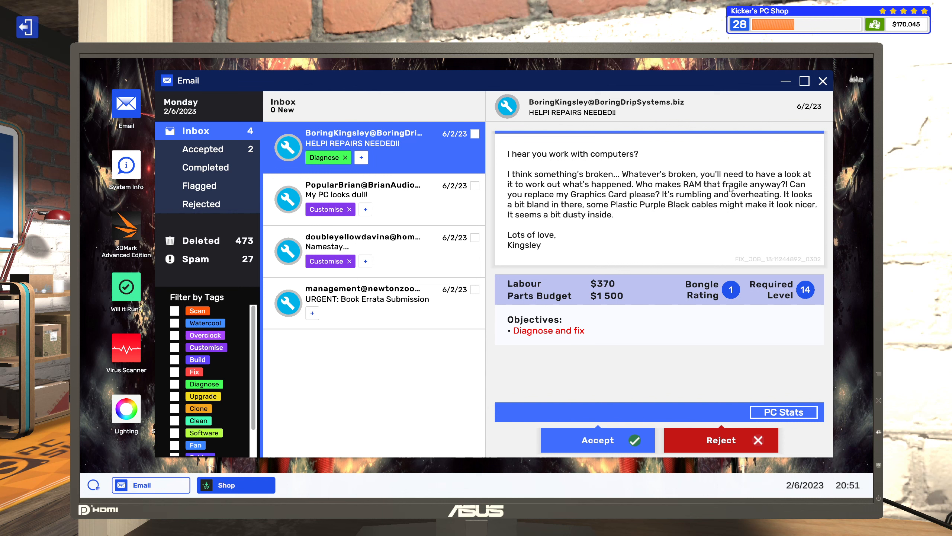
mouse_move(784, 191)
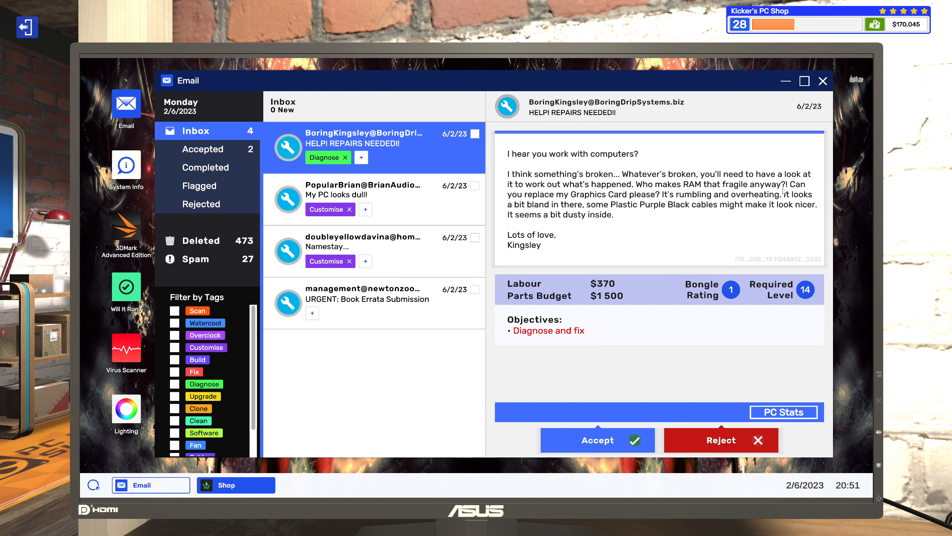
mouse_move(672, 156)
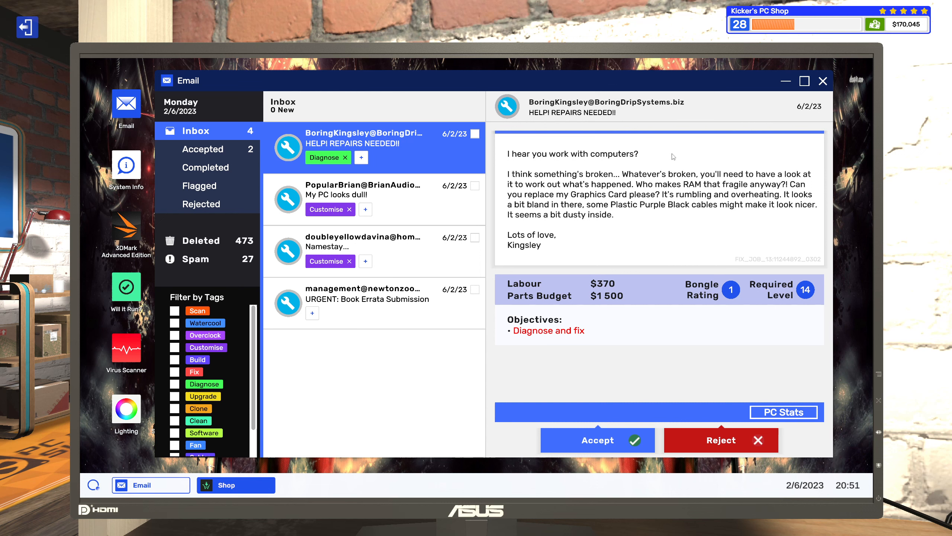
mouse_move(648, 216)
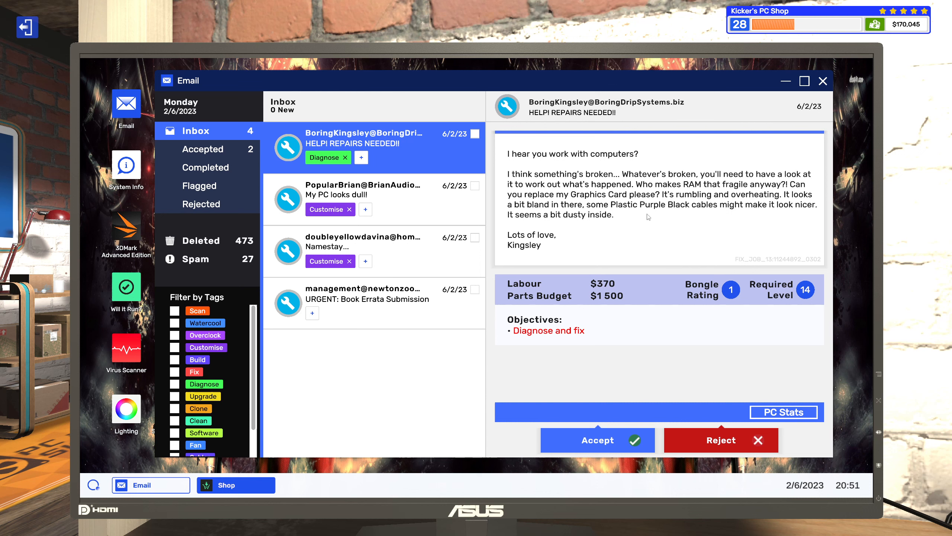
mouse_move(660, 214)
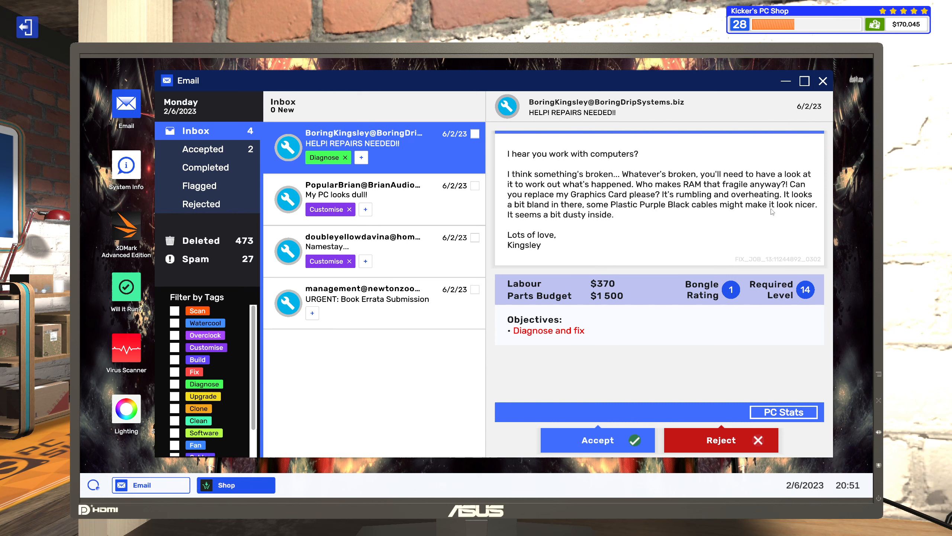
mouse_move(565, 233)
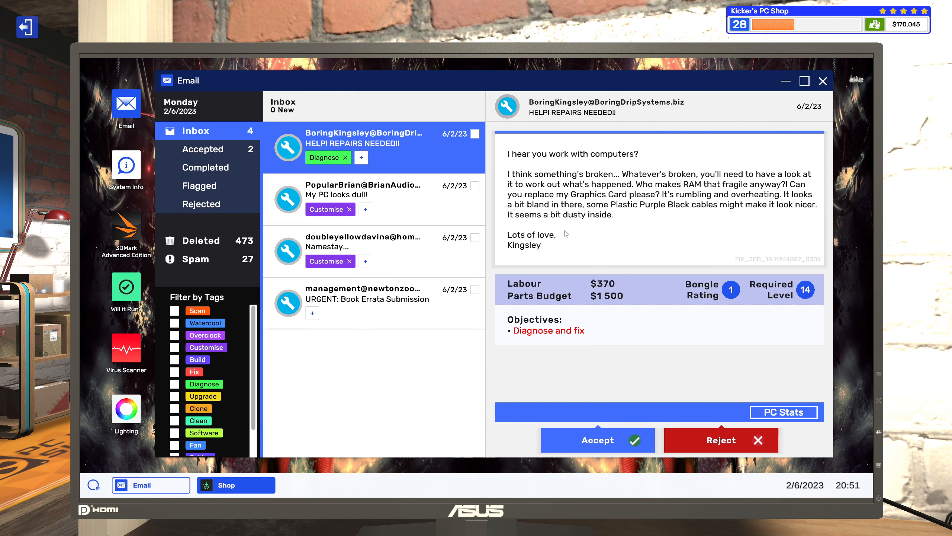
Step: Tag Kingsley's repair email with Cables and Clean alongside Diagnose
left_click(360, 157)
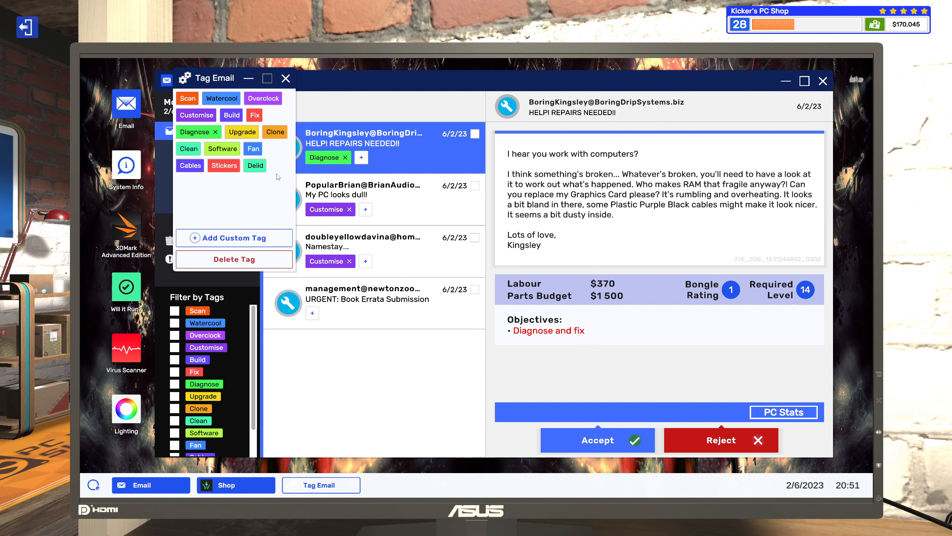
mouse_move(192, 174)
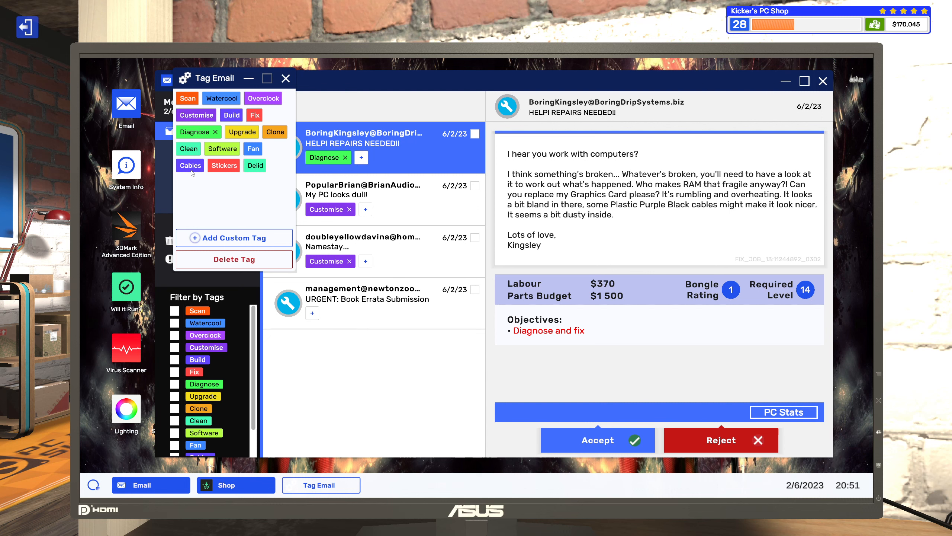
left_click(190, 165)
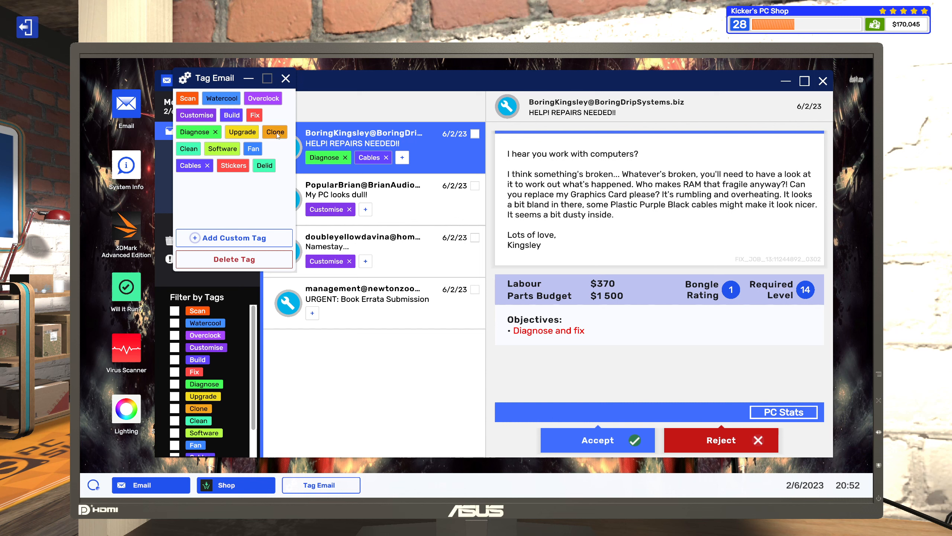
left_click(189, 148)
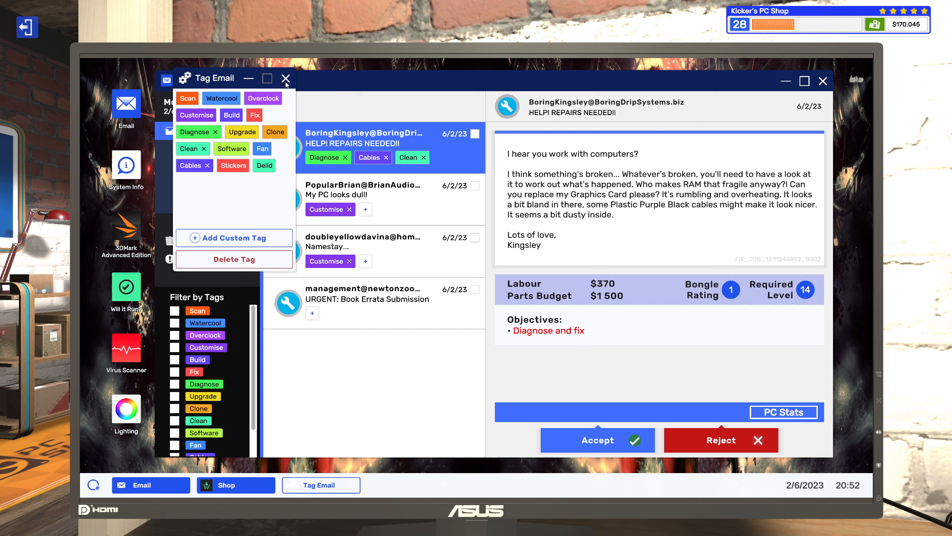
left_click(285, 79)
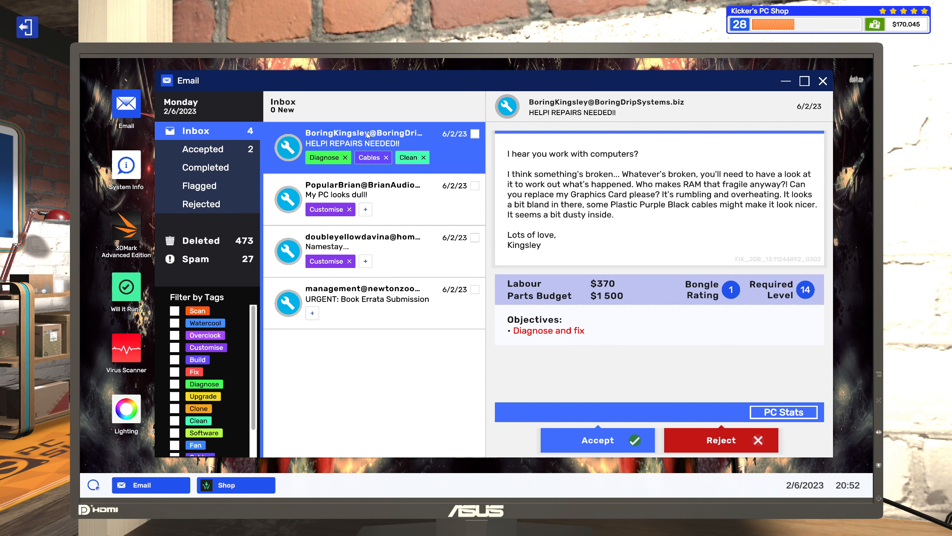
mouse_move(752, 238)
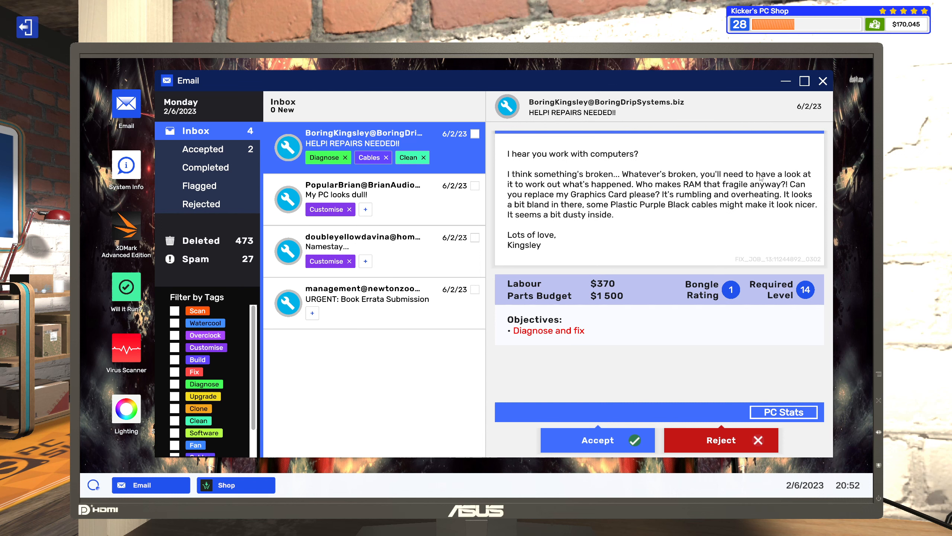
mouse_move(784, 418)
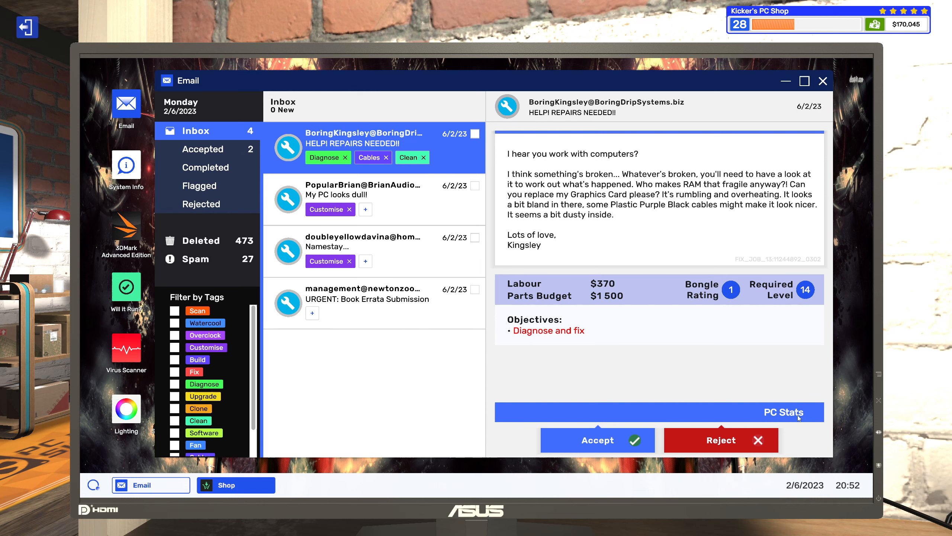
Step: View the customer PC's component list to locate the CORSAIR Vengeance DDR5 16 GB memory
left_click(783, 411)
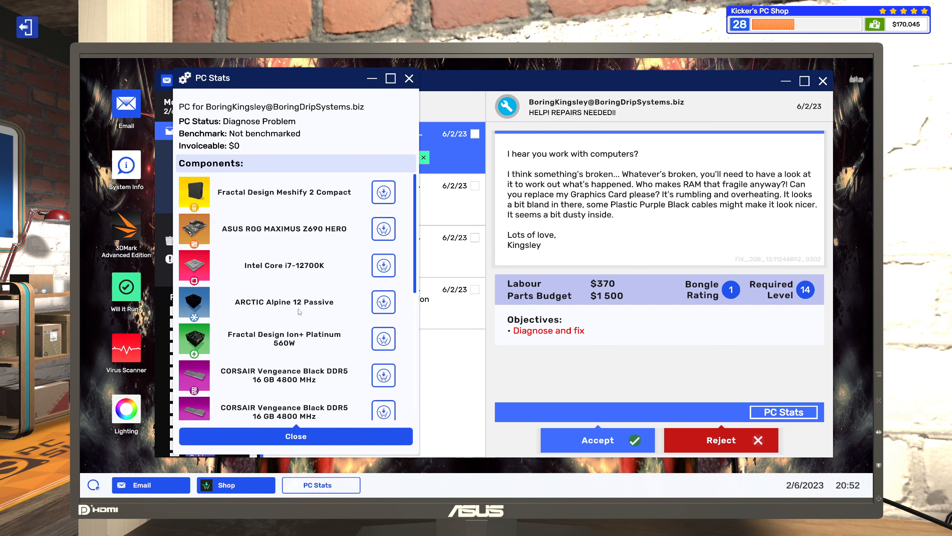
scroll("down", 3)
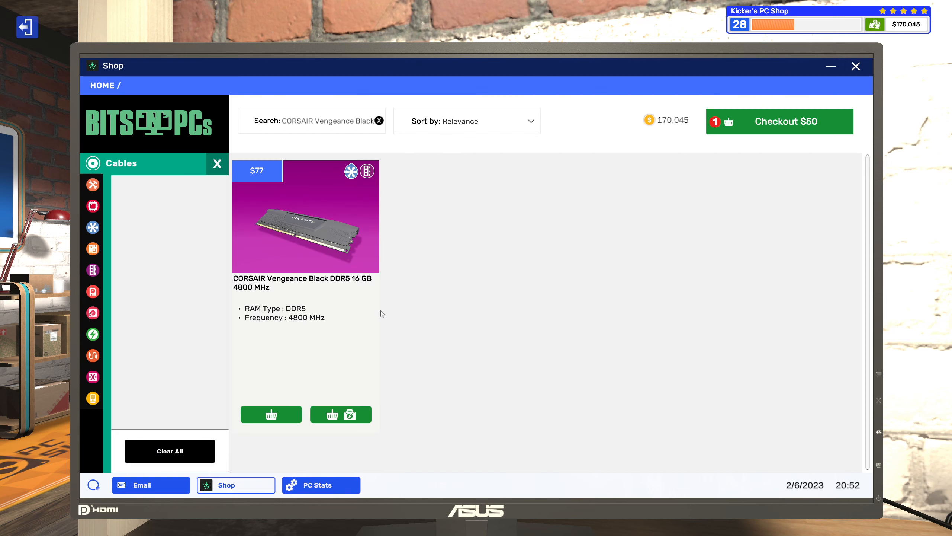
mouse_move(340, 414)
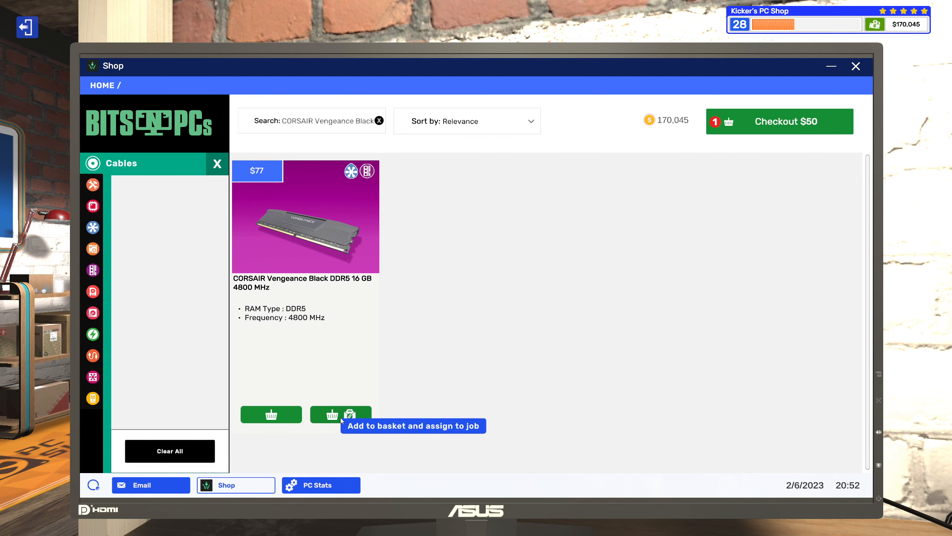
Step: Add the CORSAIR Vengeance DDR5 memory to the basket assigned to the HELP! REPAIRS NEEDED!! job, totalling $127
left_click(341, 415)
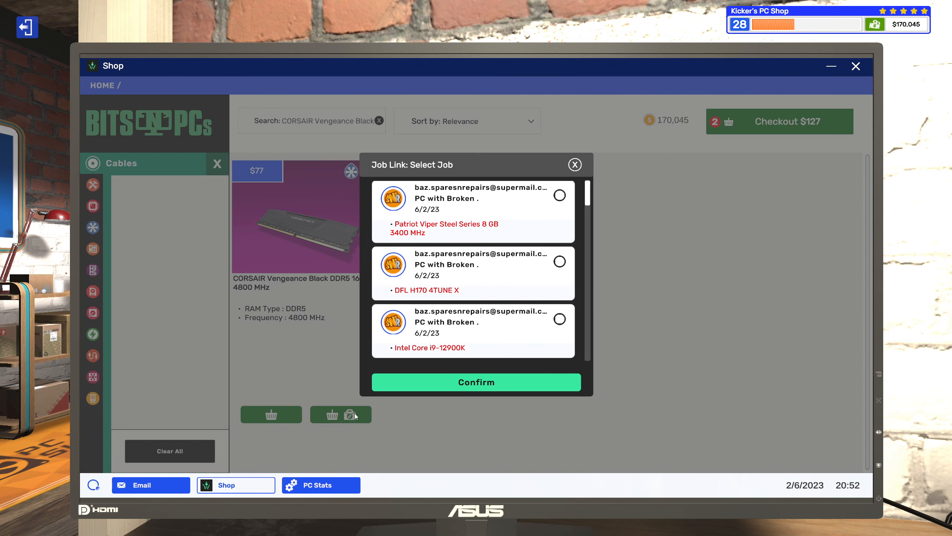
scroll("down", 3)
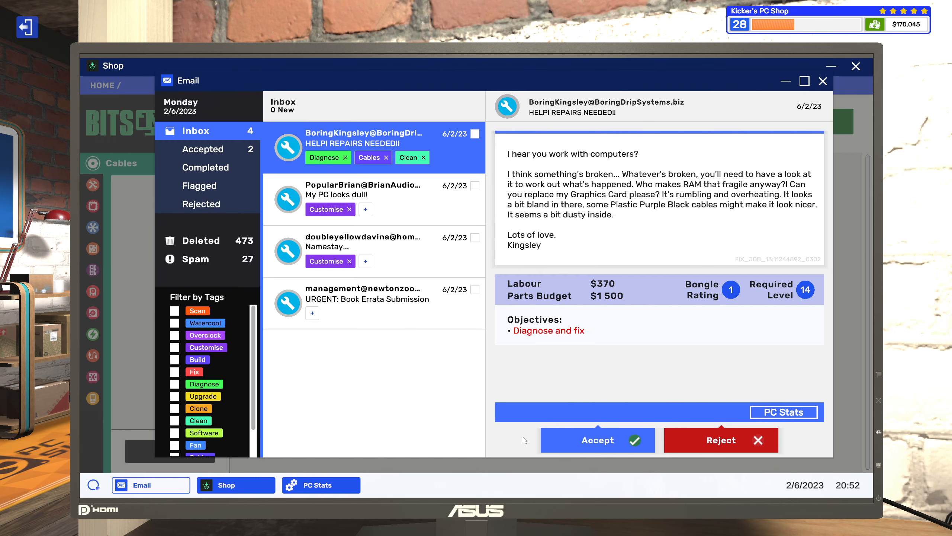
left_click(596, 440)
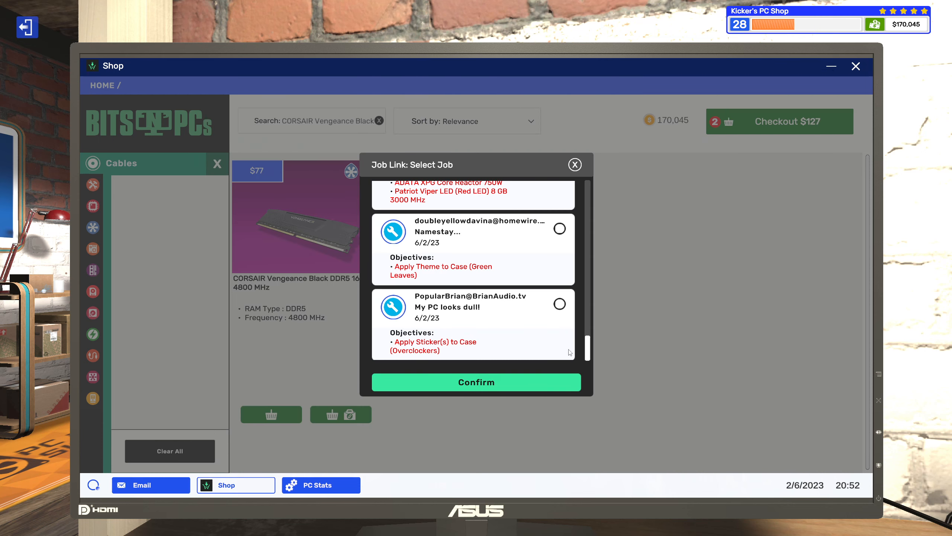
scroll("down", 3)
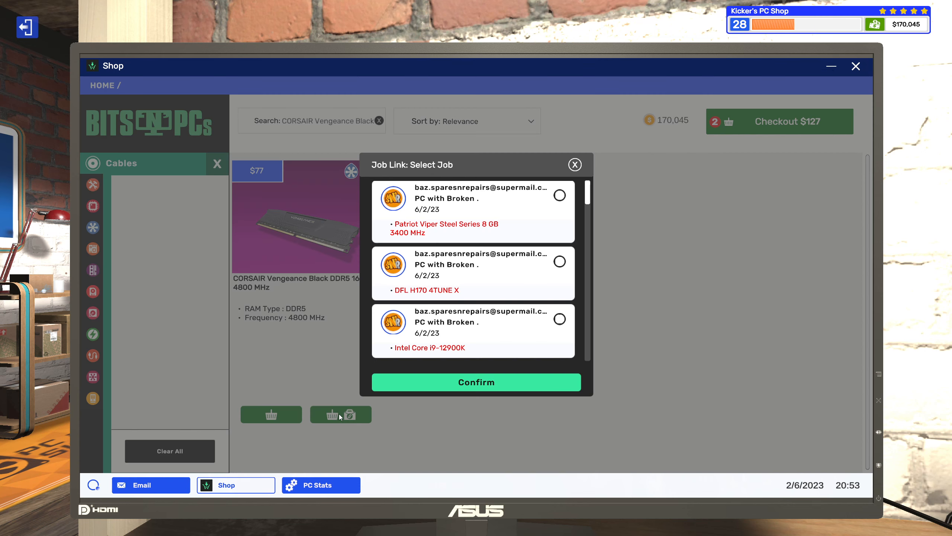
scroll("down", 3)
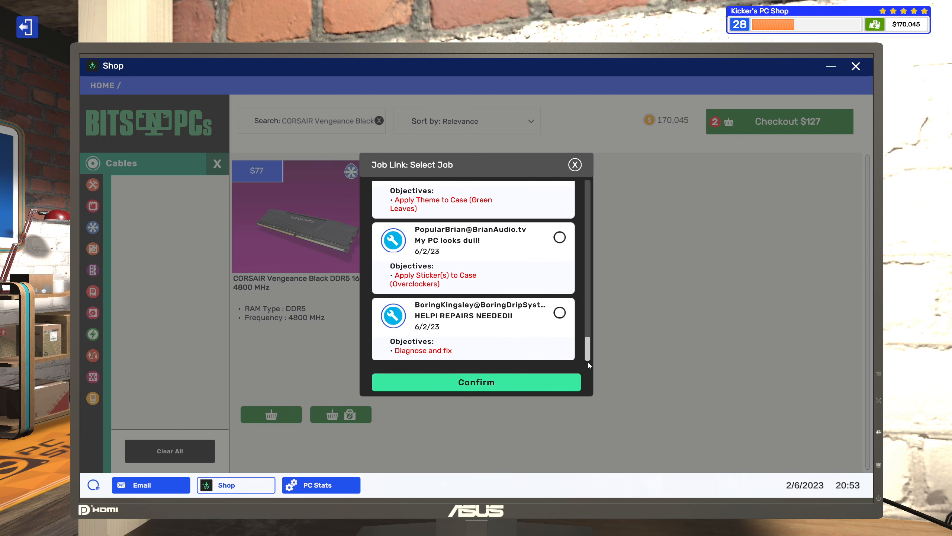
left_click(559, 312)
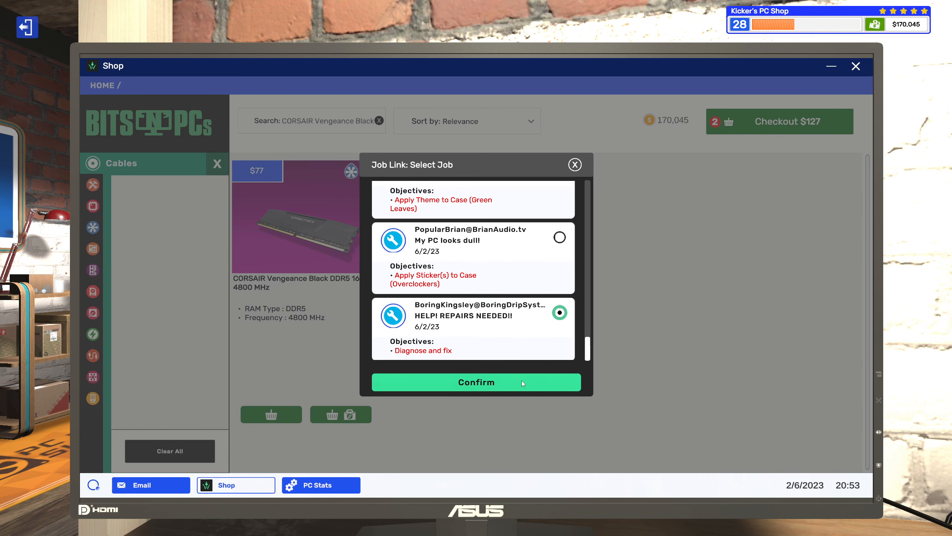
left_click(476, 381)
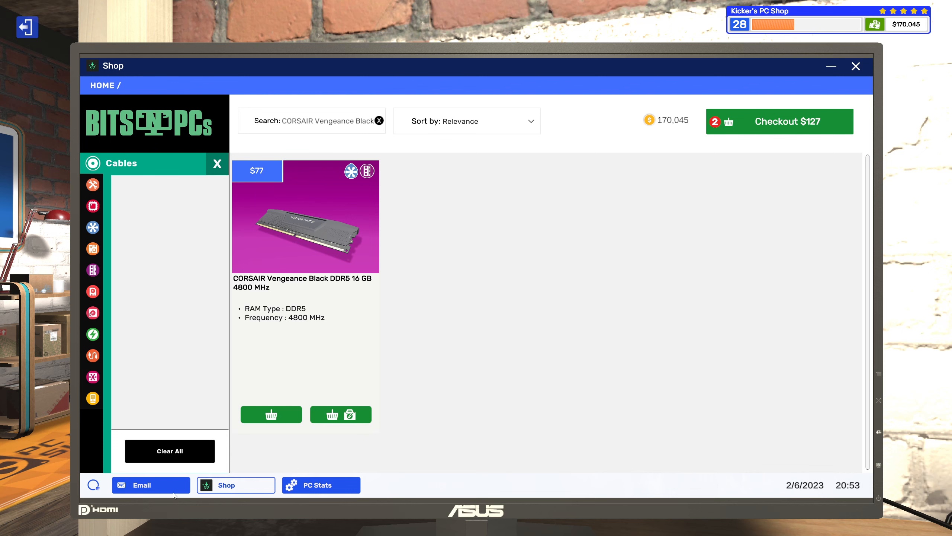
Step: Add the $510 NVIDIA GeForce GTX 1070 Founders Edition to the basket for Kingsley's repair job, totalling $637
left_click(320, 485)
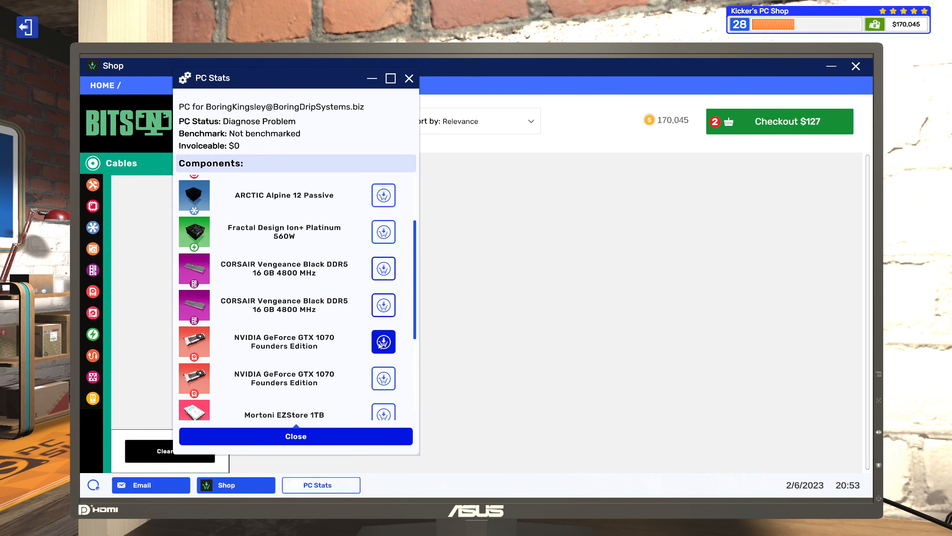
left_click(341, 414)
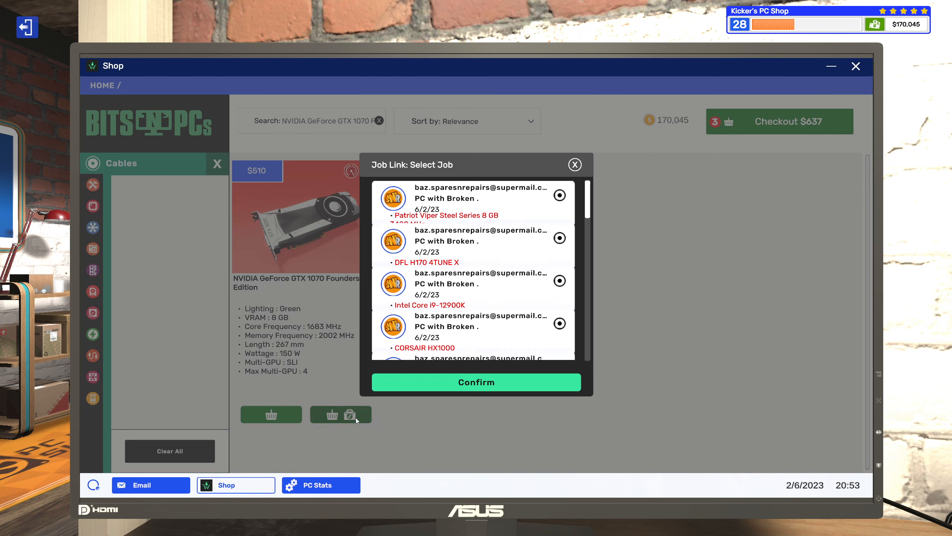
scroll("down", 3)
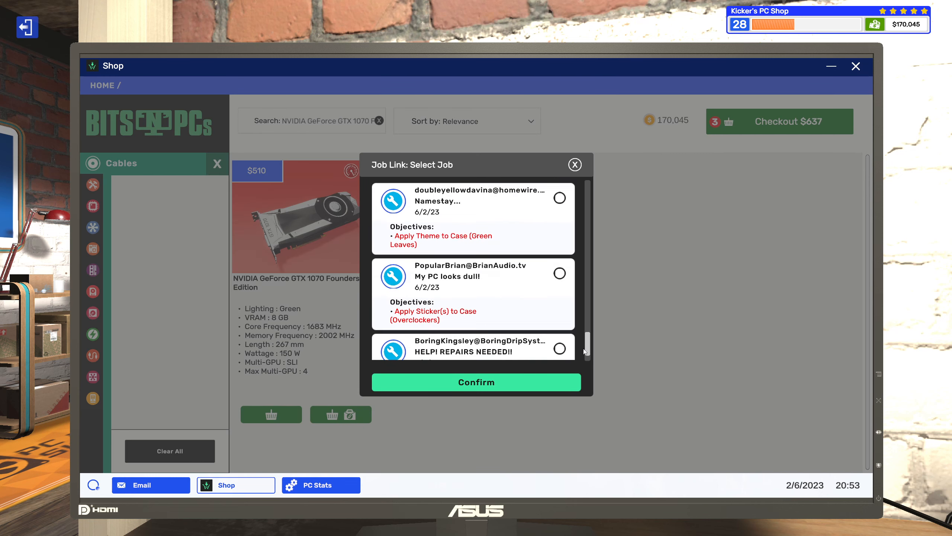
left_click(560, 312)
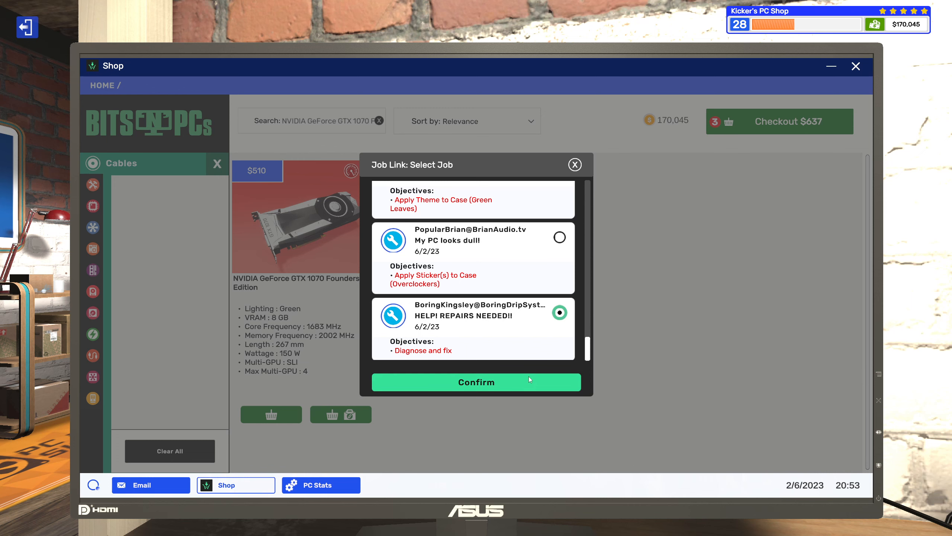
left_click(476, 382)
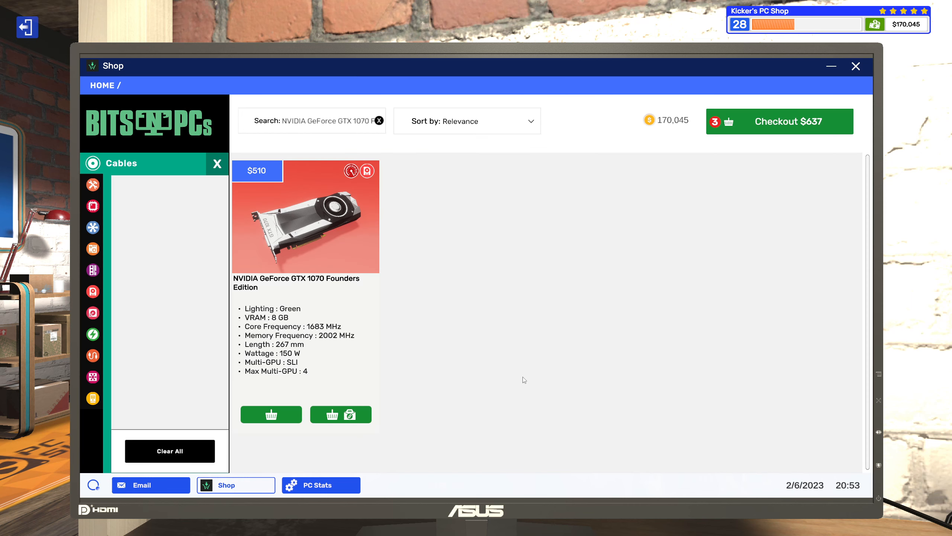
mouse_move(438, 224)
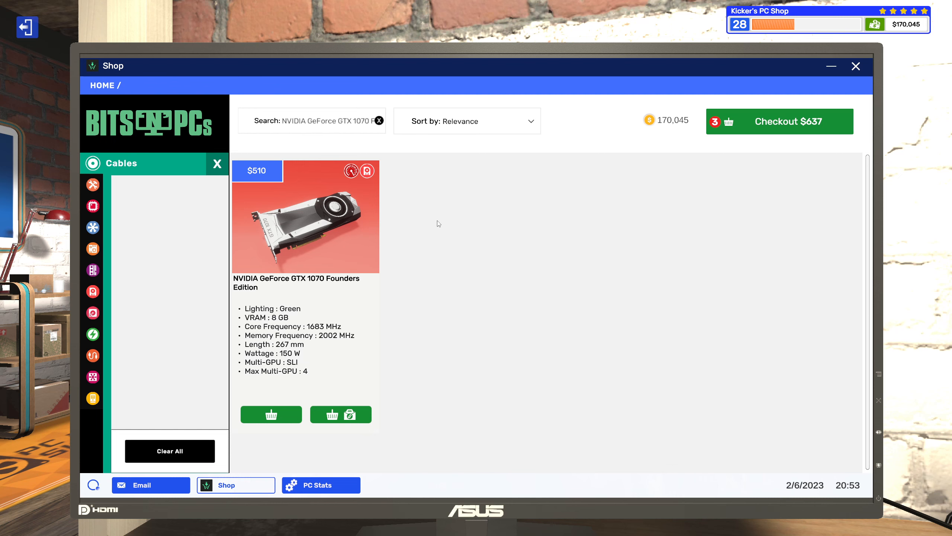
mouse_move(436, 222)
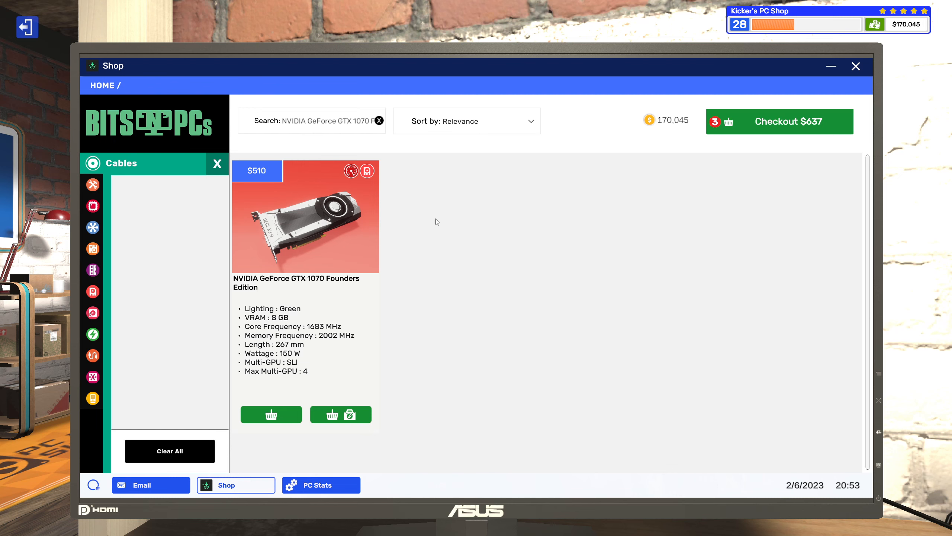
Step: Raise the basket to two GTX 1070 cards and two Corsair Vengeance DDR5 kits, totalling $1224
left_click(779, 121)
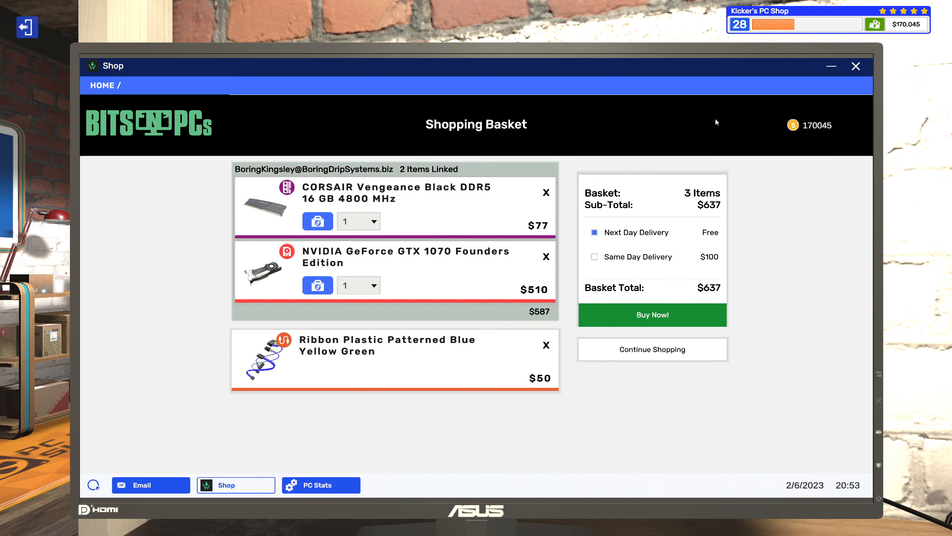
mouse_move(459, 306)
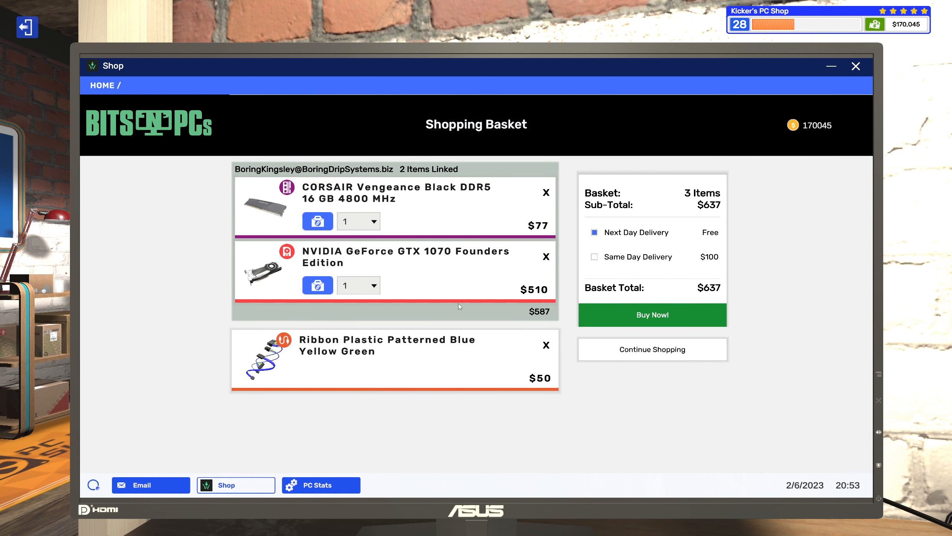
mouse_move(533, 312)
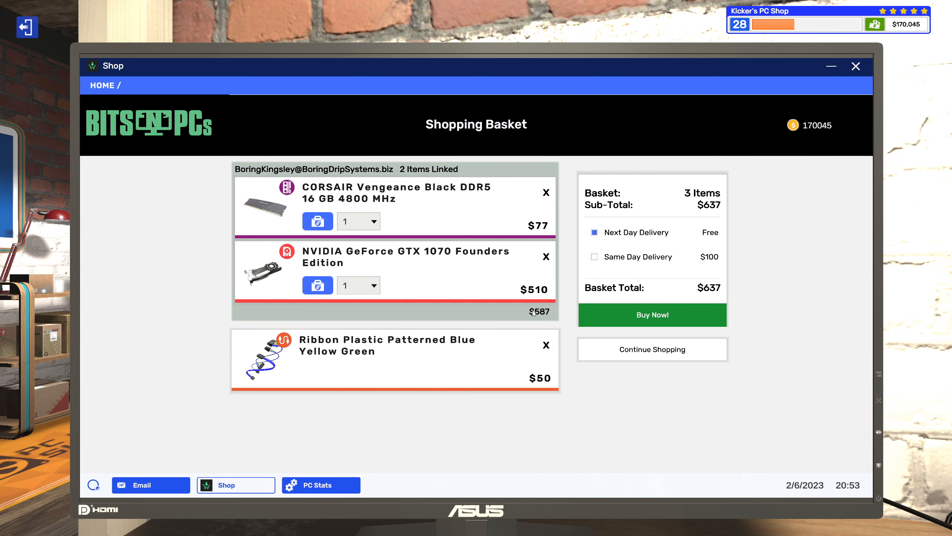
left_click(358, 285)
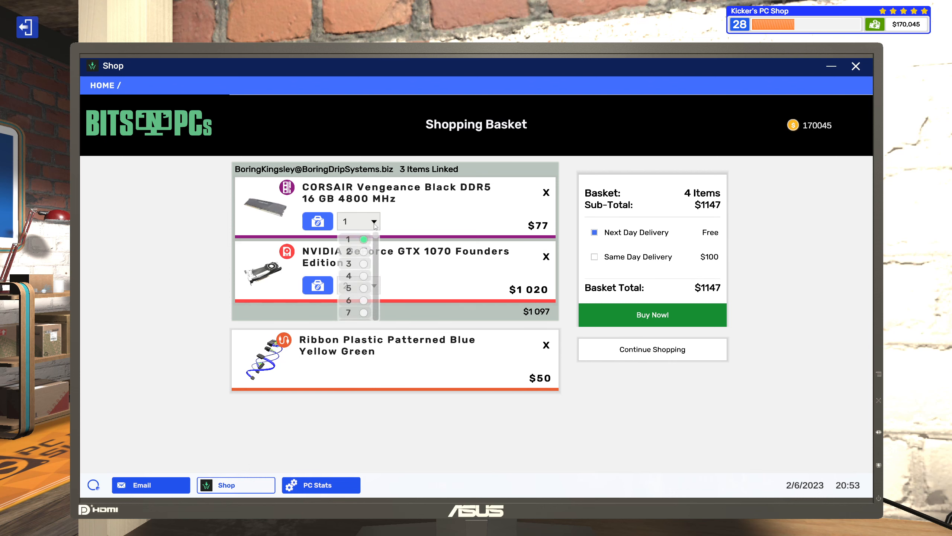
left_click(351, 250)
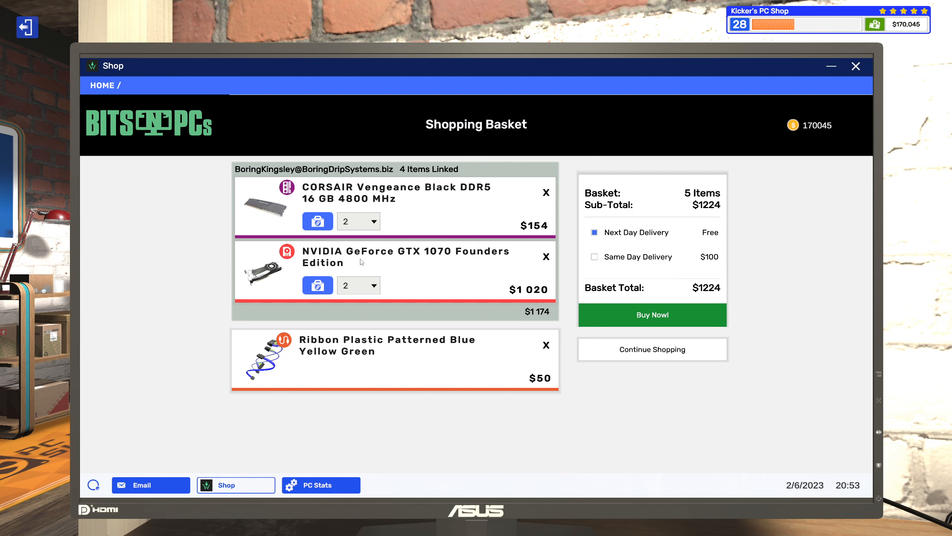
mouse_move(369, 256)
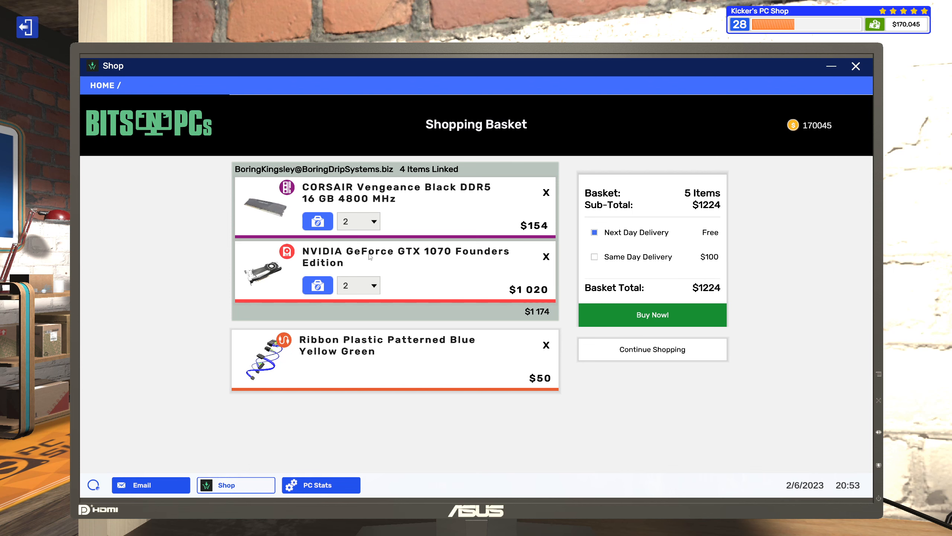
Step: Review the customer PC's component list from the repair email, then close it
left_click(141, 484)
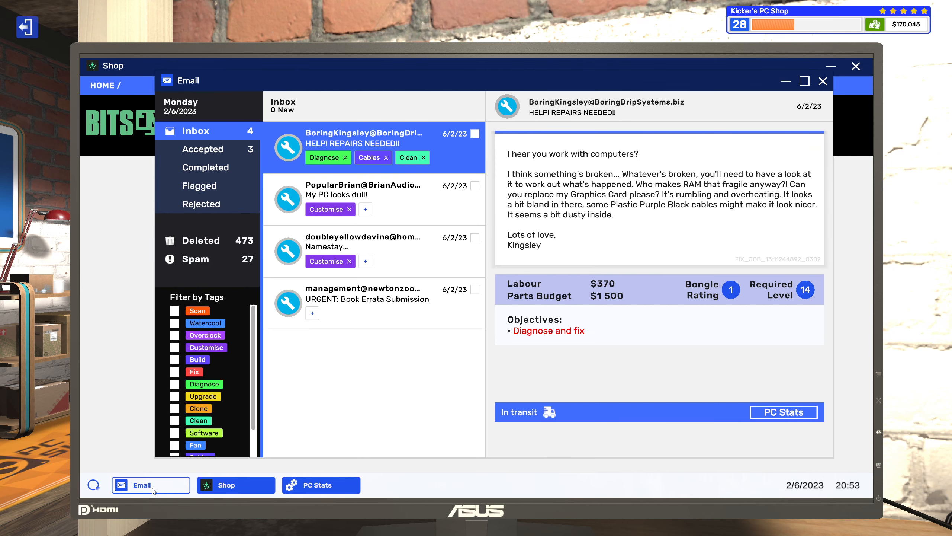
left_click(783, 411)
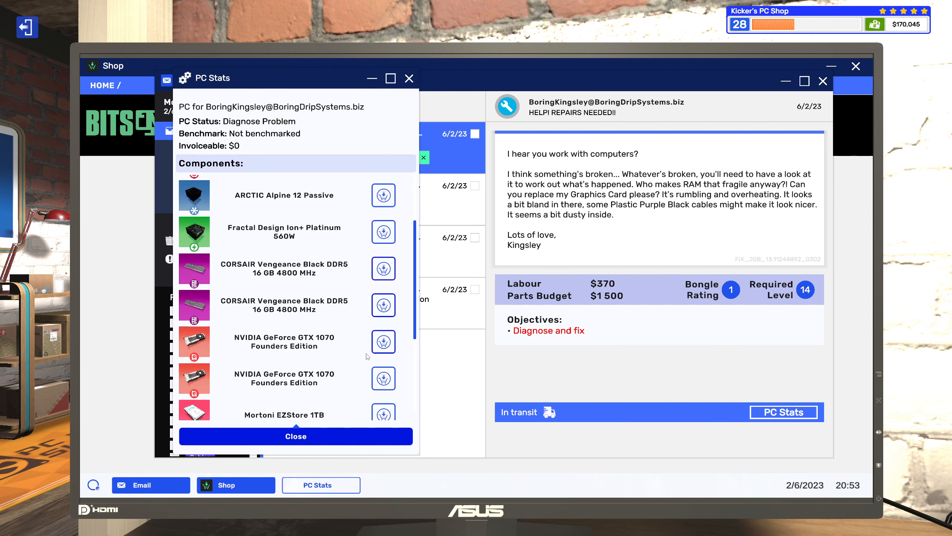
scroll("down", 3)
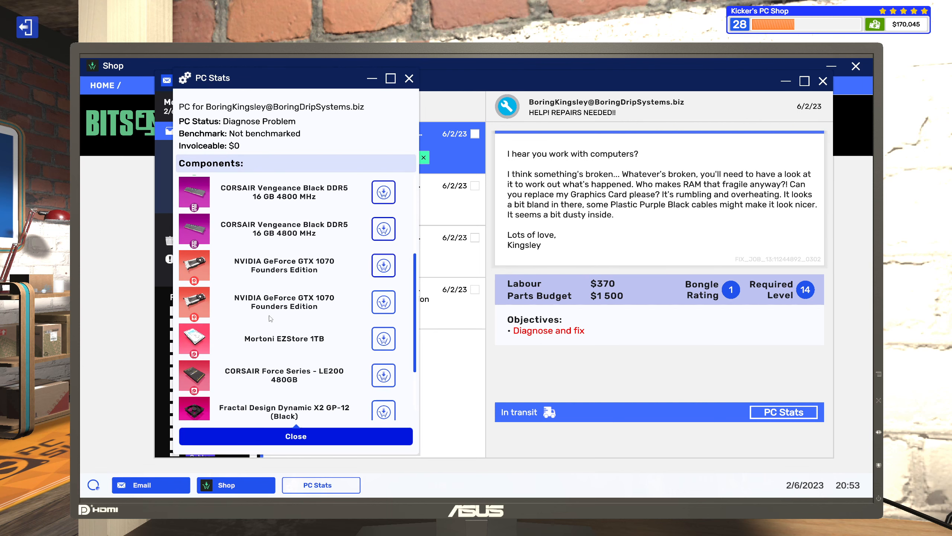
mouse_move(108, 321)
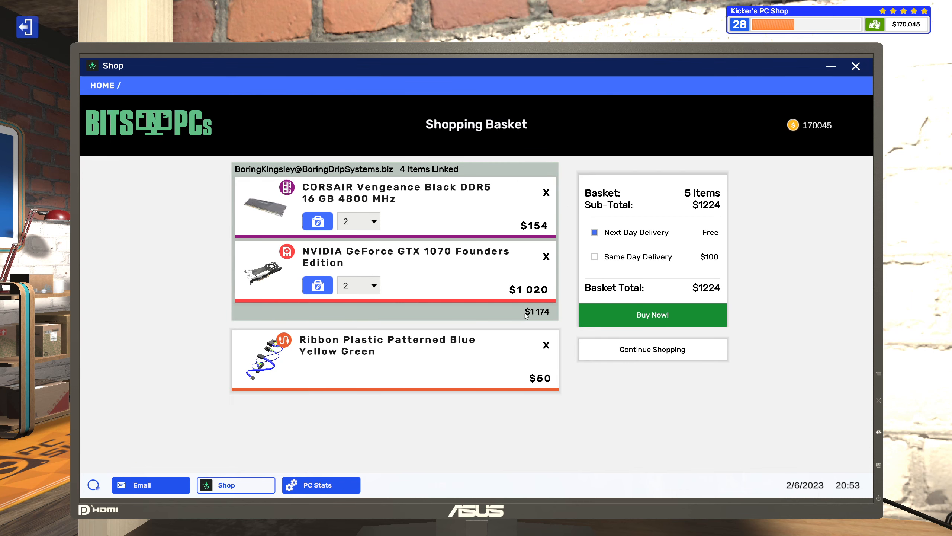
mouse_move(548, 322)
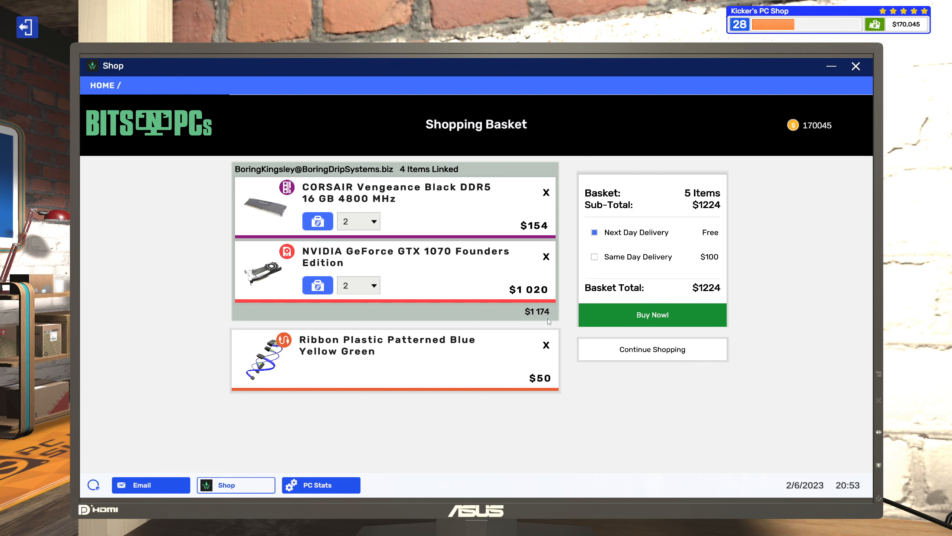
mouse_move(533, 207)
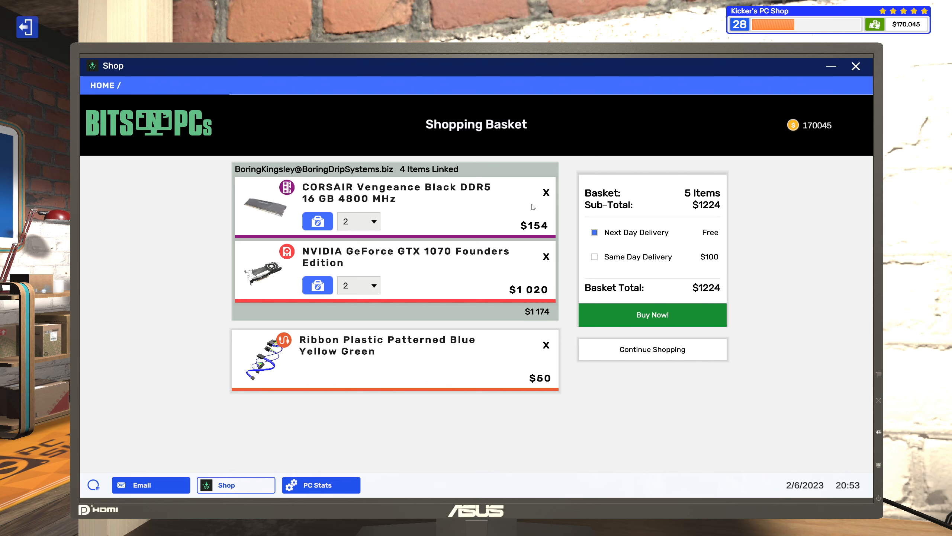
mouse_move(594, 322)
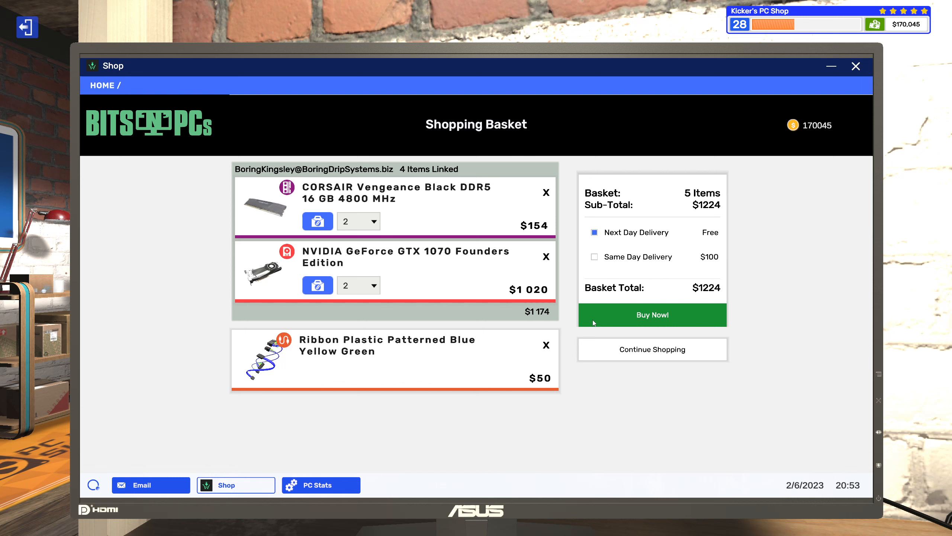
mouse_move(550, 345)
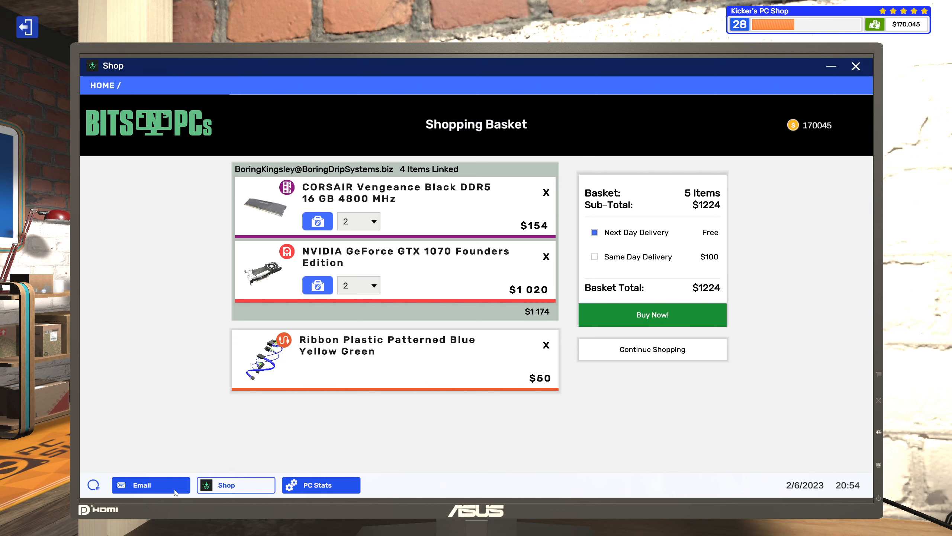
left_click(320, 484)
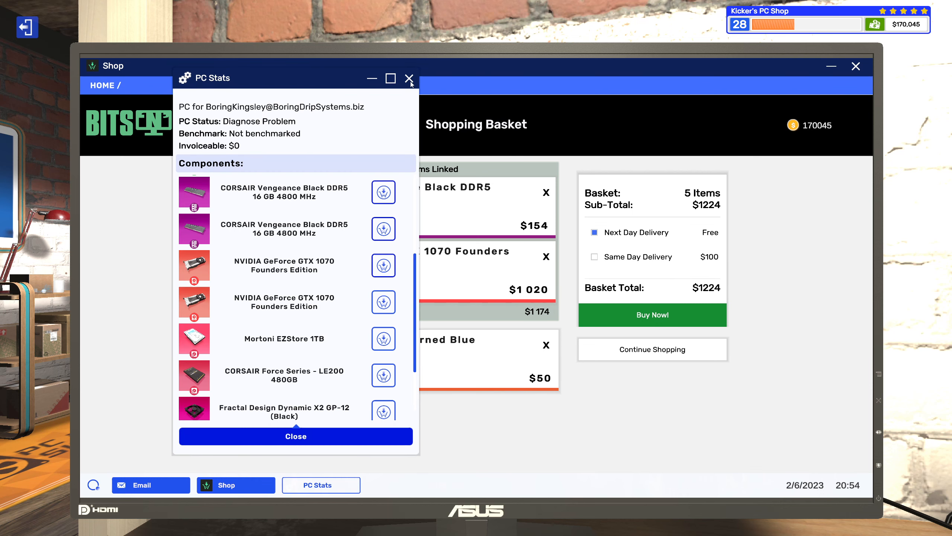
left_click(410, 79)
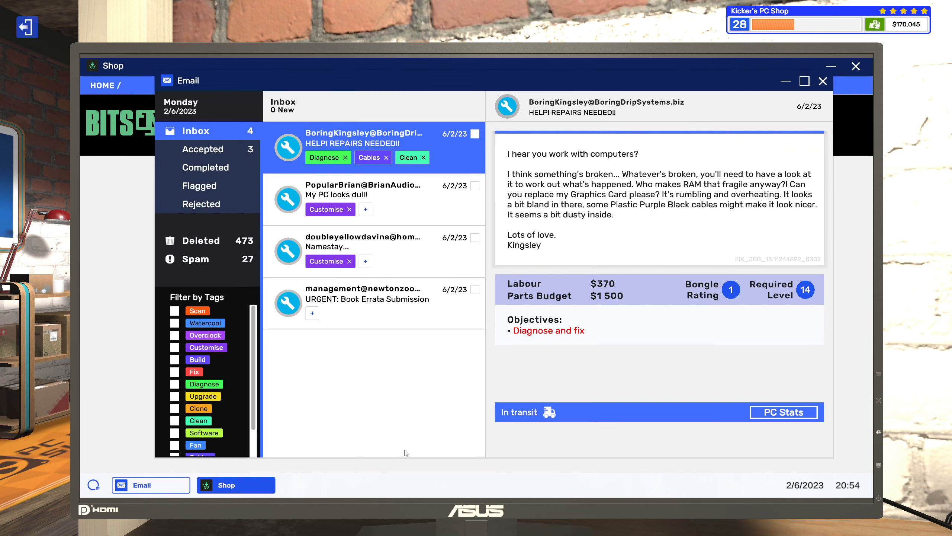
mouse_move(438, 316)
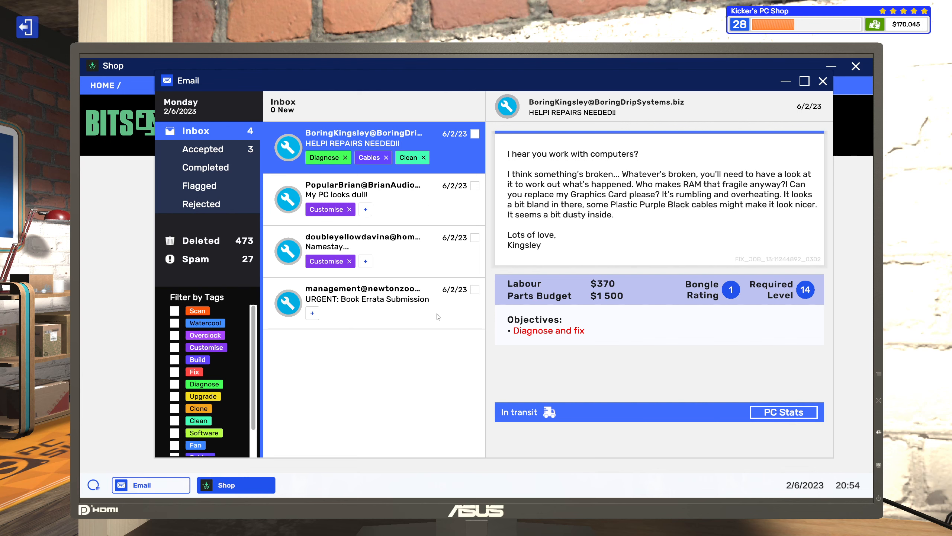
mouse_move(422, 402)
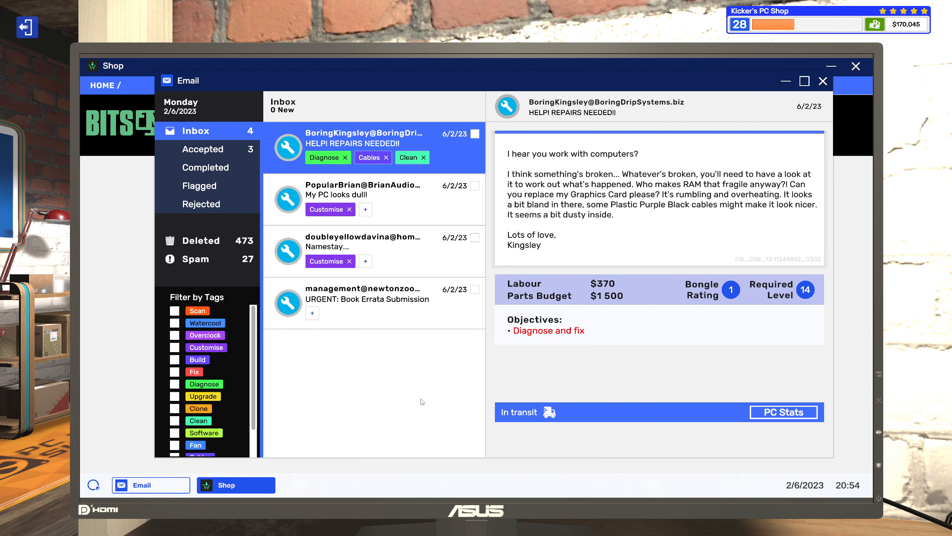
Step: Read and delete the Newton Zoo book errata complaint, leaving the repair request showing
left_click(368, 294)
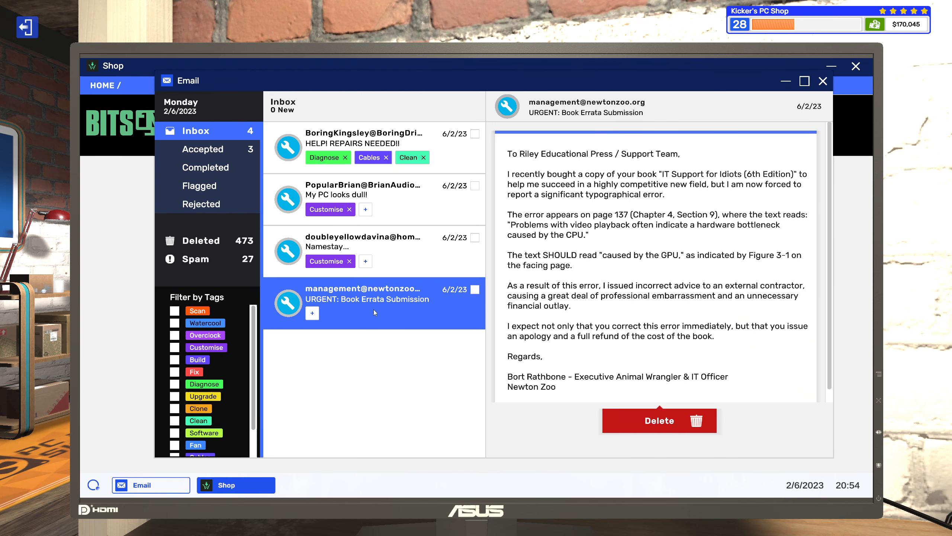
mouse_move(537, 128)
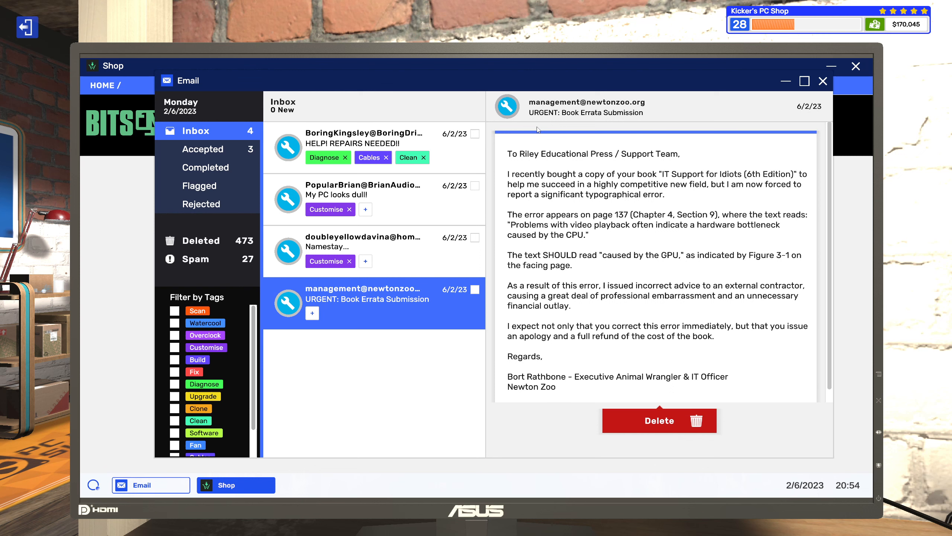
mouse_move(606, 177)
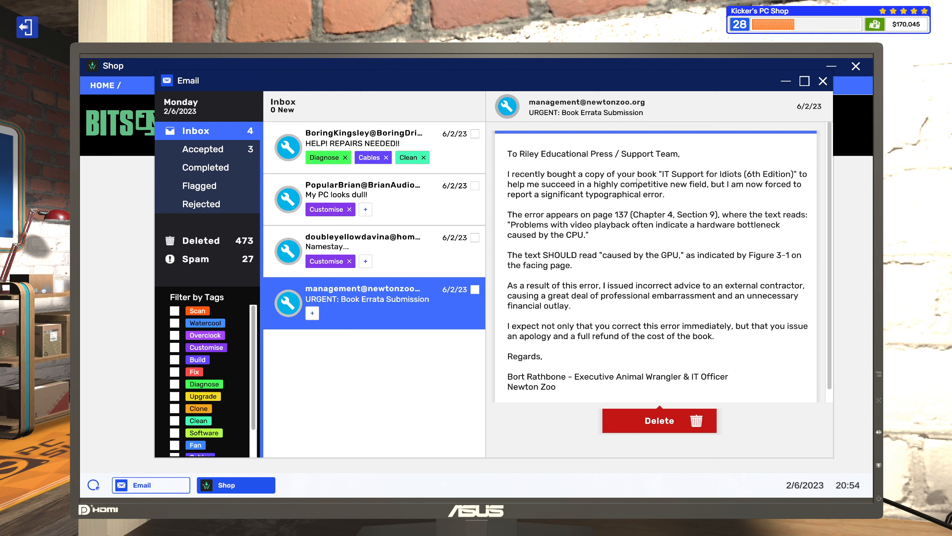
mouse_move(574, 202)
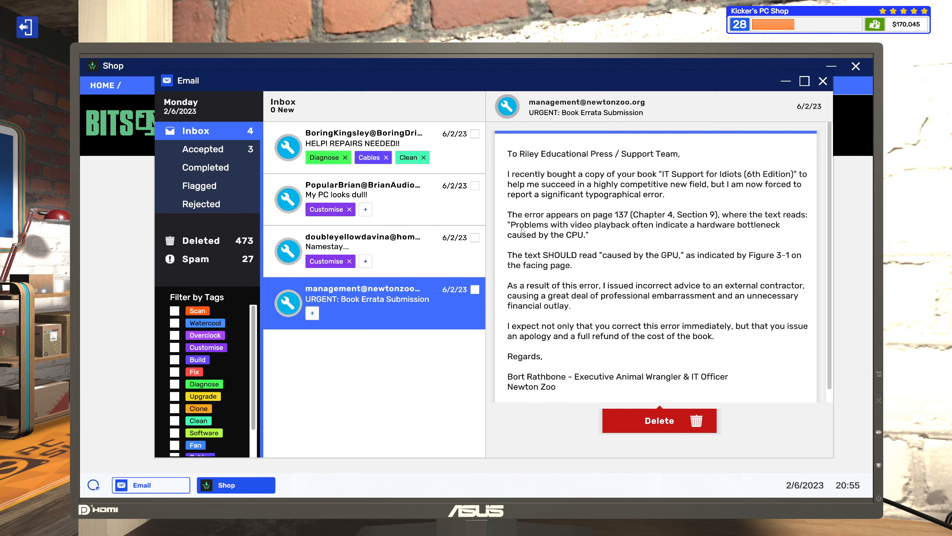
mouse_move(512, 246)
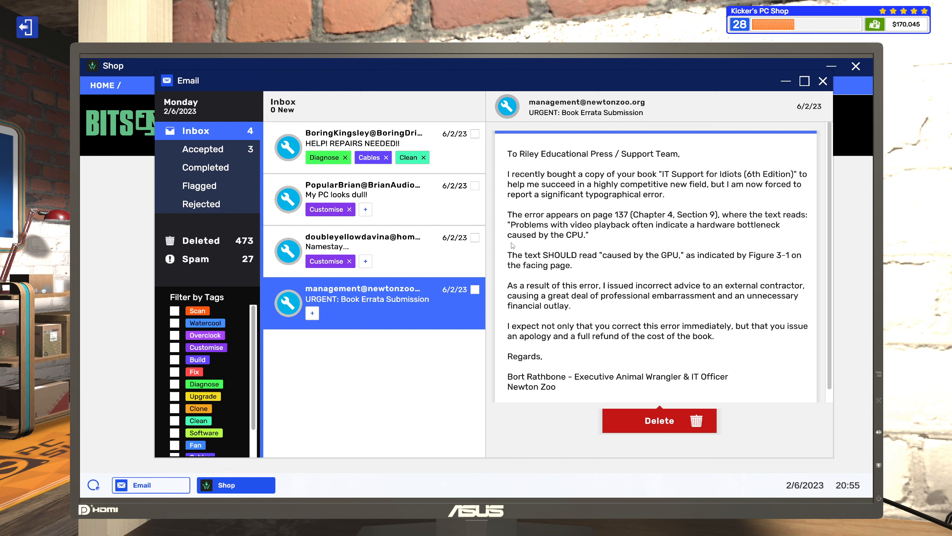
mouse_move(583, 265)
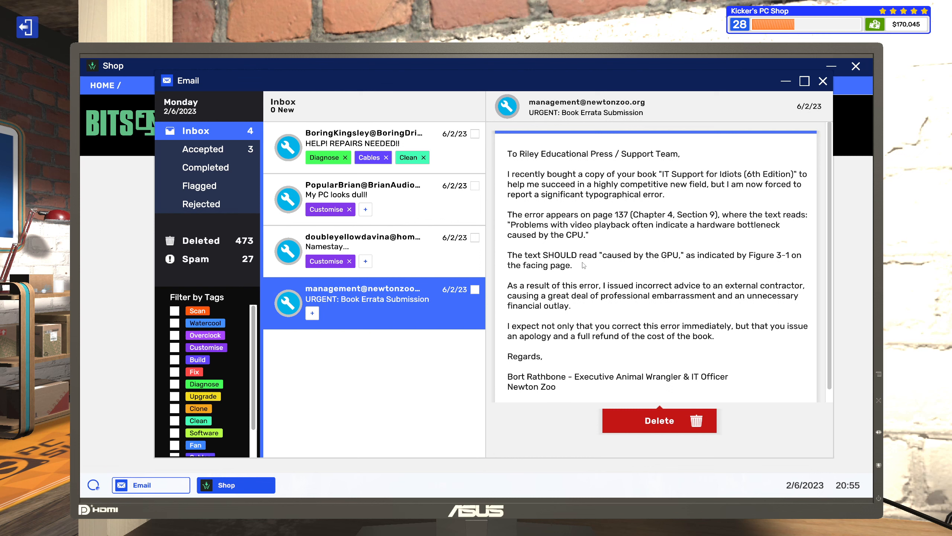
mouse_move(642, 265)
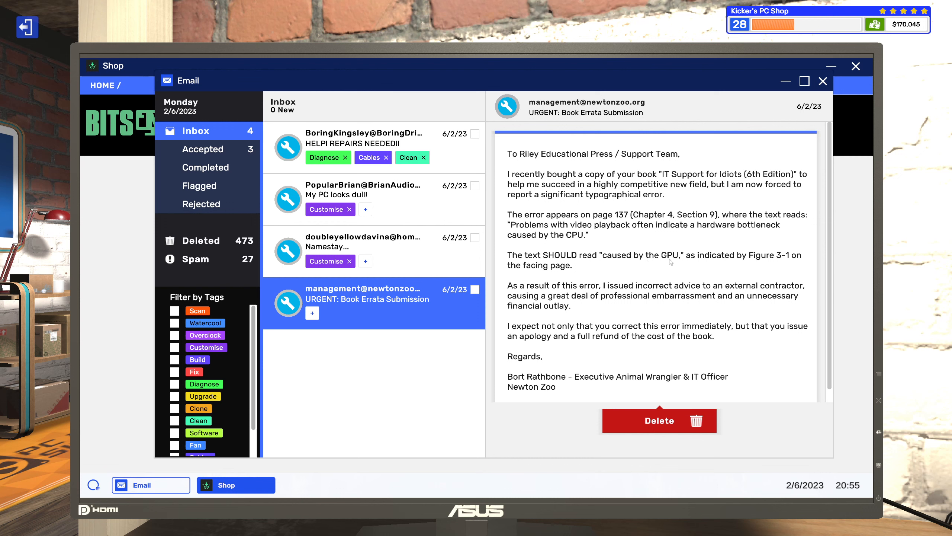
mouse_move(737, 265)
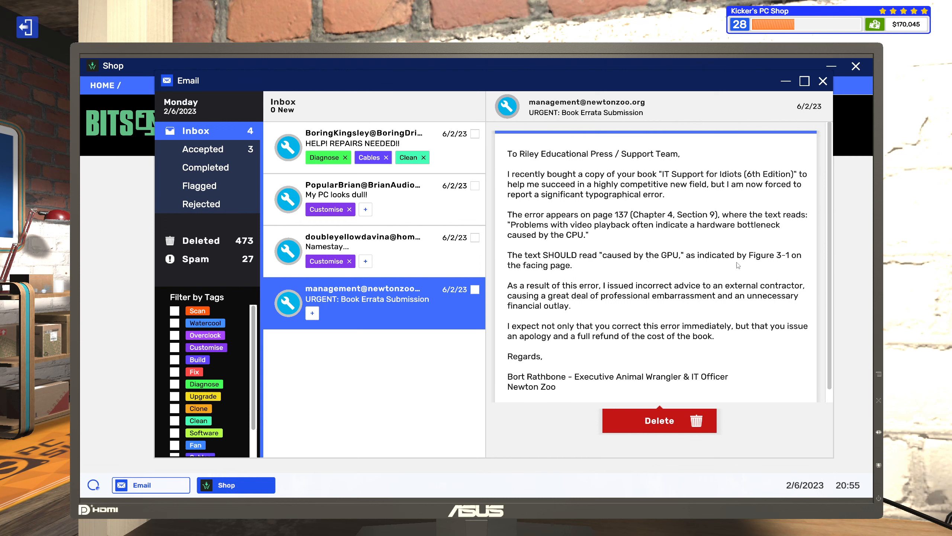
mouse_move(780, 265)
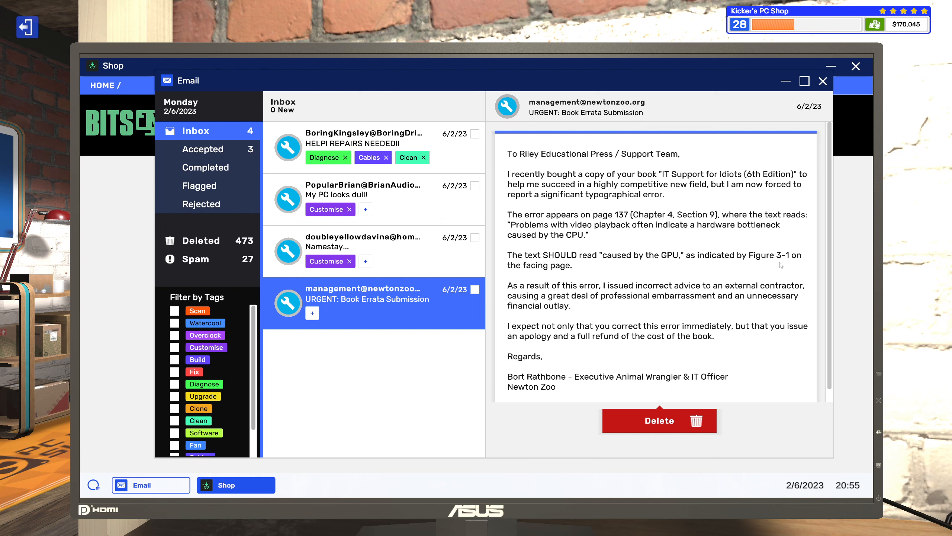
mouse_move(786, 263)
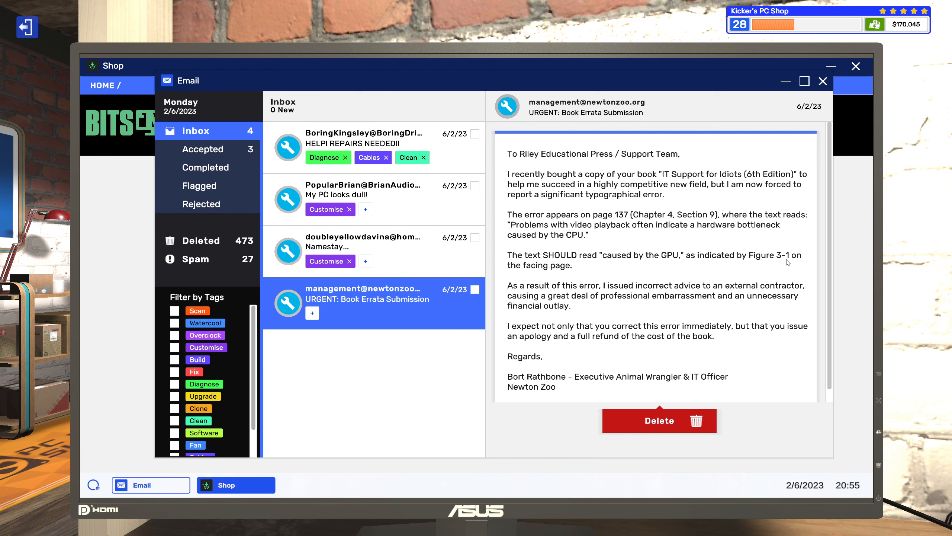
mouse_move(619, 265)
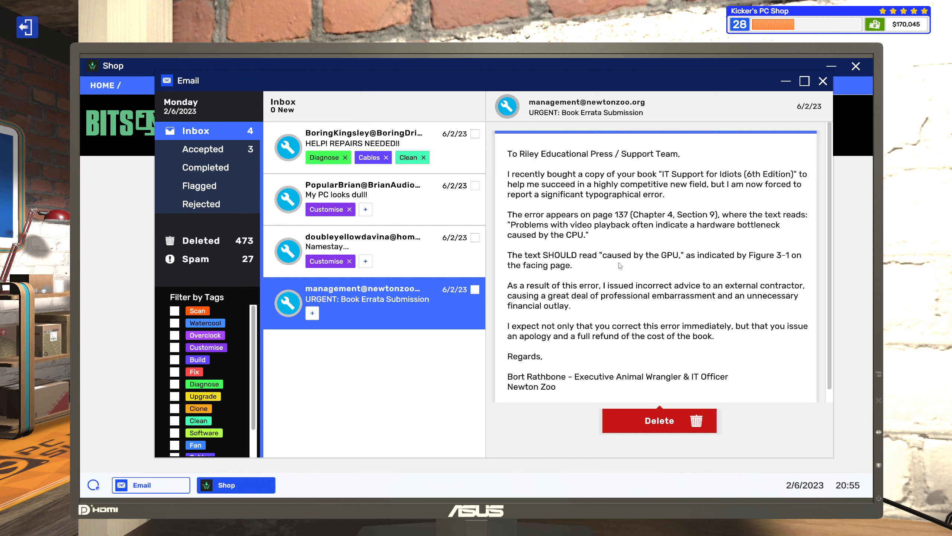
mouse_move(501, 273)
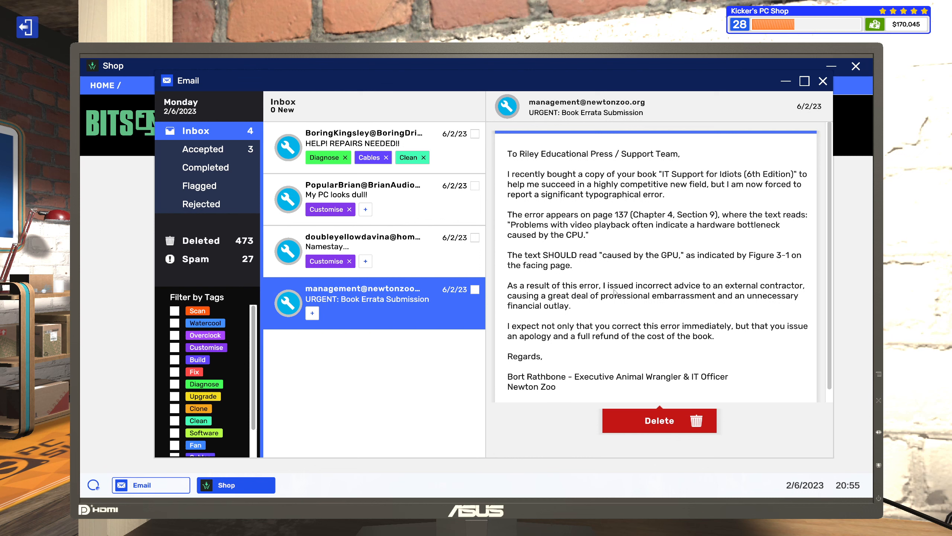
mouse_move(626, 292)
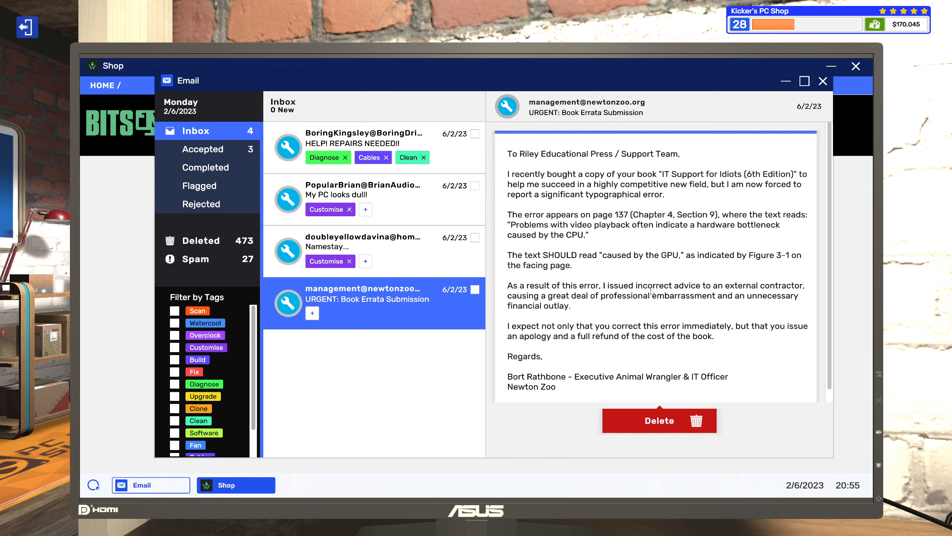
mouse_move(699, 292)
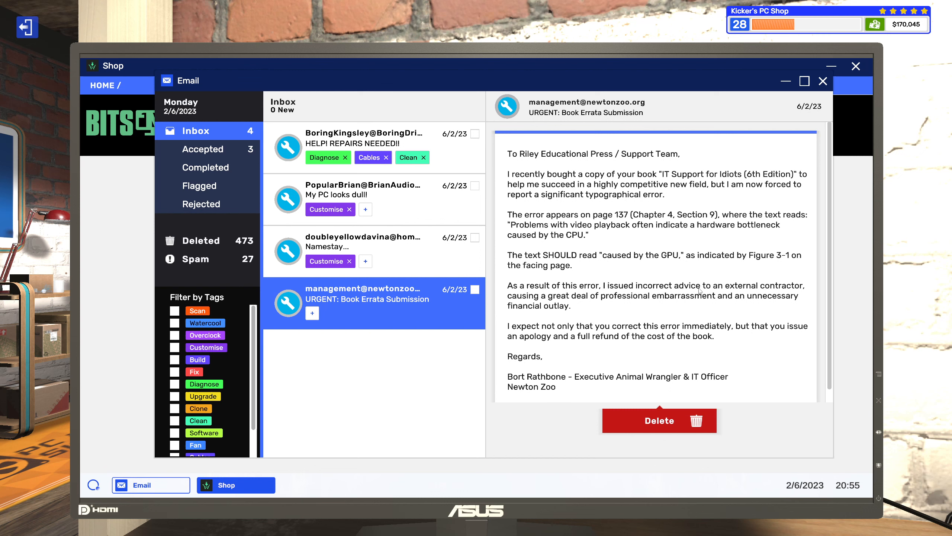
mouse_move(722, 291)
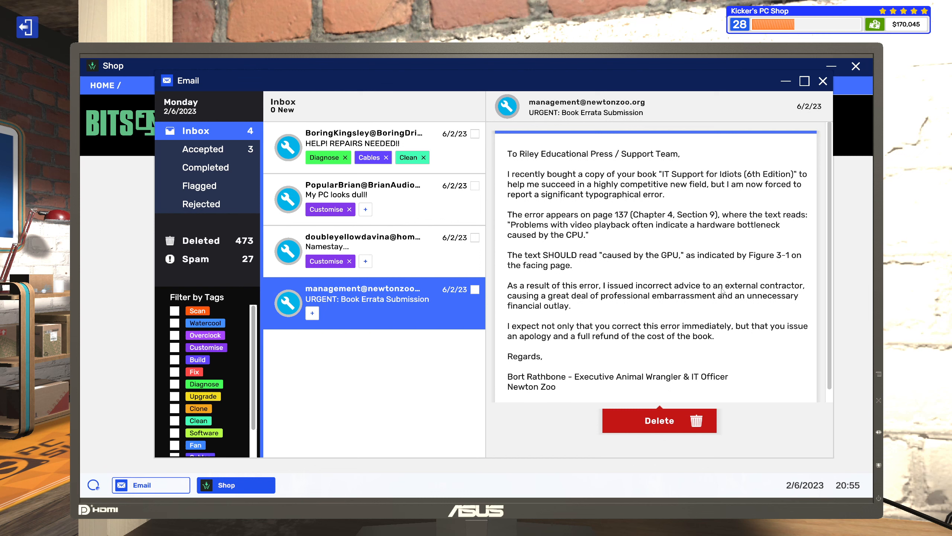
mouse_move(750, 293)
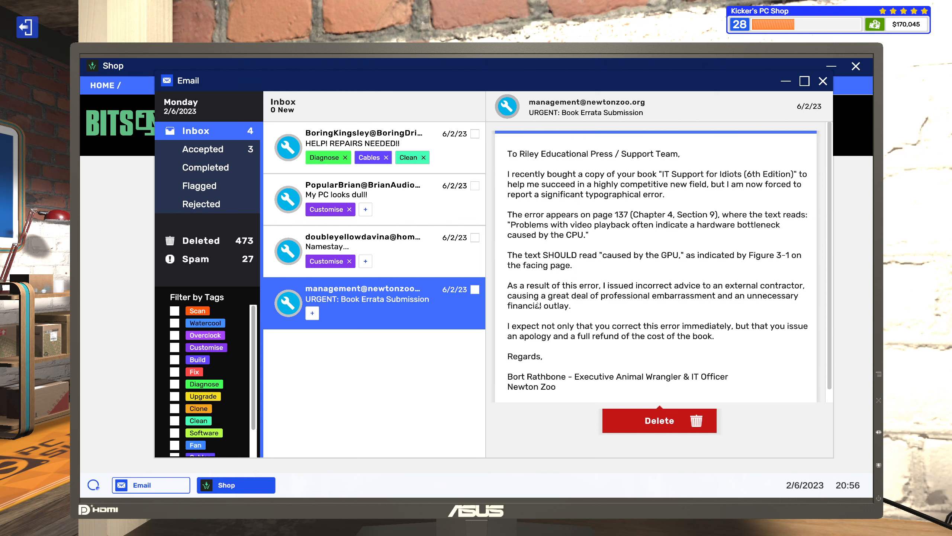
mouse_move(570, 302)
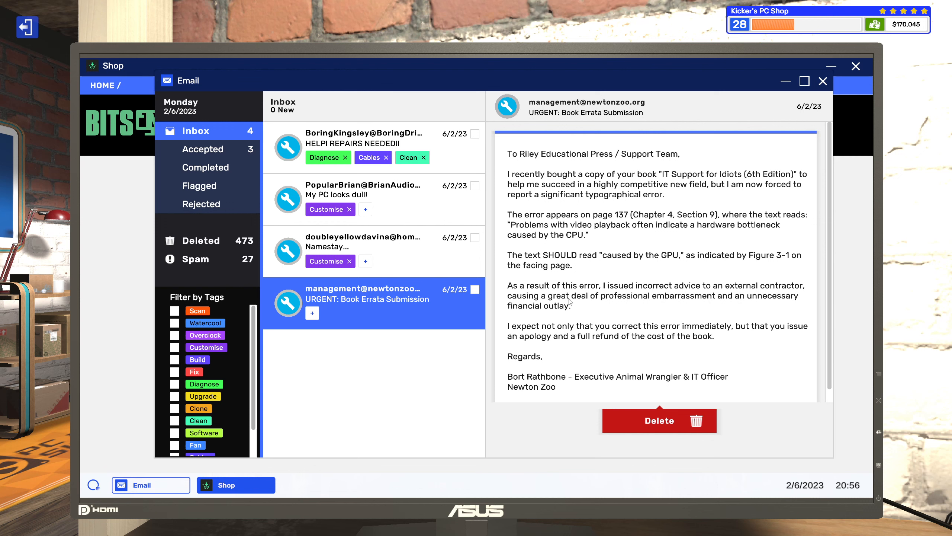
mouse_move(619, 304)
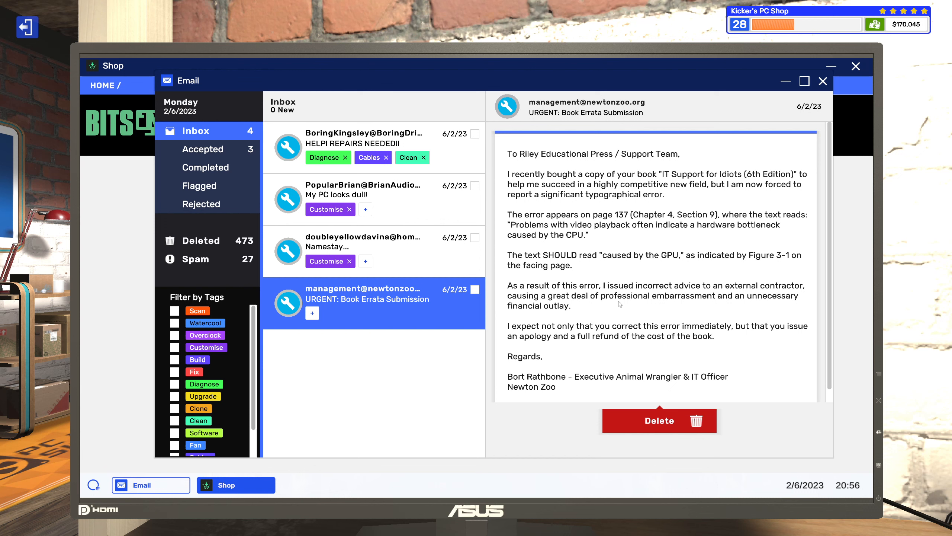
mouse_move(686, 309)
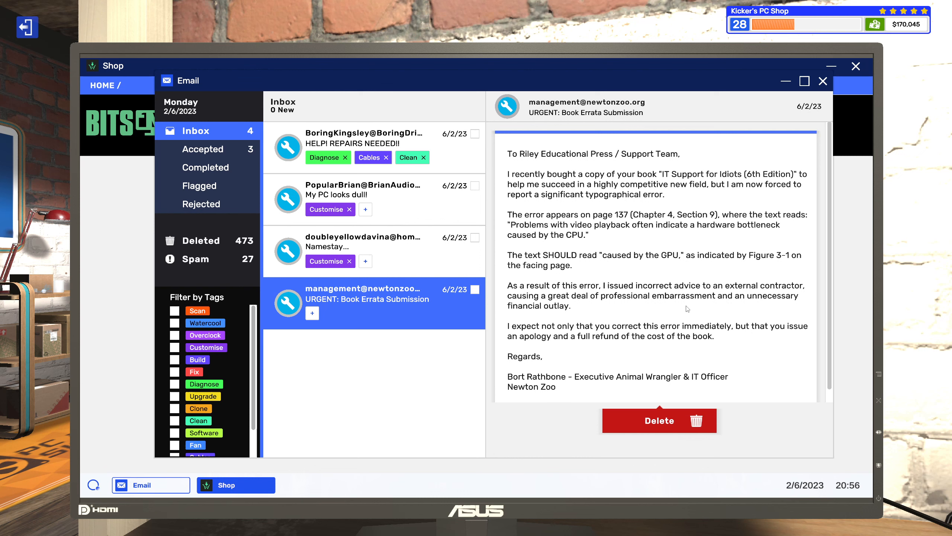
mouse_move(553, 311)
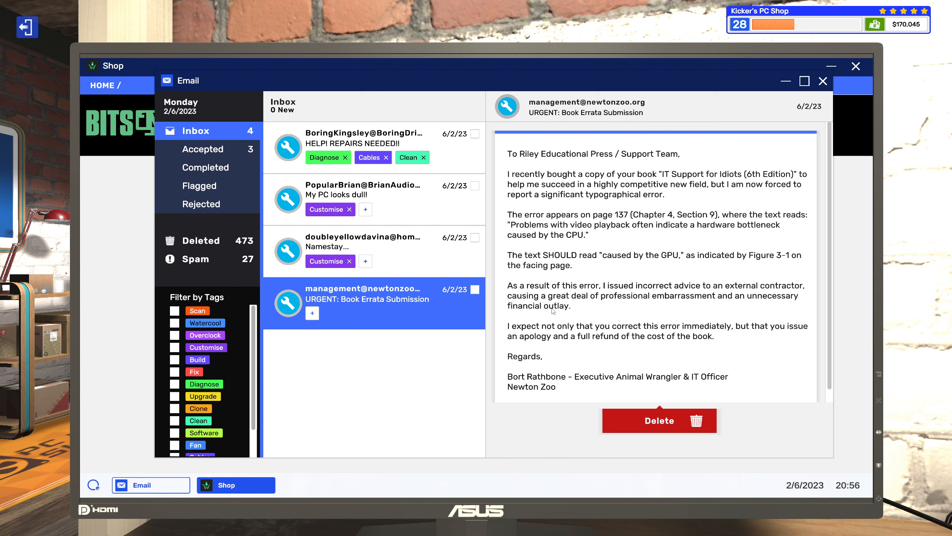
mouse_move(543, 326)
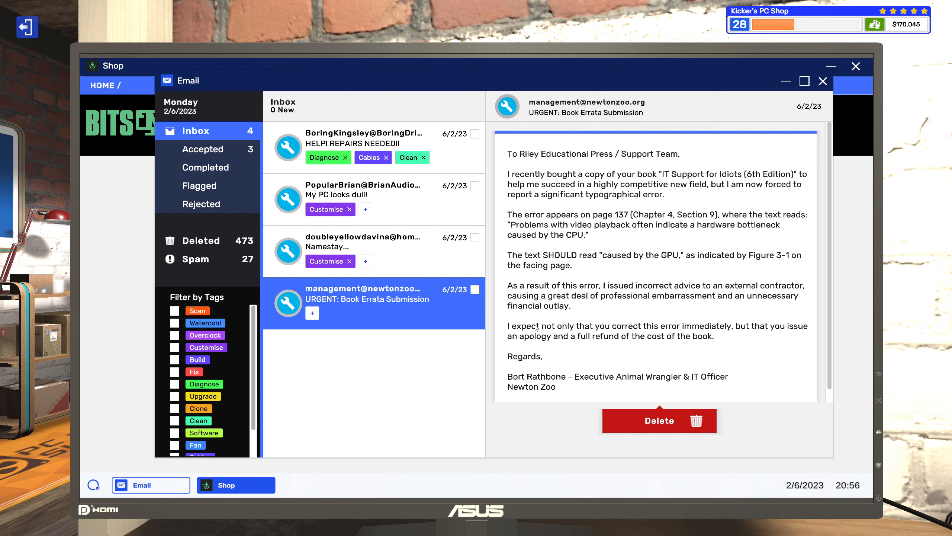
mouse_move(543, 320)
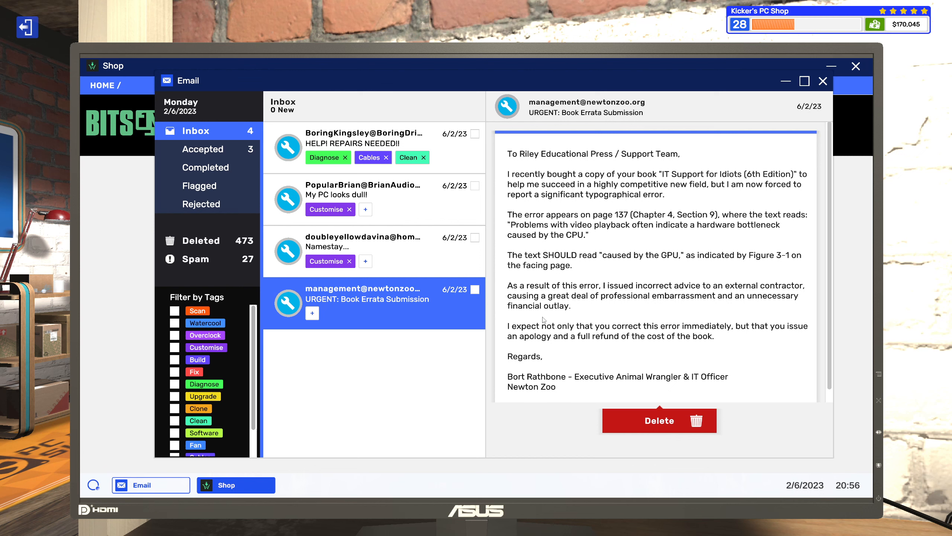
mouse_move(736, 331)
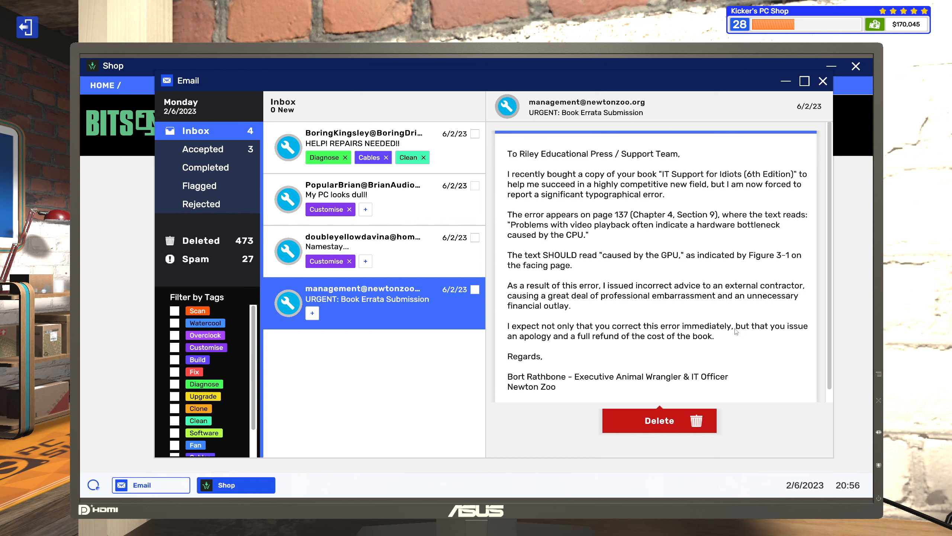
mouse_move(553, 342)
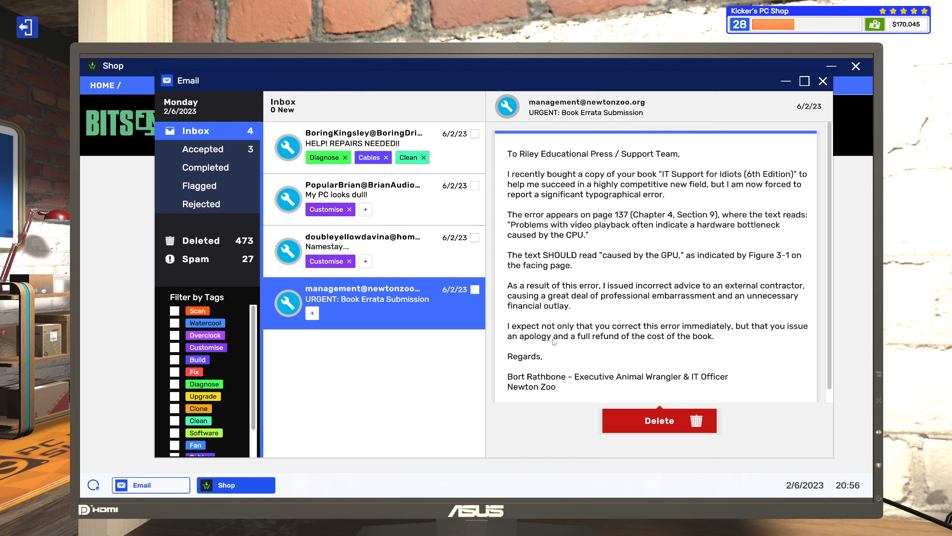
mouse_move(599, 343)
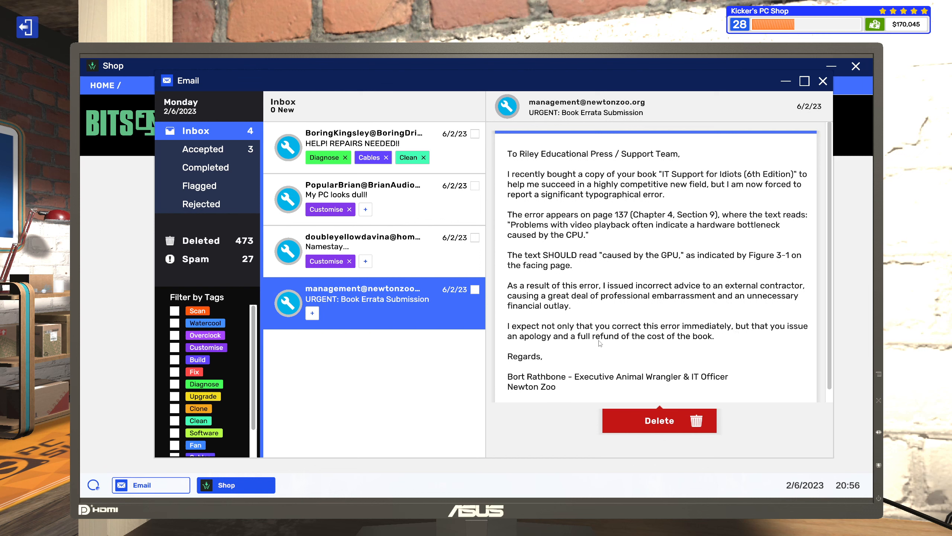
mouse_move(626, 346)
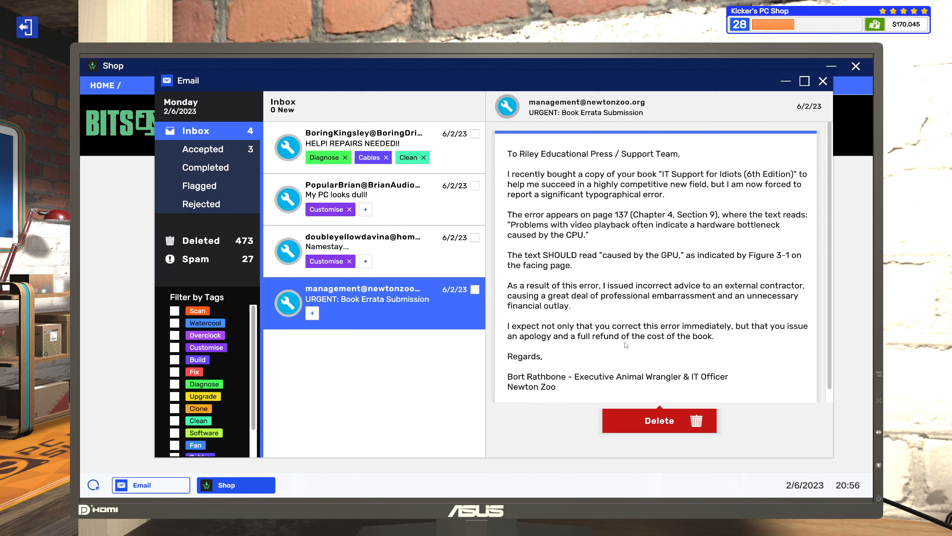
mouse_move(542, 360)
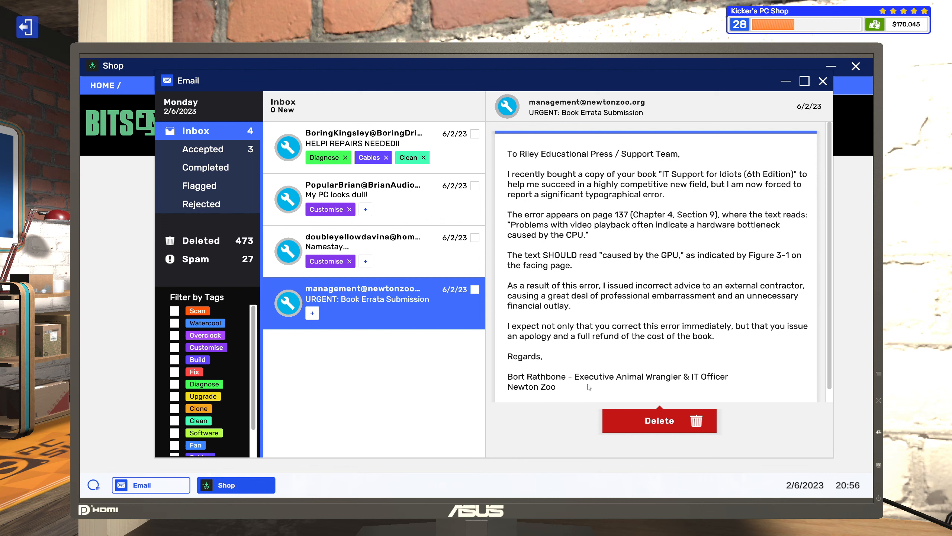
mouse_move(603, 386)
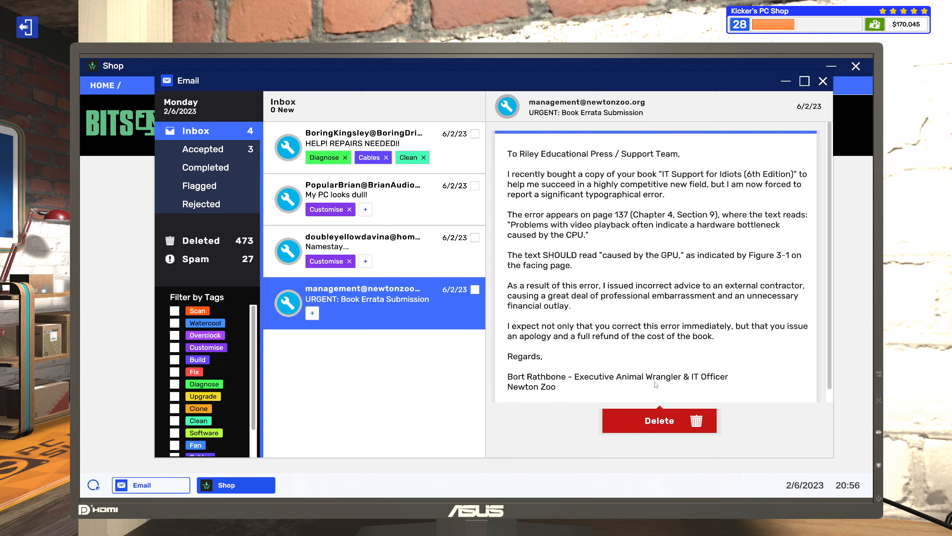
mouse_move(702, 390)
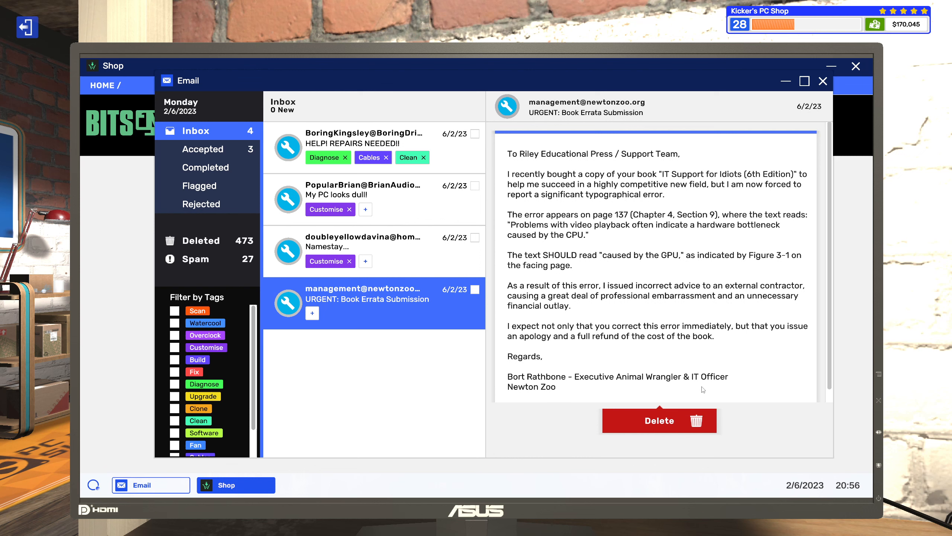
mouse_move(574, 403)
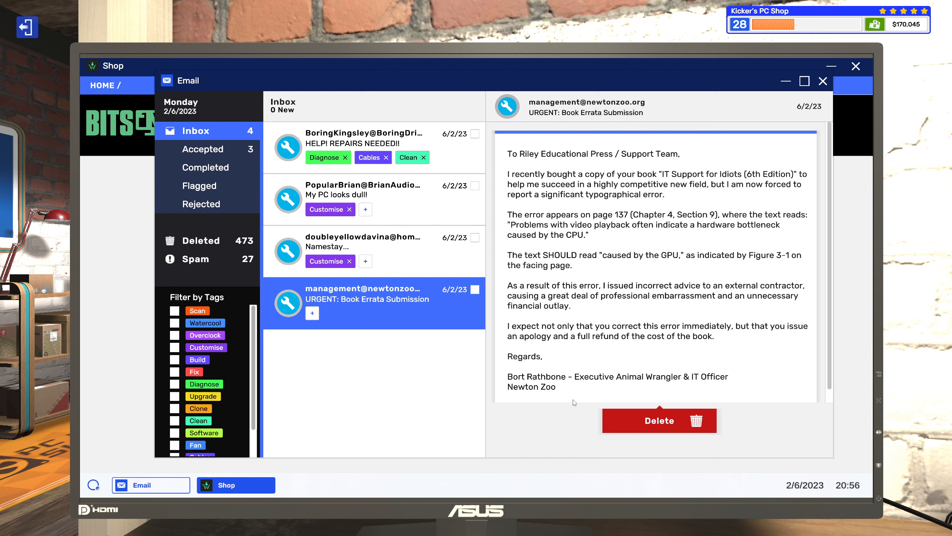
mouse_move(580, 396)
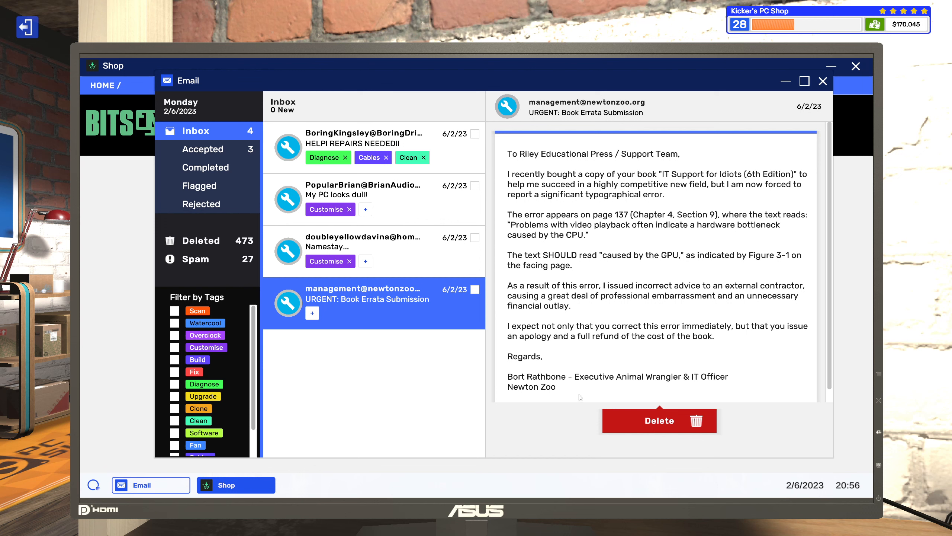
mouse_move(616, 399)
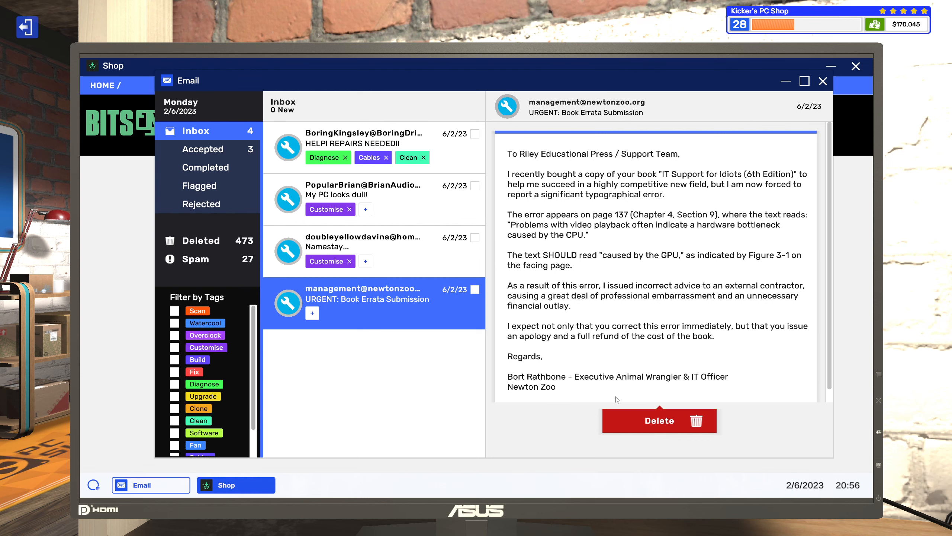
left_click(659, 421)
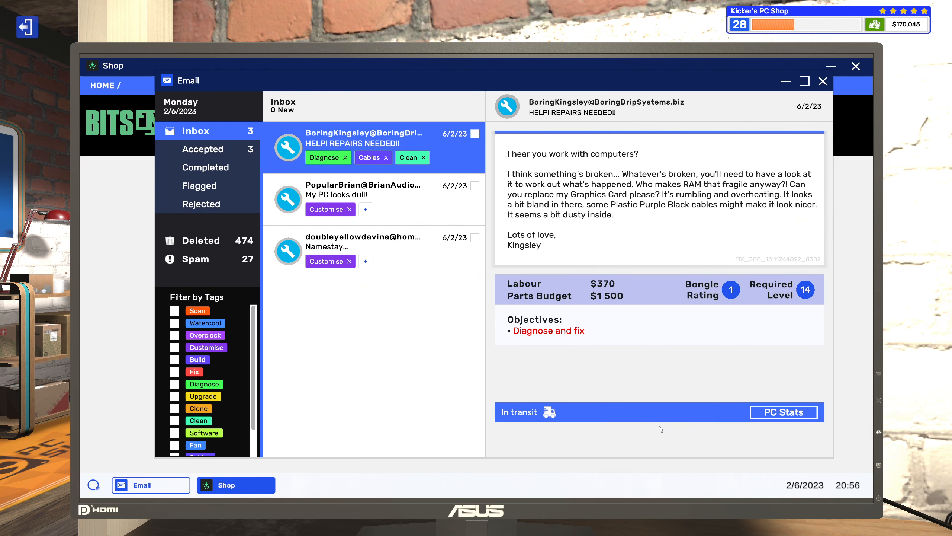
mouse_move(226, 154)
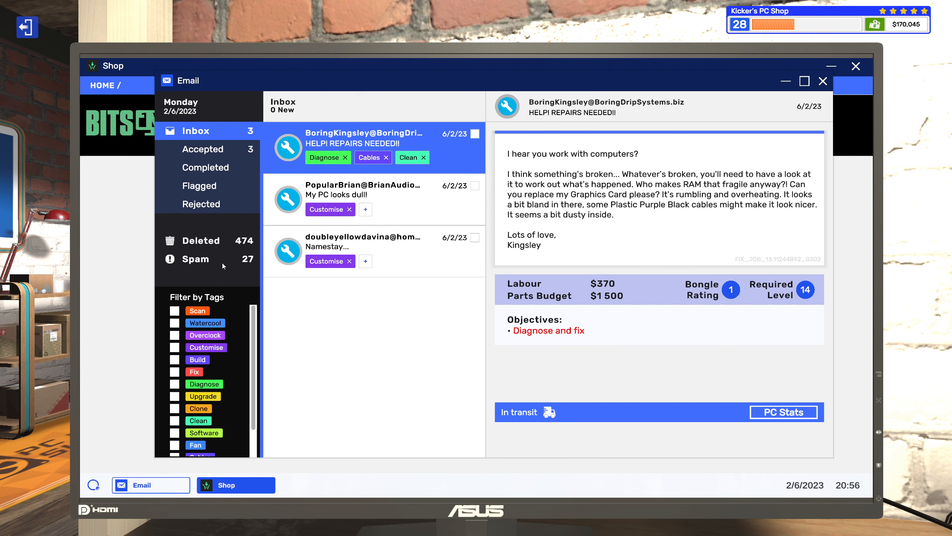
Step: Read the BittaBrew coffee and sosotarot fortune-teller spam emails, ending on BittaBrew
left_click(197, 259)
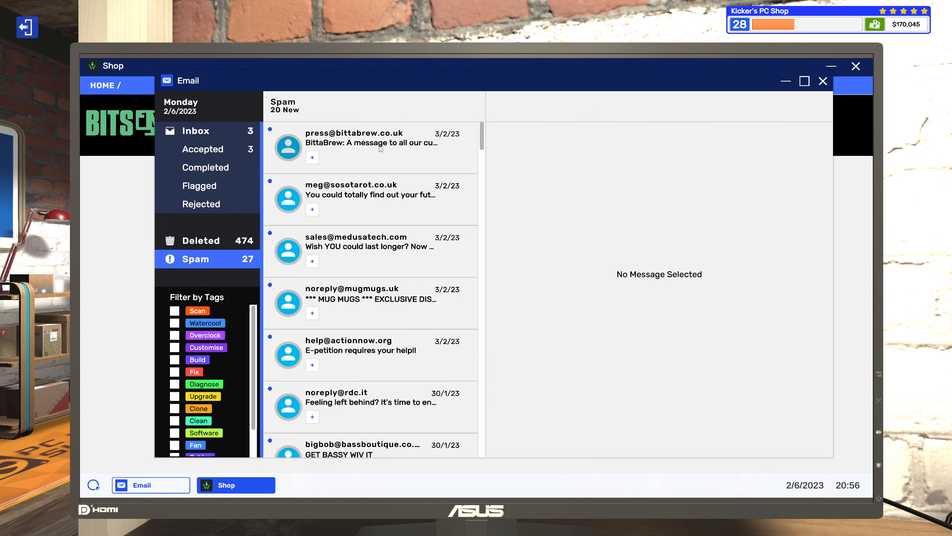
left_click(371, 146)
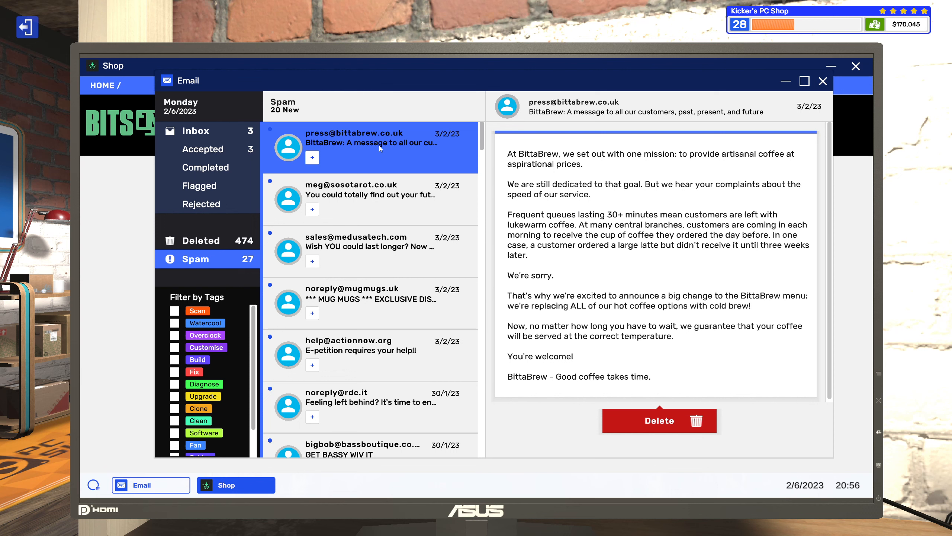
left_click(369, 147)
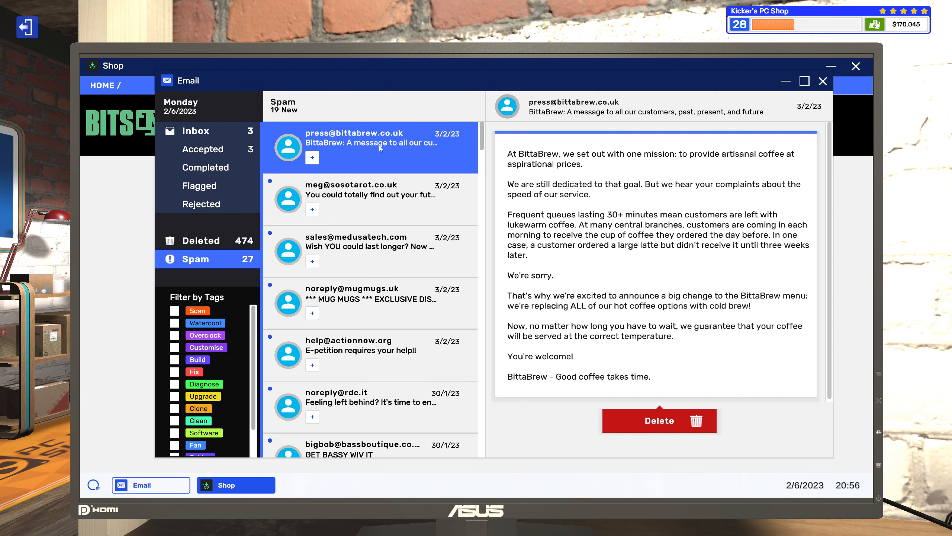
mouse_move(628, 170)
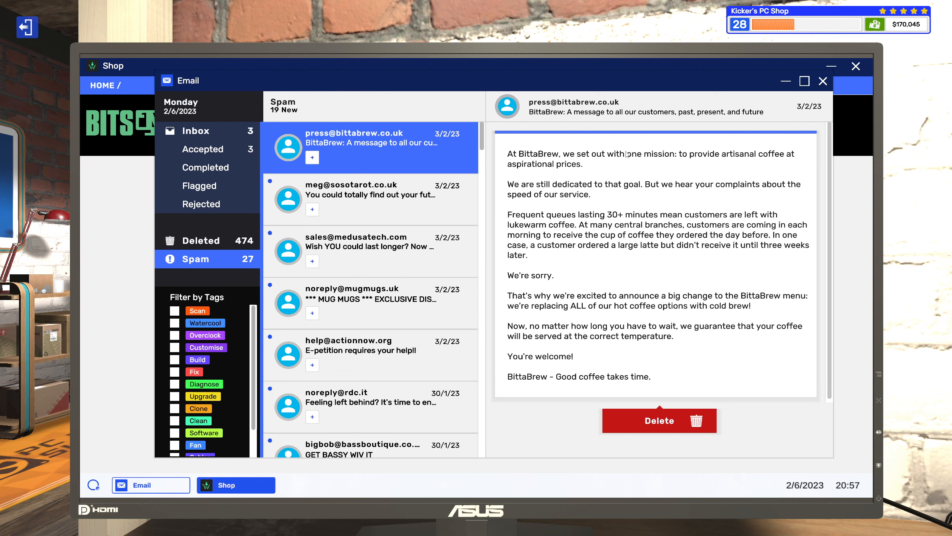
mouse_move(379, 211)
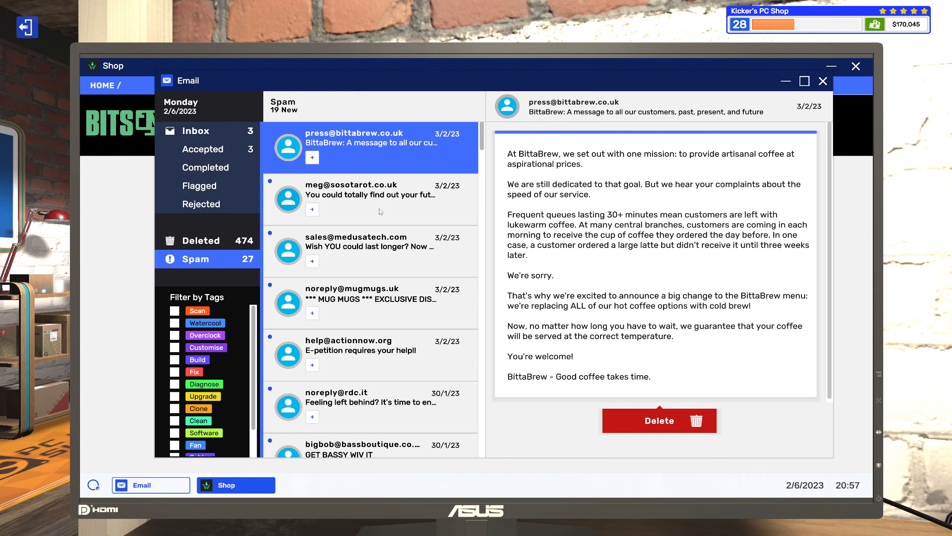
mouse_move(339, 200)
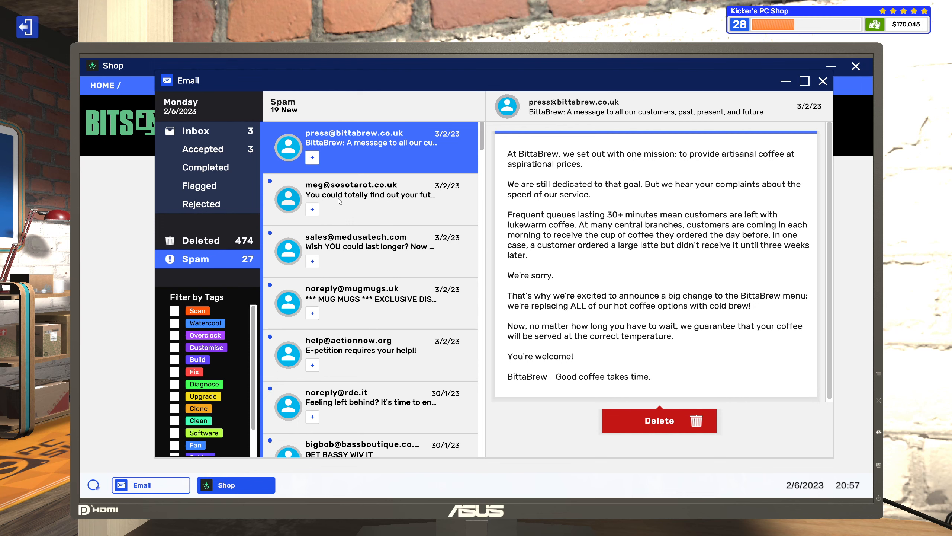
left_click(369, 194)
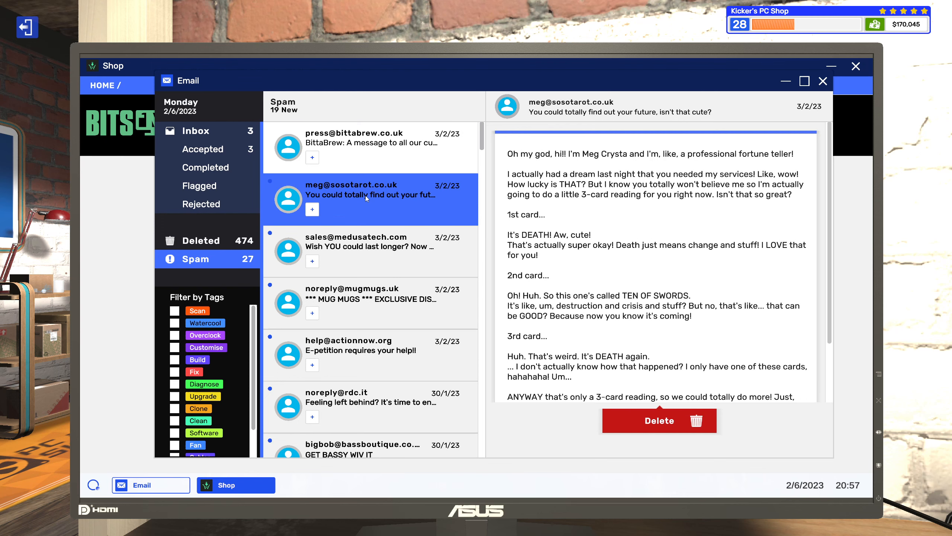
left_click(369, 195)
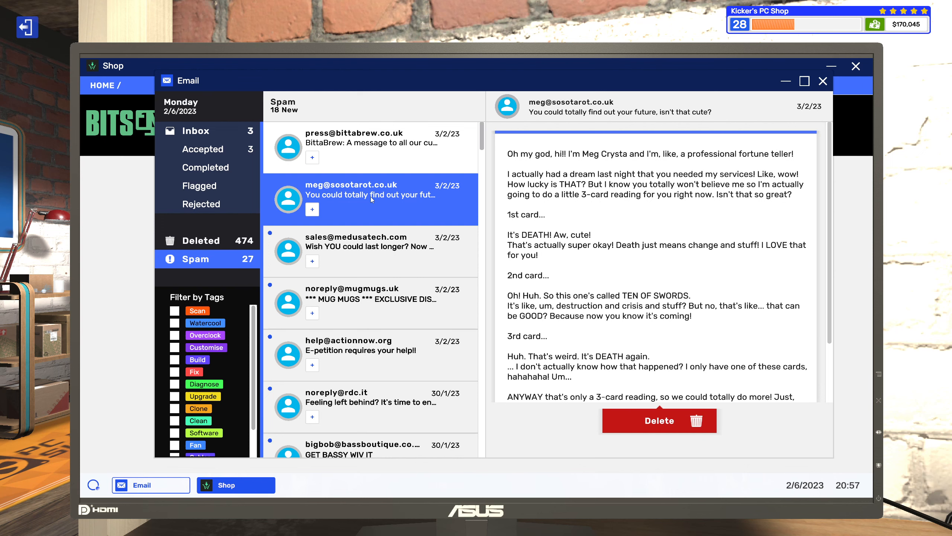
left_click(356, 140)
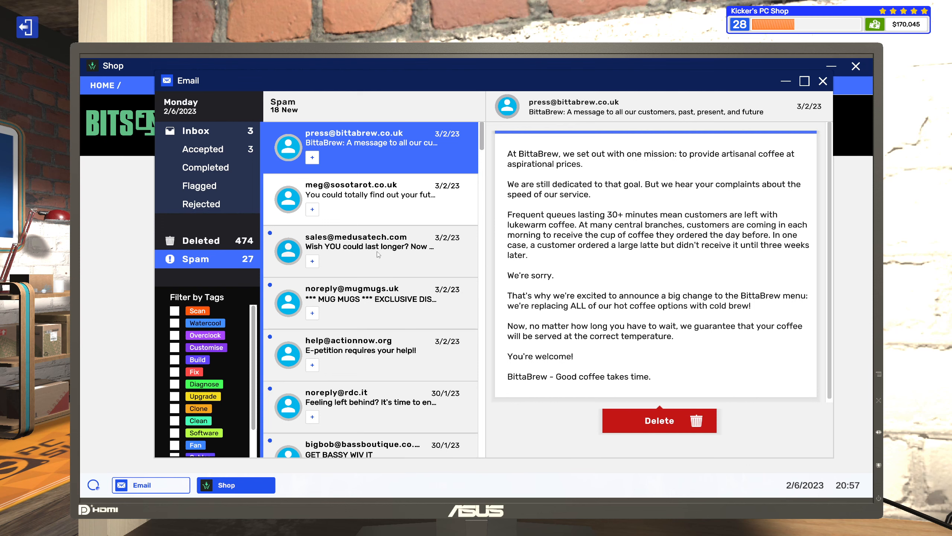
Step: Read the MedusaTech Stonewear spam and the MUG MUGS exclusive discount email
left_click(371, 244)
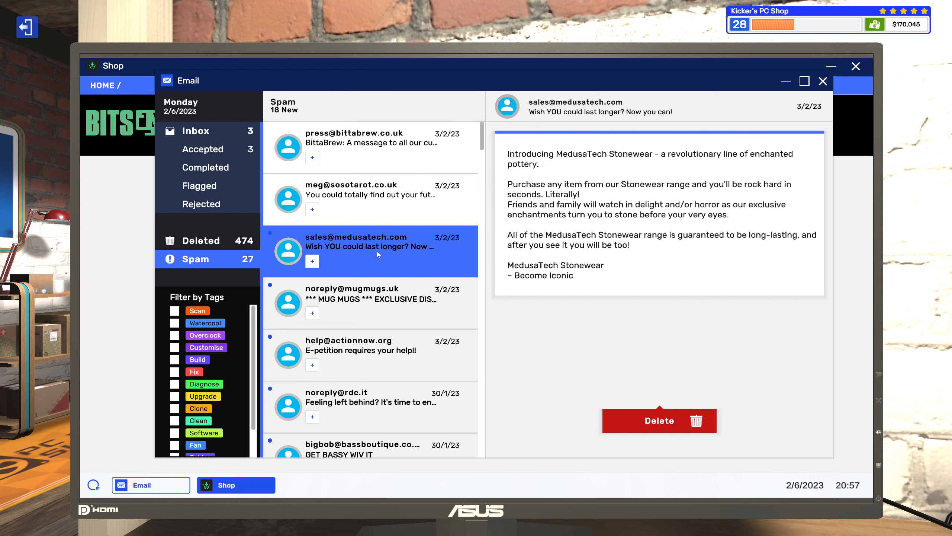
left_click(369, 247)
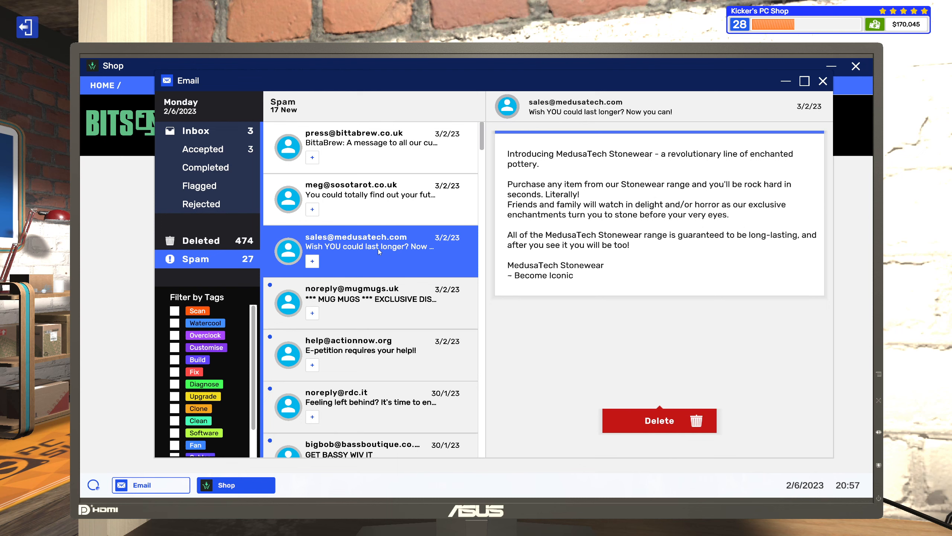
left_click(369, 290)
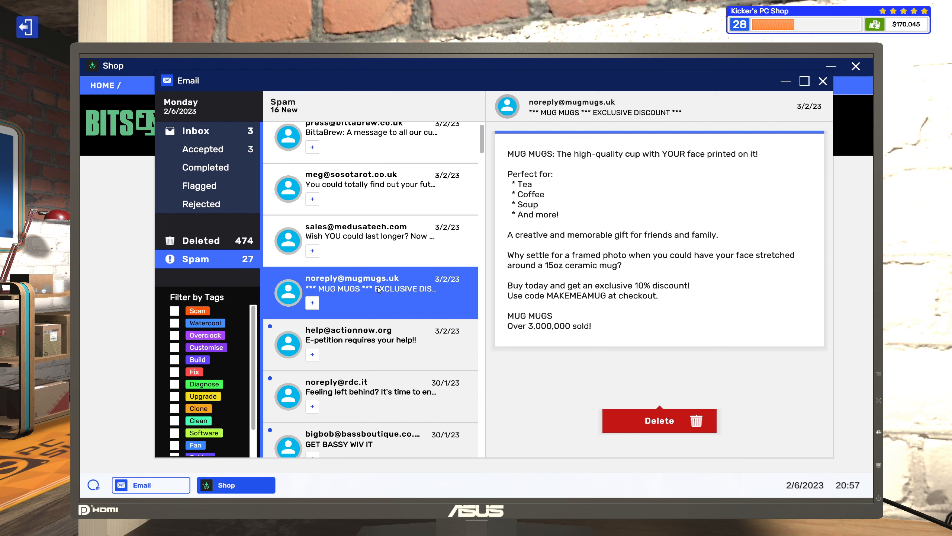
mouse_move(659, 173)
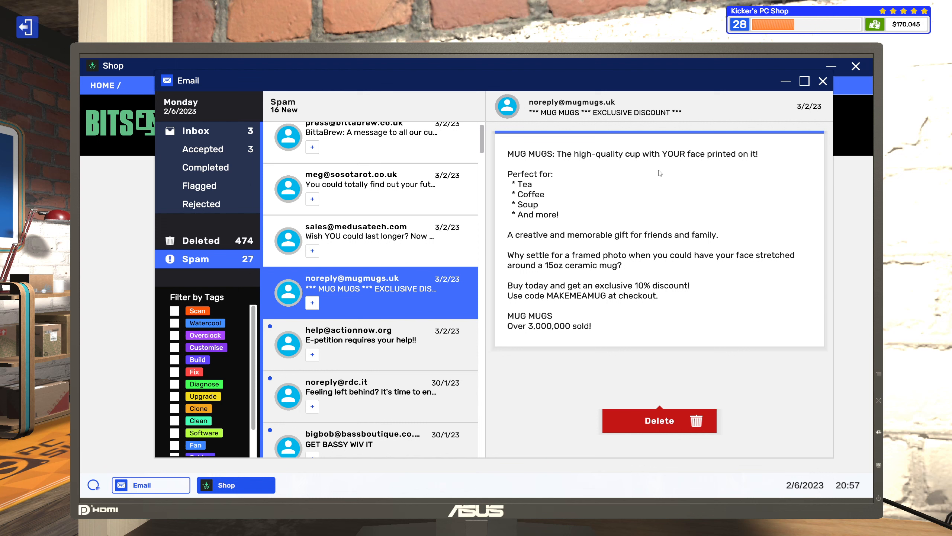
mouse_move(732, 163)
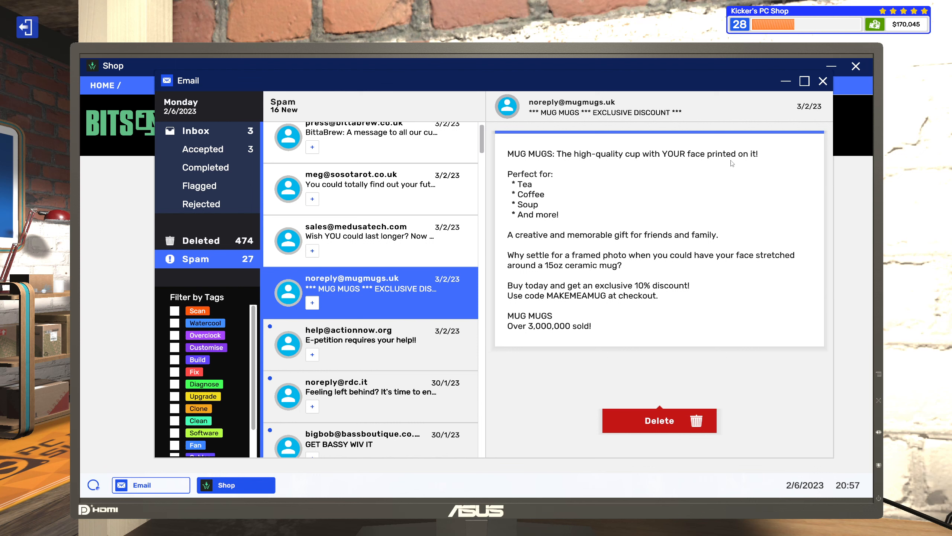
mouse_move(584, 195)
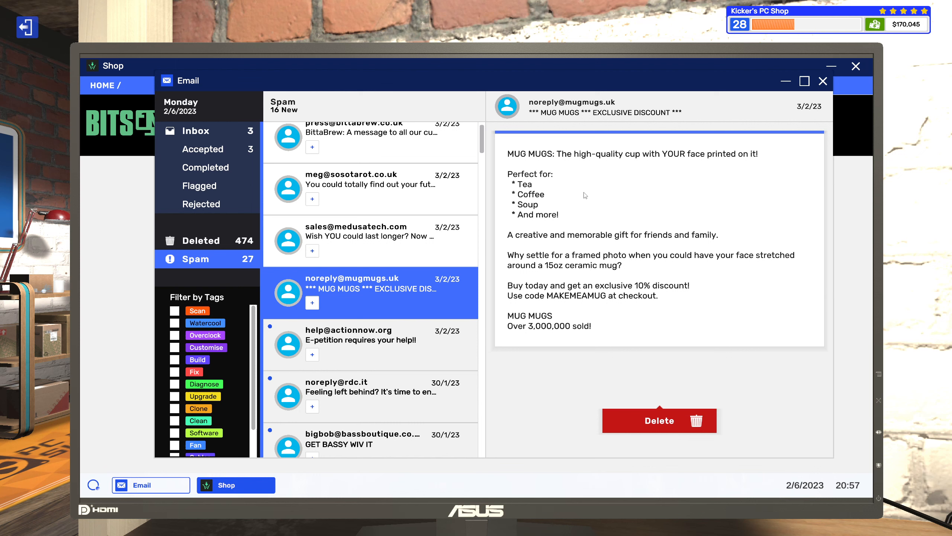
mouse_move(581, 194)
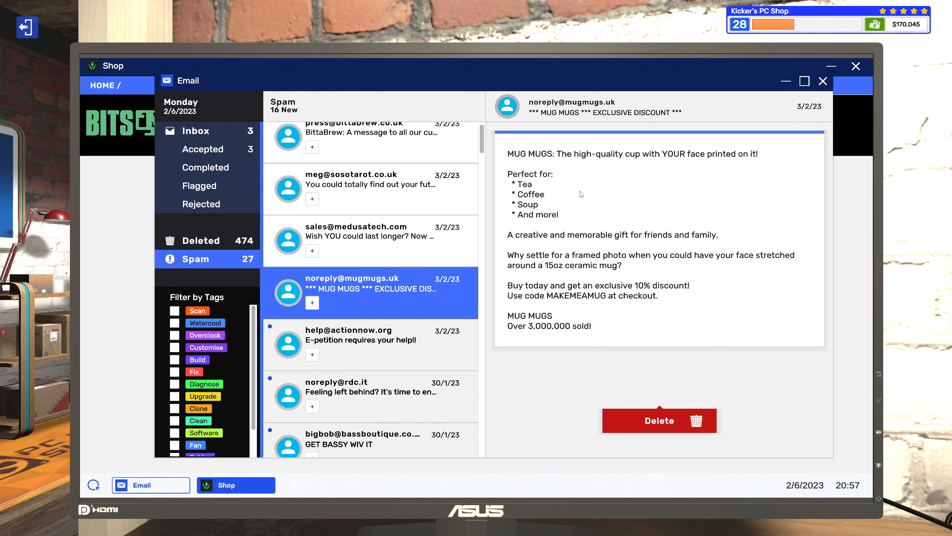
mouse_move(554, 197)
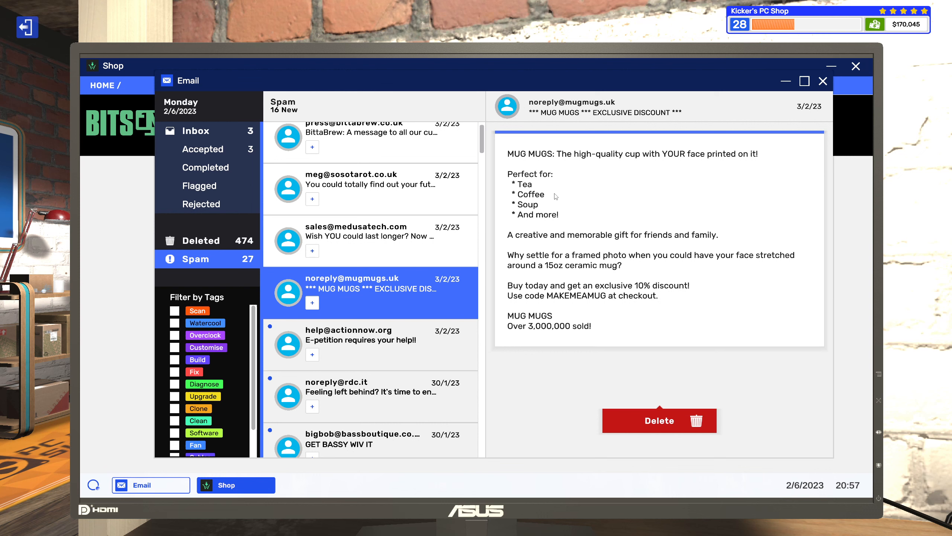
mouse_move(541, 184)
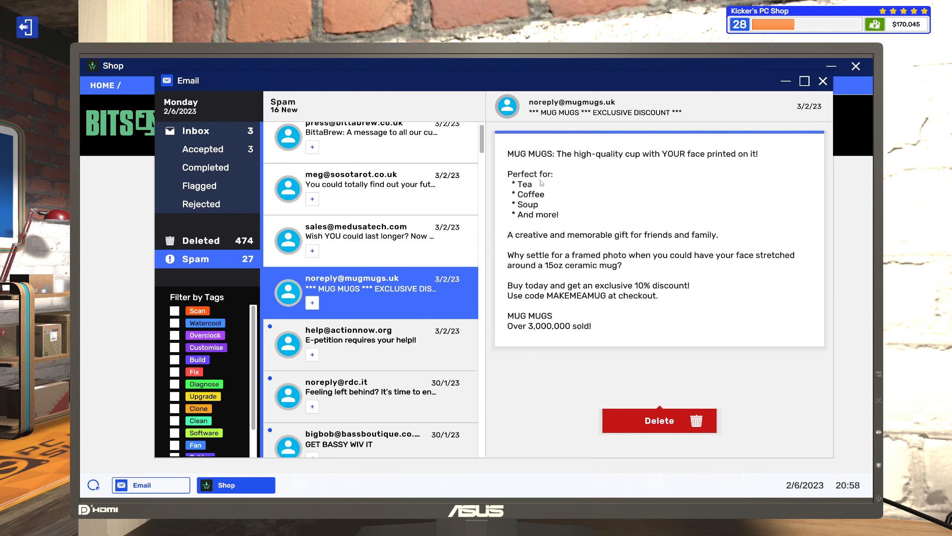
mouse_move(540, 215)
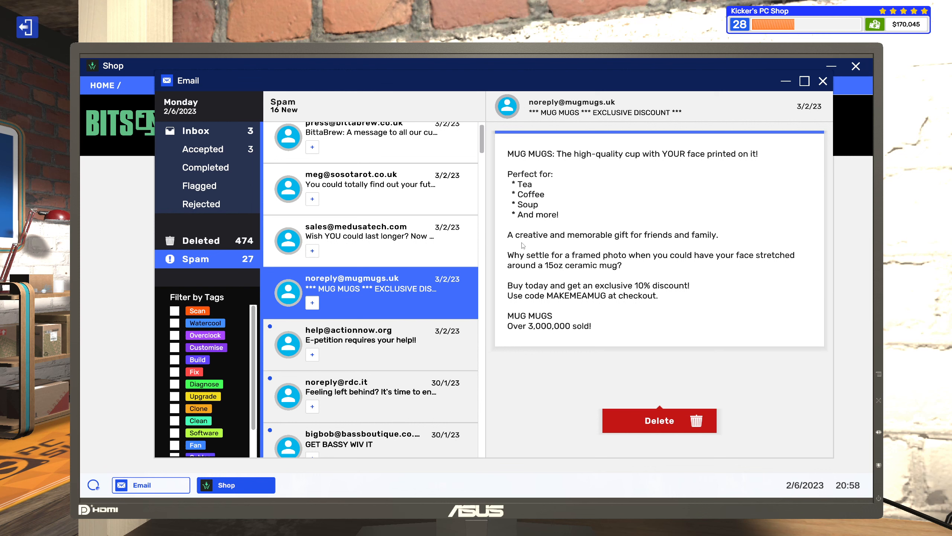
mouse_move(638, 241)
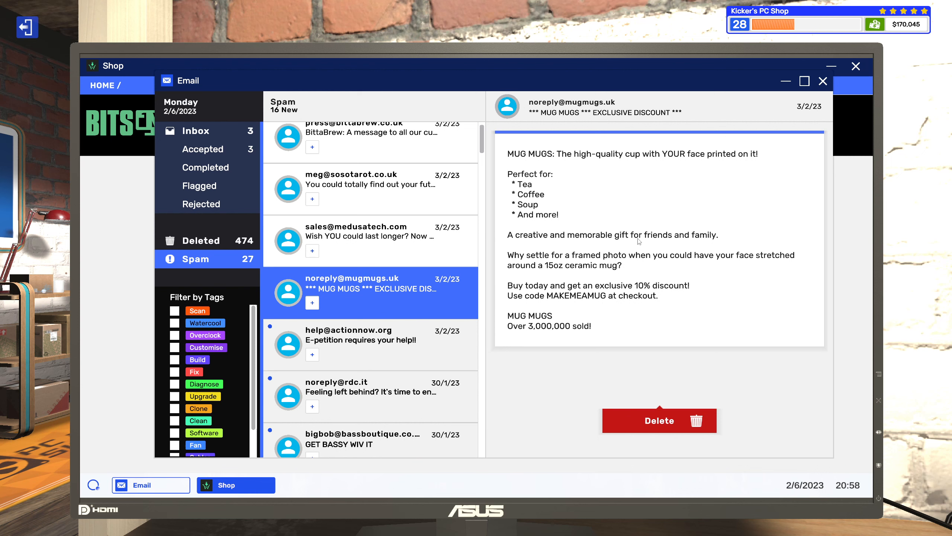
mouse_move(554, 250)
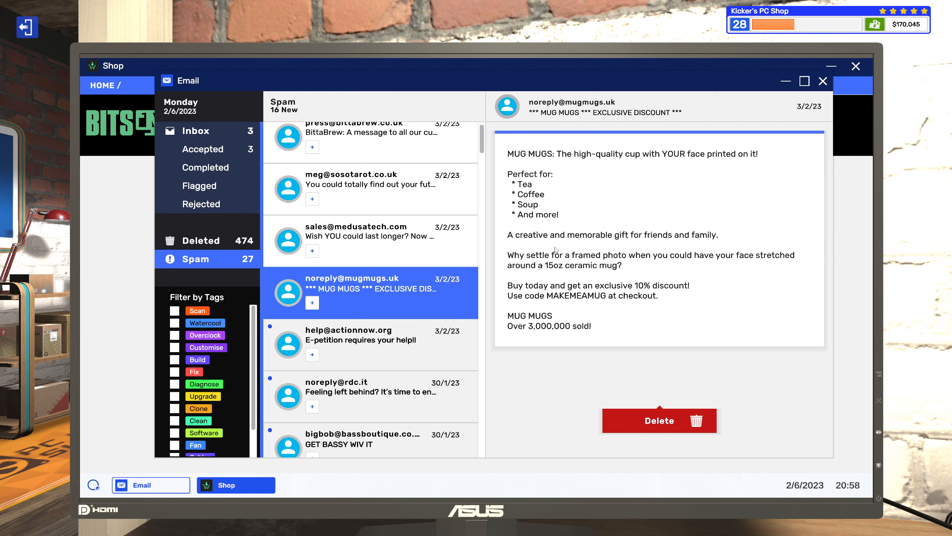
mouse_move(548, 224)
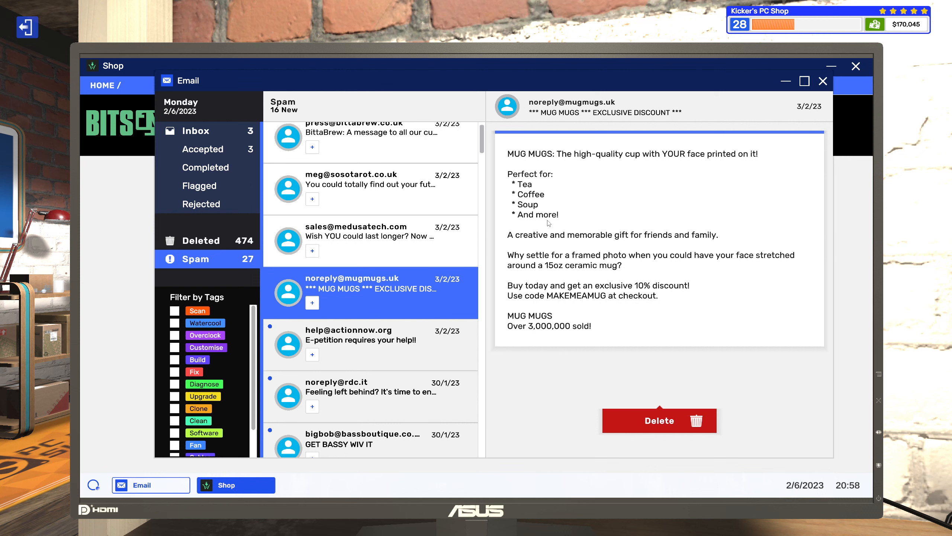
mouse_move(562, 311)
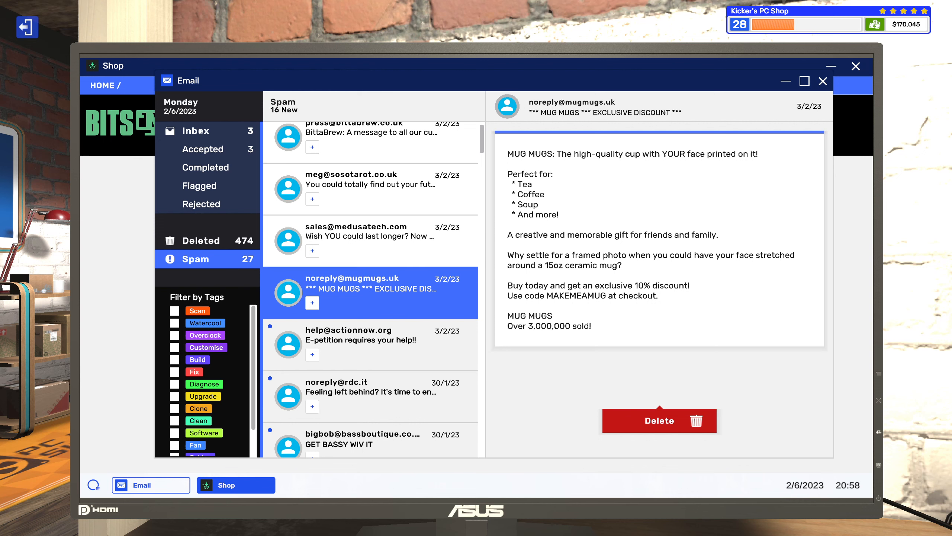
mouse_move(703, 316)
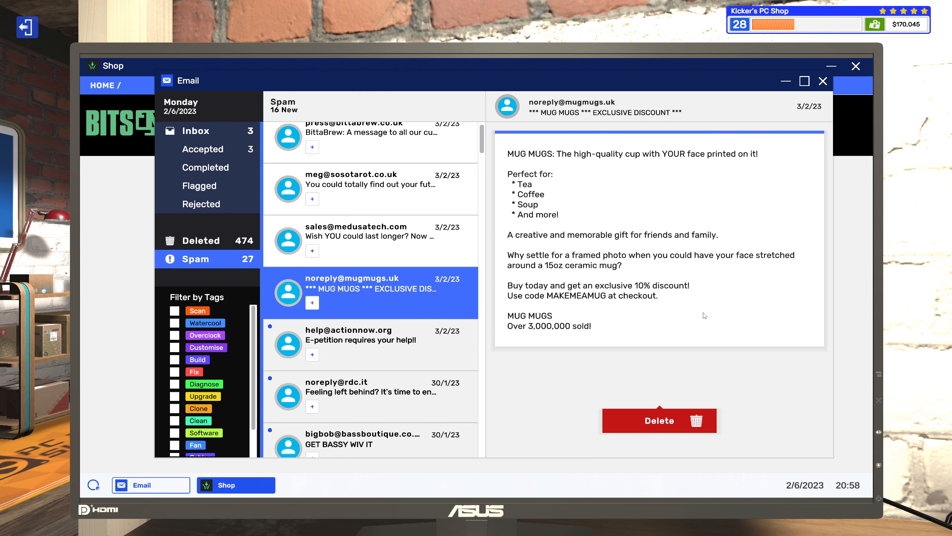
scroll("down", 3)
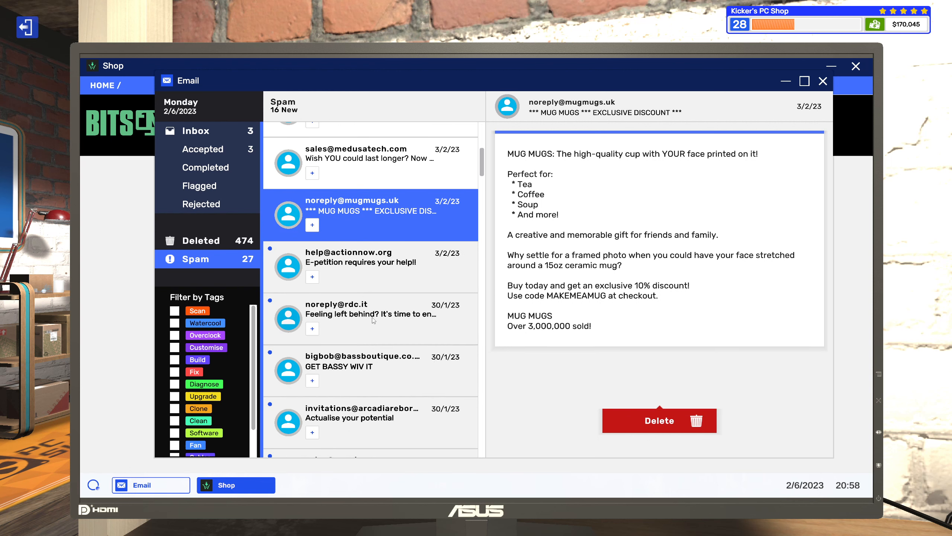
mouse_move(369, 377)
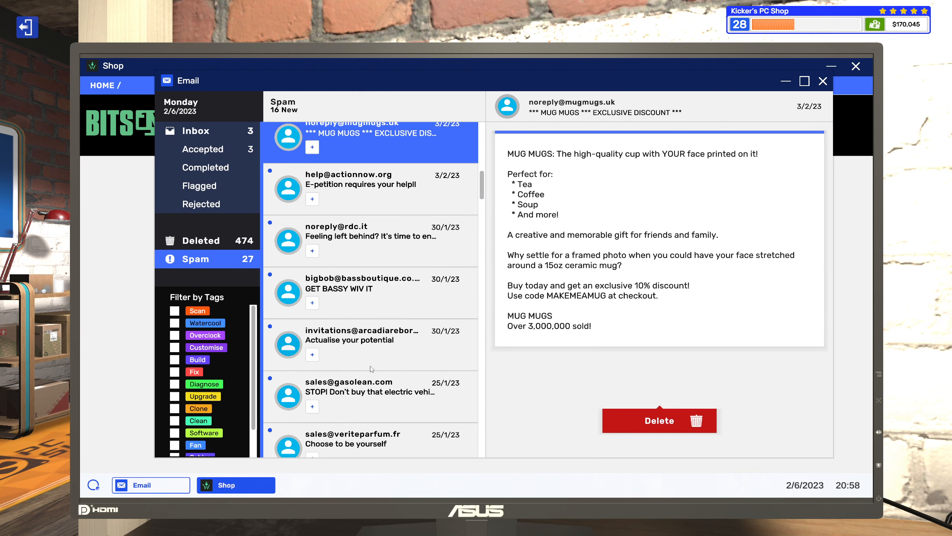
mouse_move(398, 346)
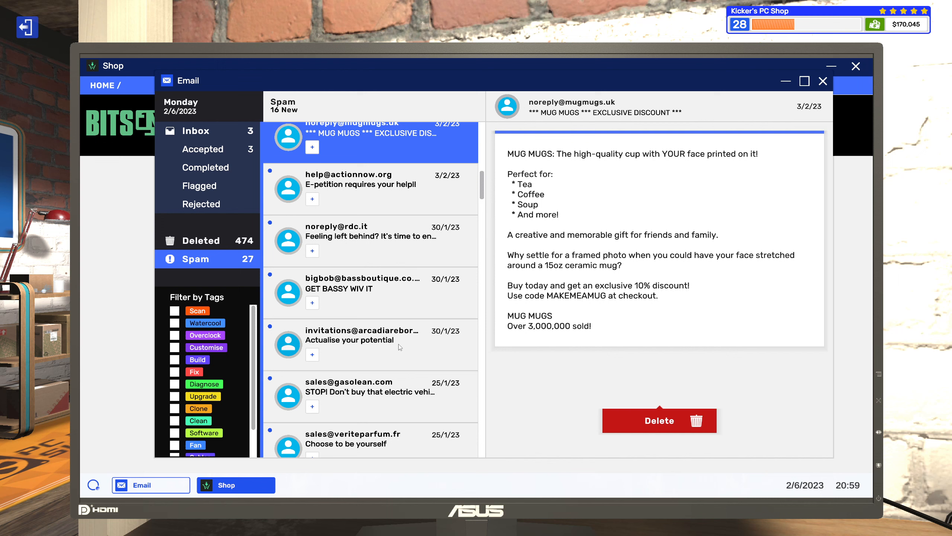
Step: Read the Join Splatt today spam email further down, then step away from the computer
scroll("down", 3)
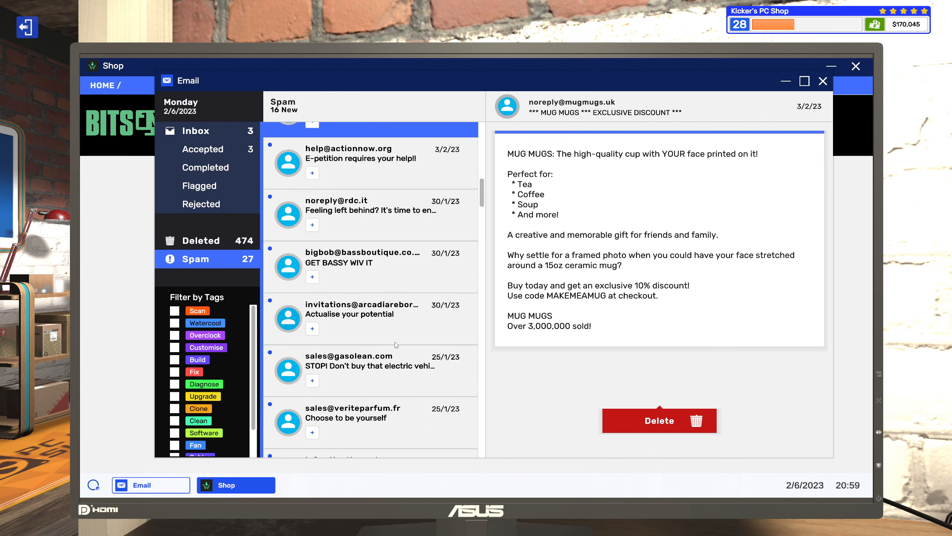
scroll("down", 3)
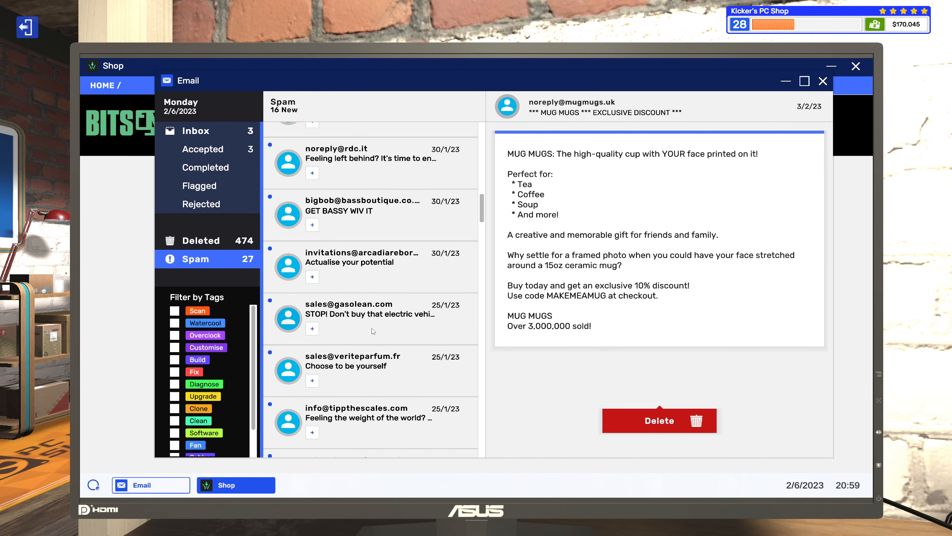
scroll("down", 3)
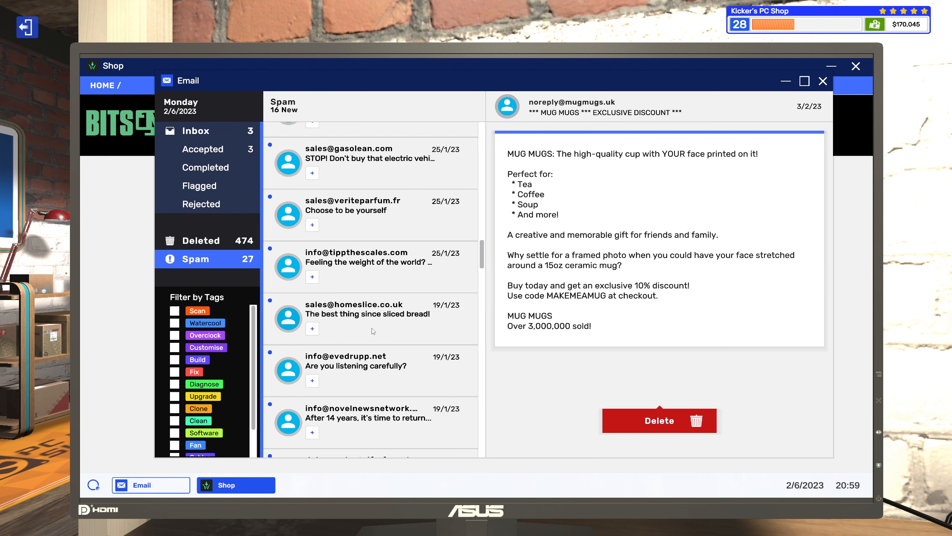
mouse_move(340, 377)
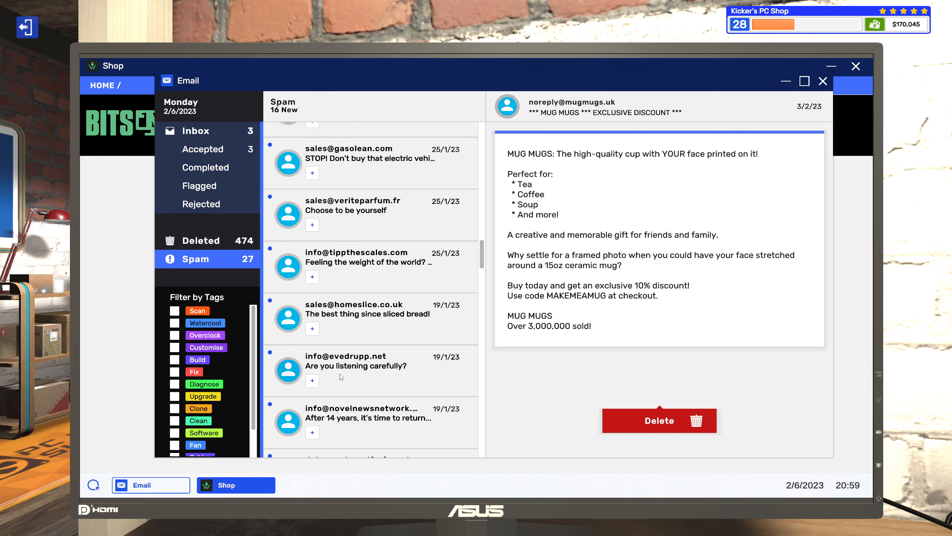
scroll("down", 3)
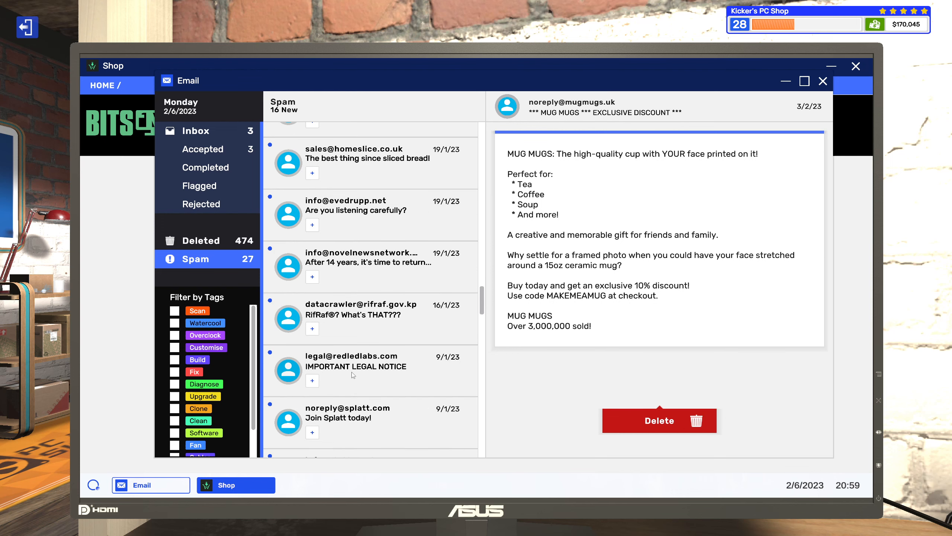
scroll("down", 3)
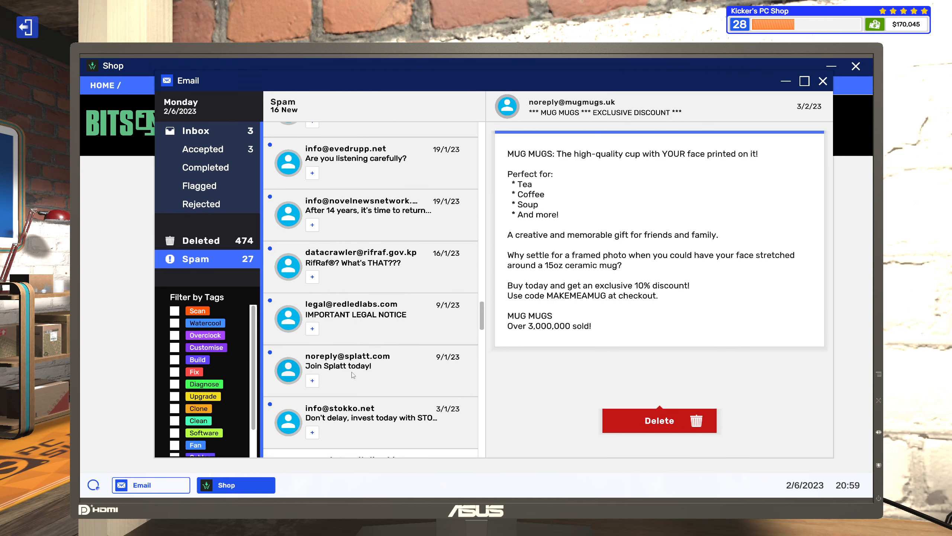
scroll("down", 3)
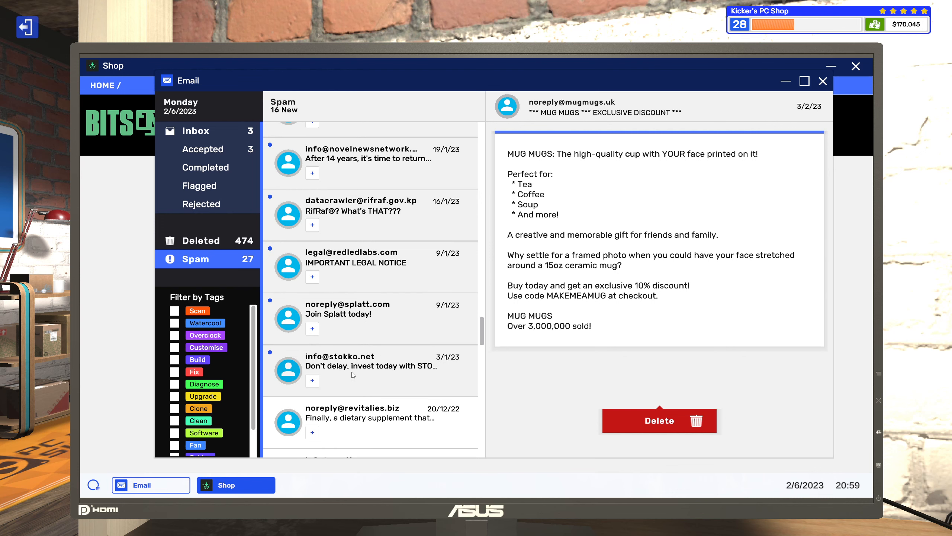
left_click(365, 313)
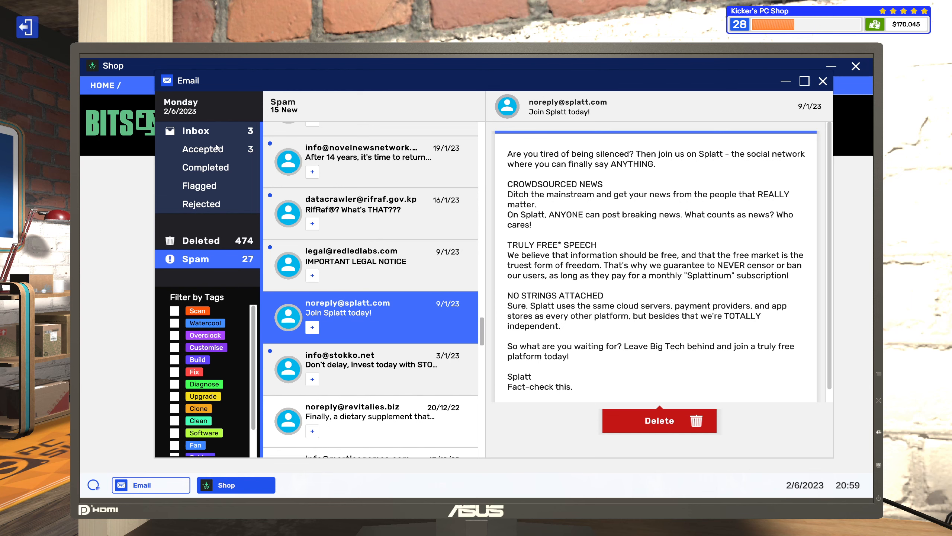
left_click(203, 149)
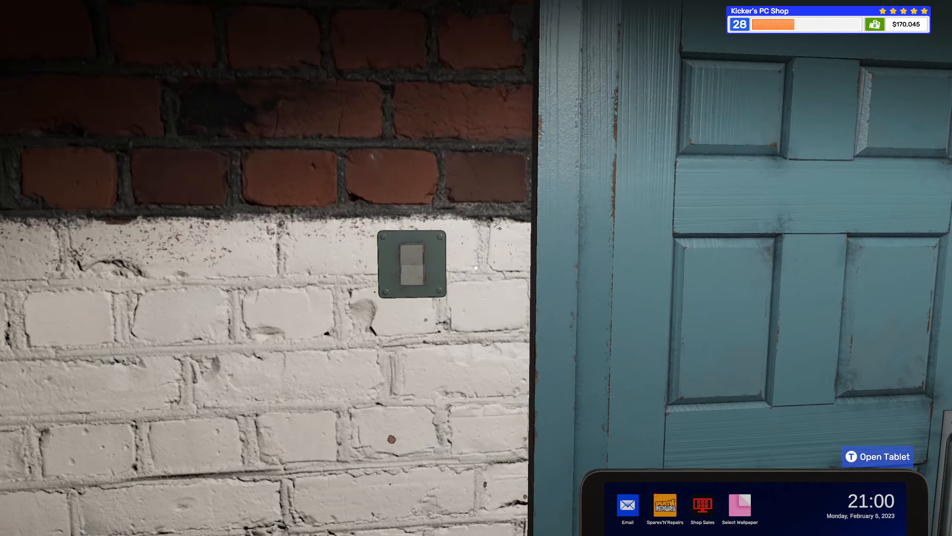
Step: Decline leaving with unbought items and return to the Bits N PCs basket, five items at $1224
left_click(878, 456)
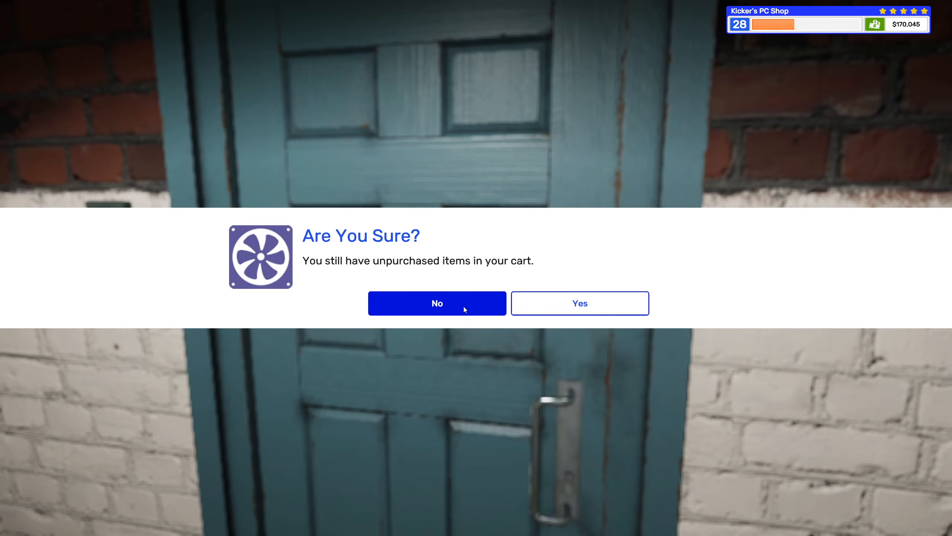
left_click(437, 303)
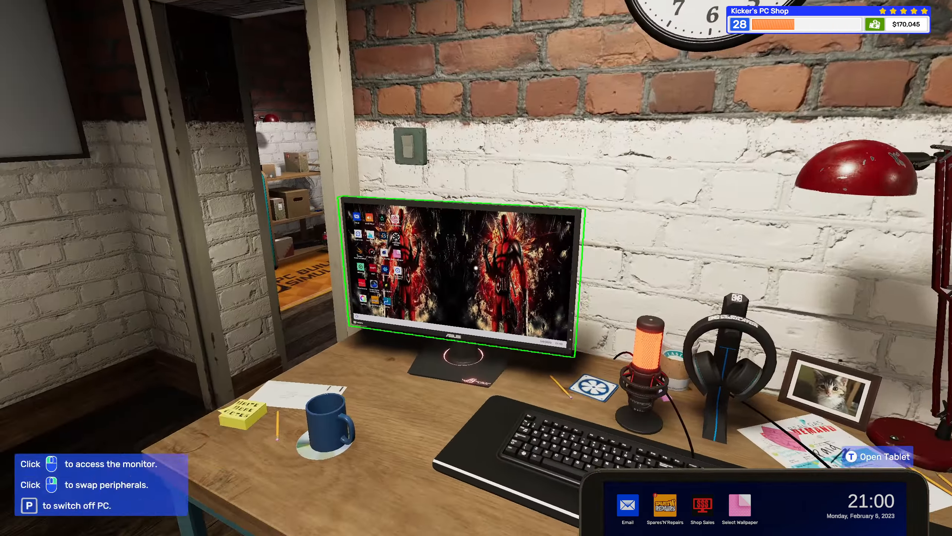
left_click(455, 273)
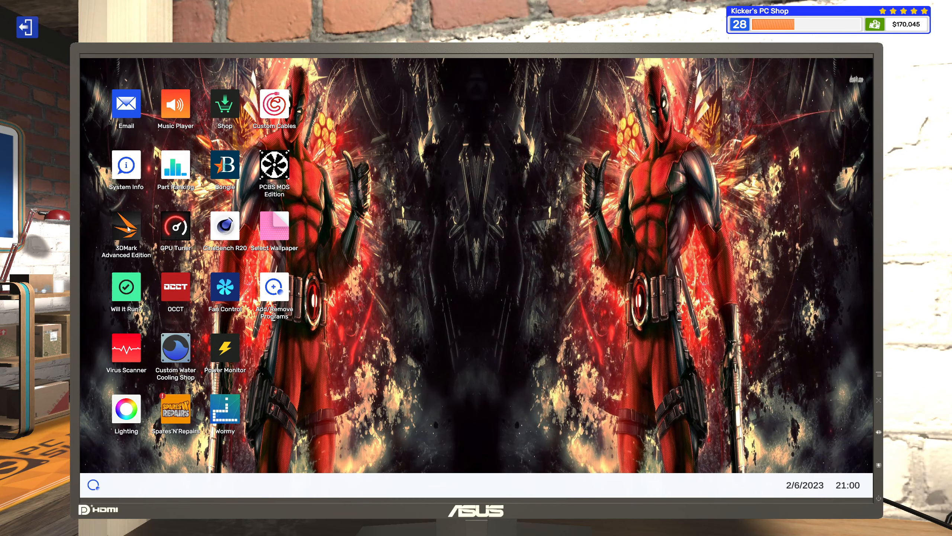
left_click(224, 105)
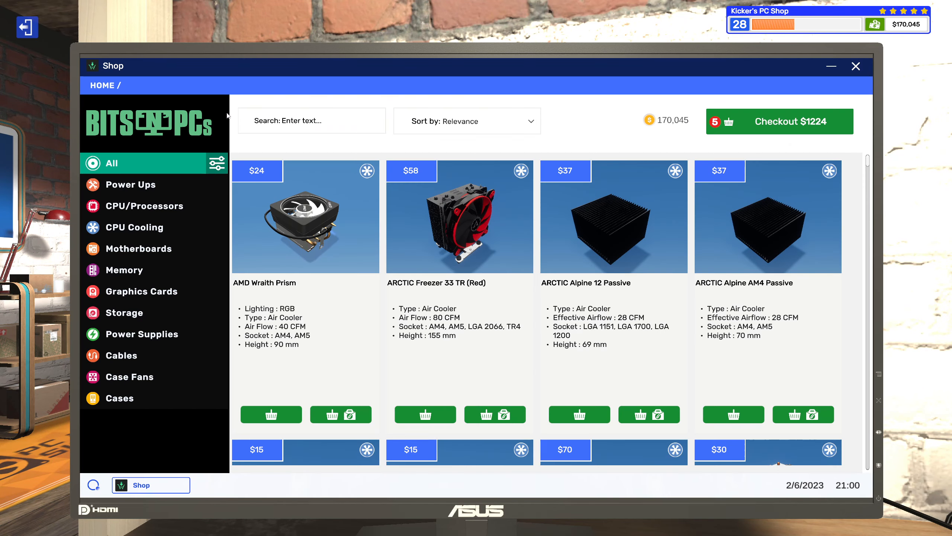
left_click(779, 121)
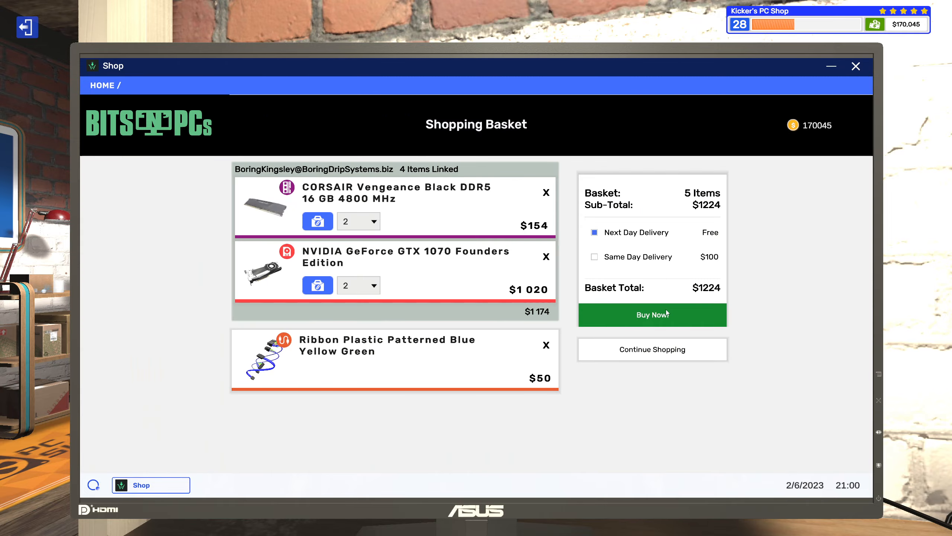